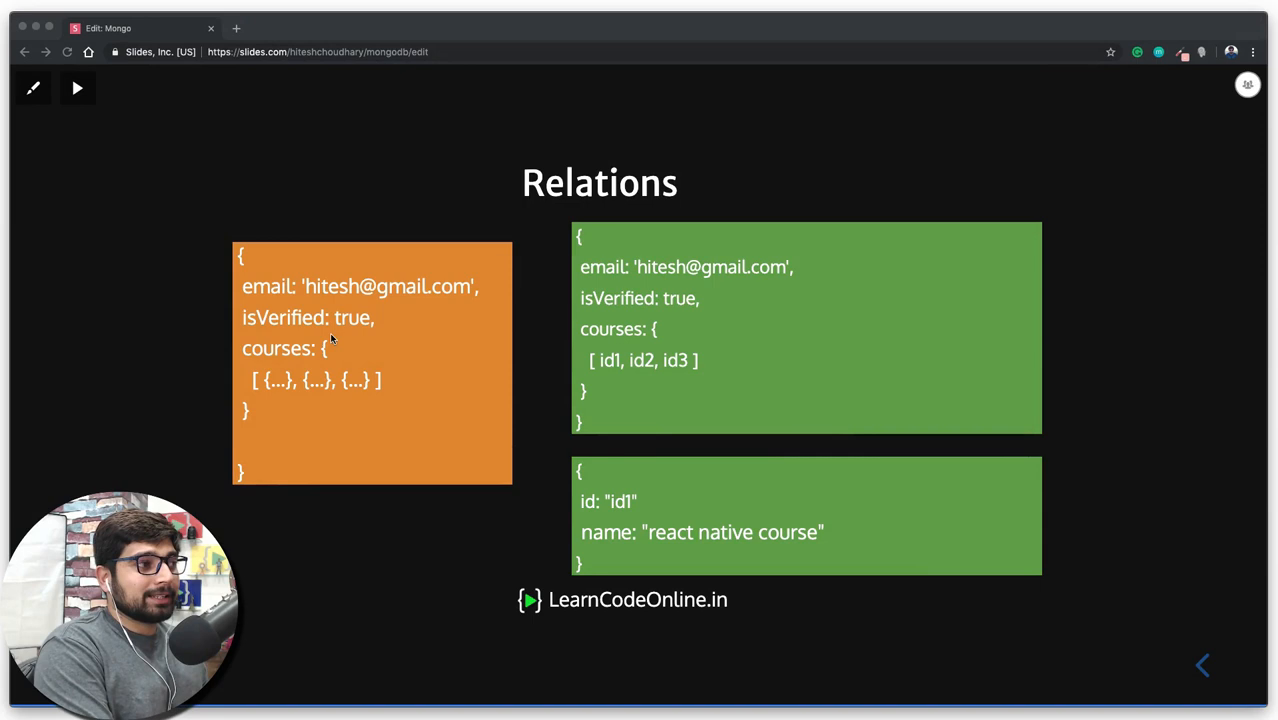
mouse_move(675, 415)
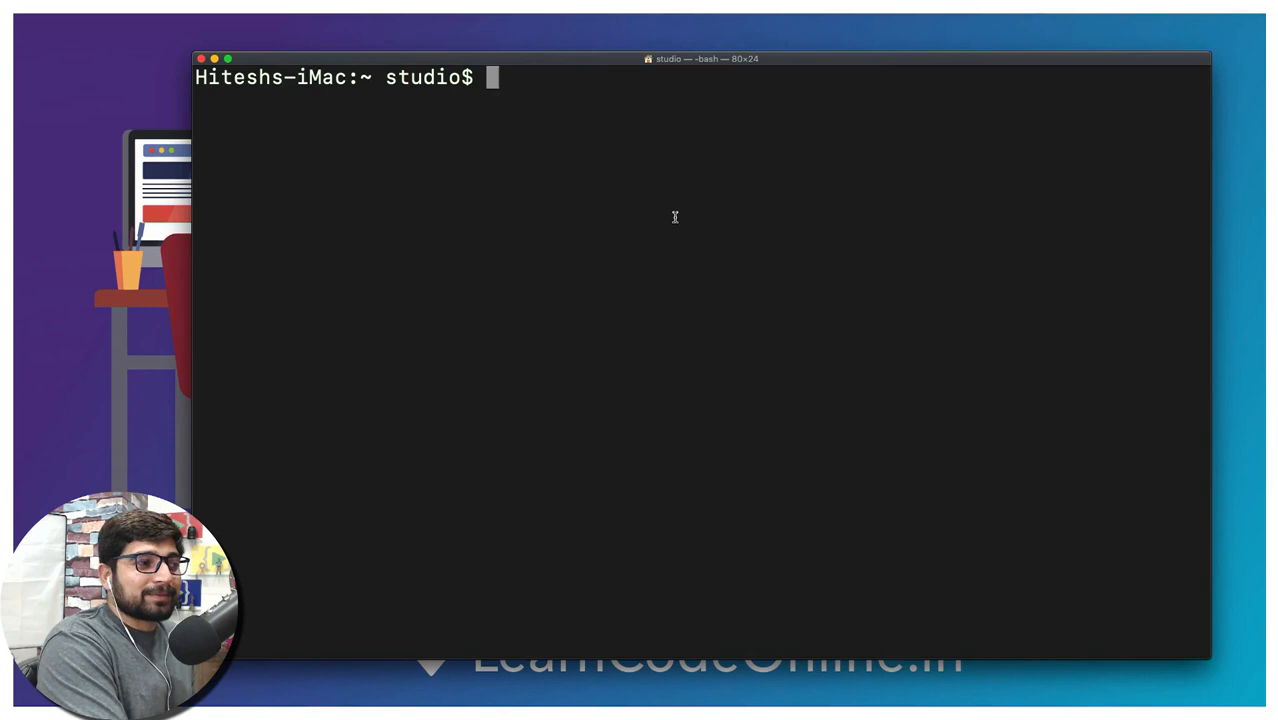
- Launch the MongoDB shell with the mongo command
type("m")
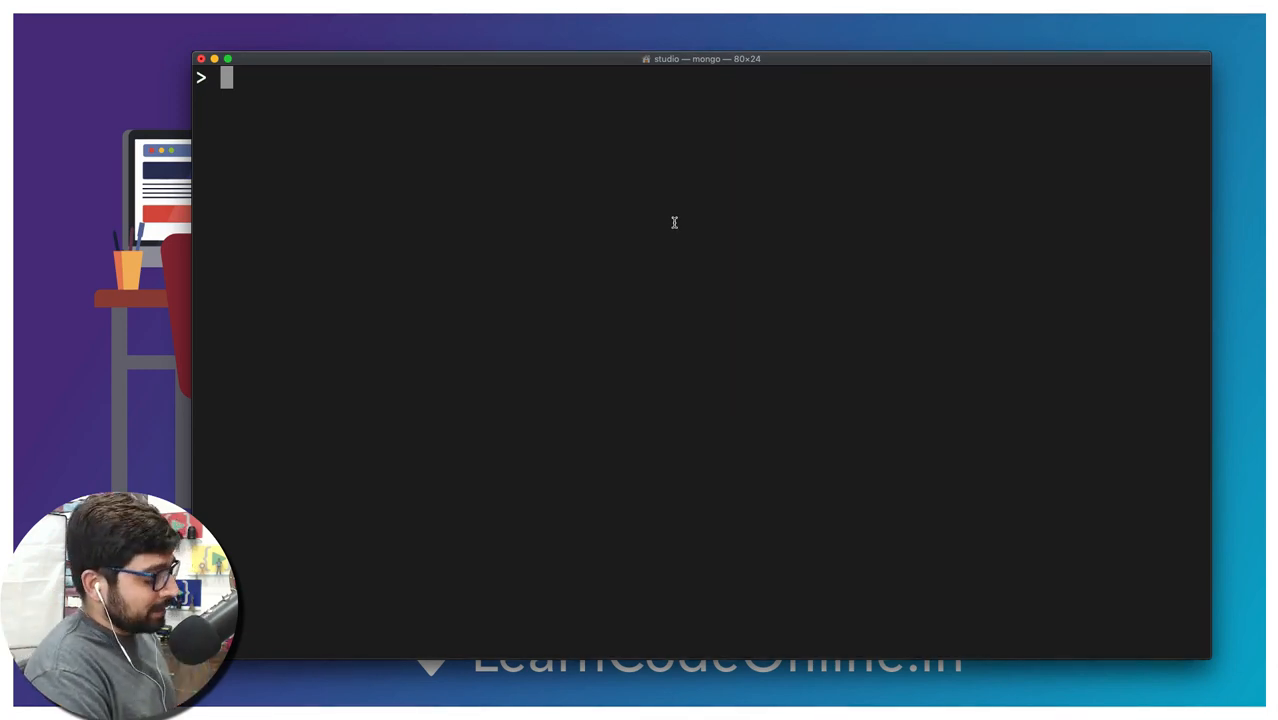
- Run 'use youtube' to make youtube the current database
type("use")
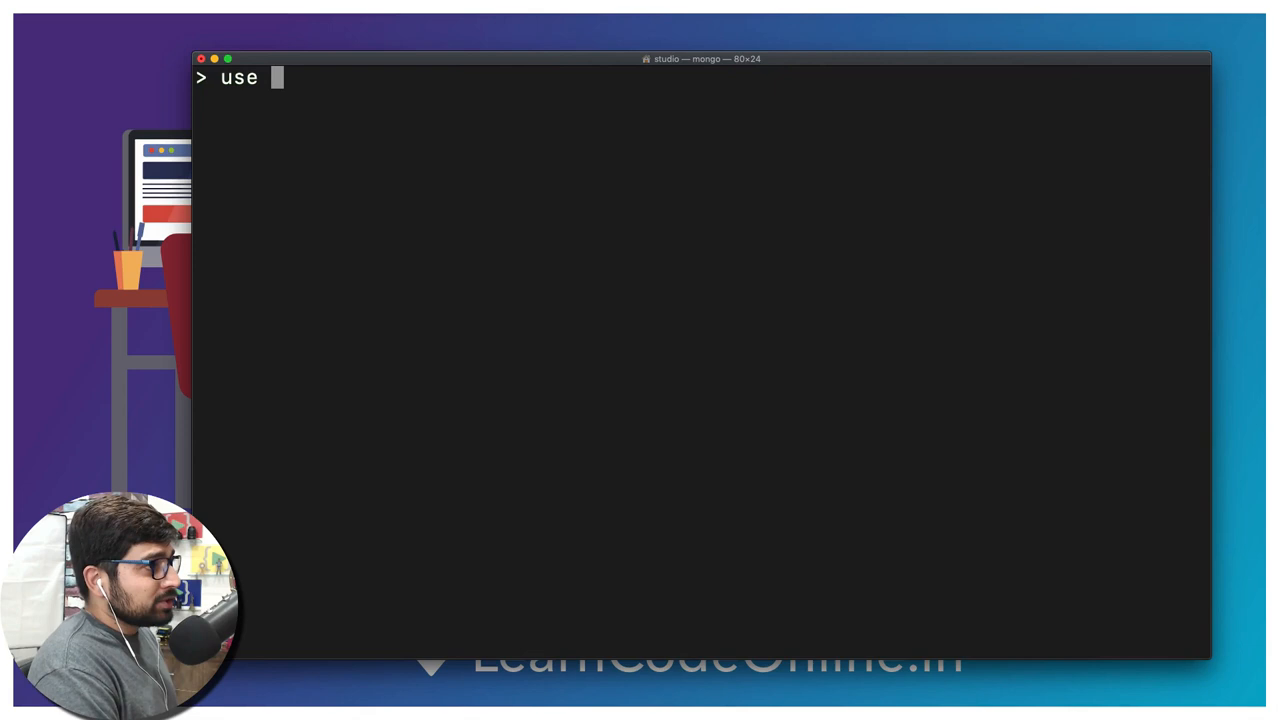
type("youtube")
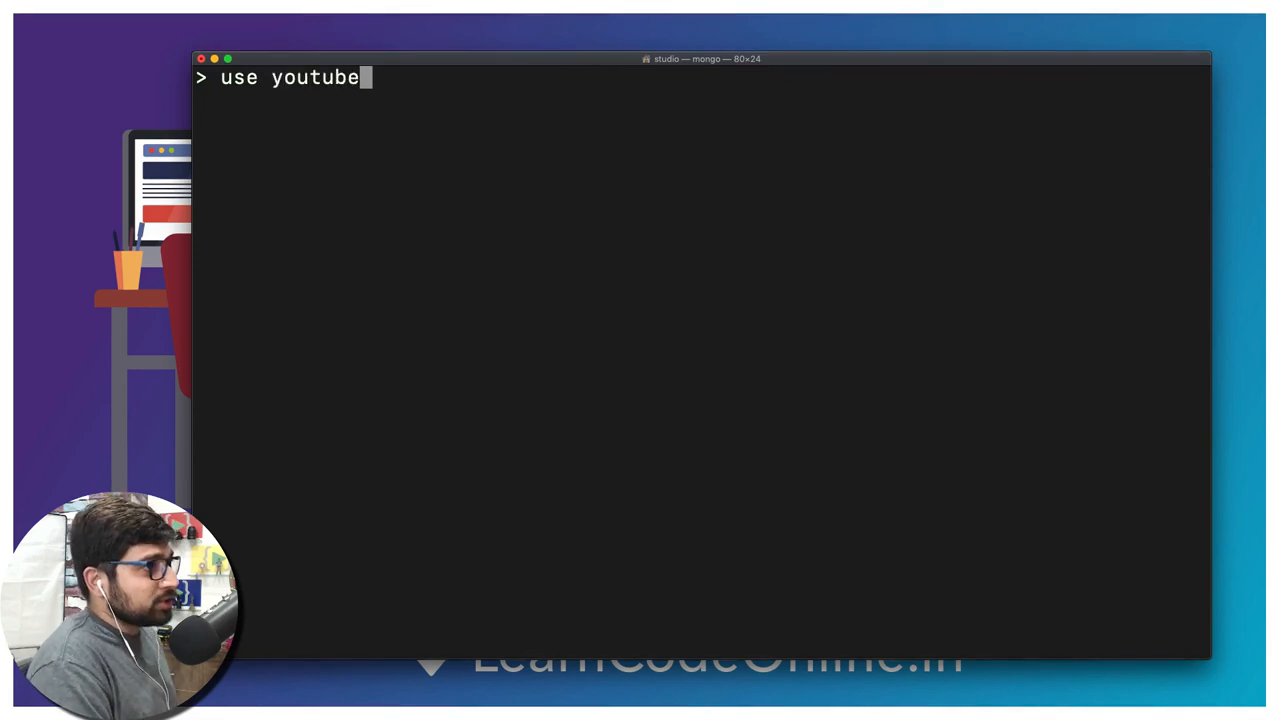
key("Return")
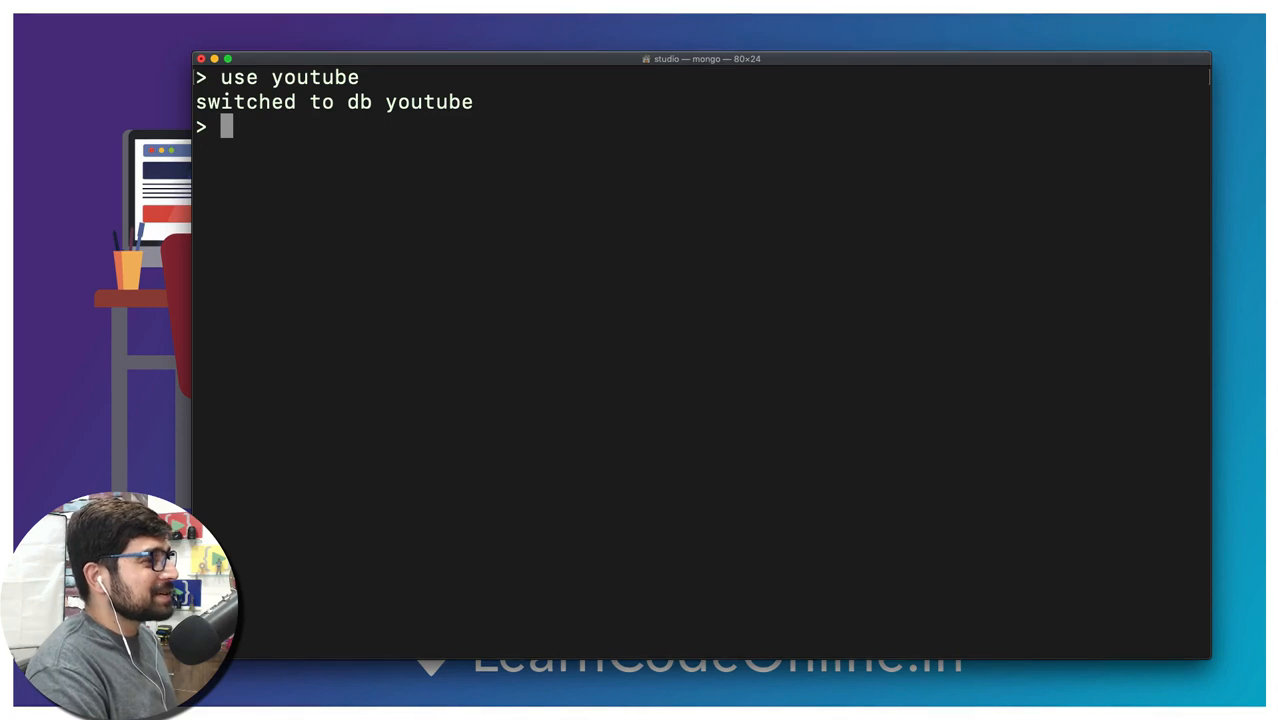
mouse_move(327, 177)
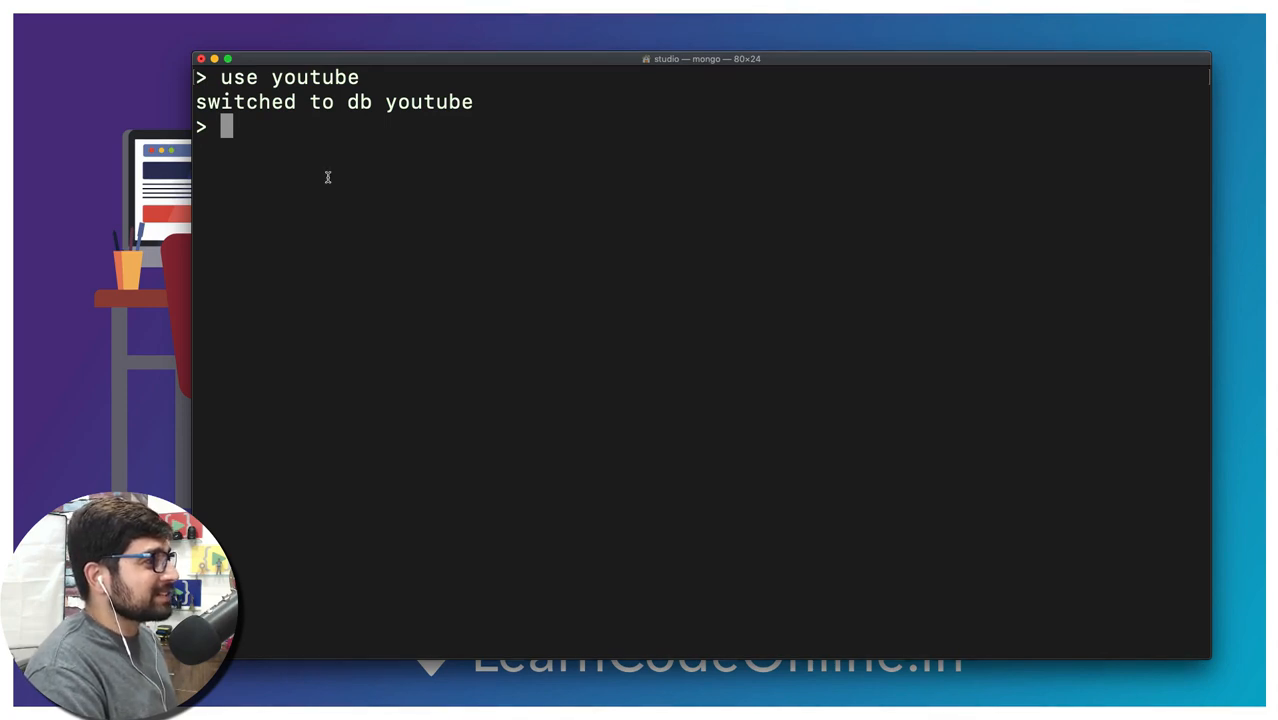
mouse_move(435, 303)
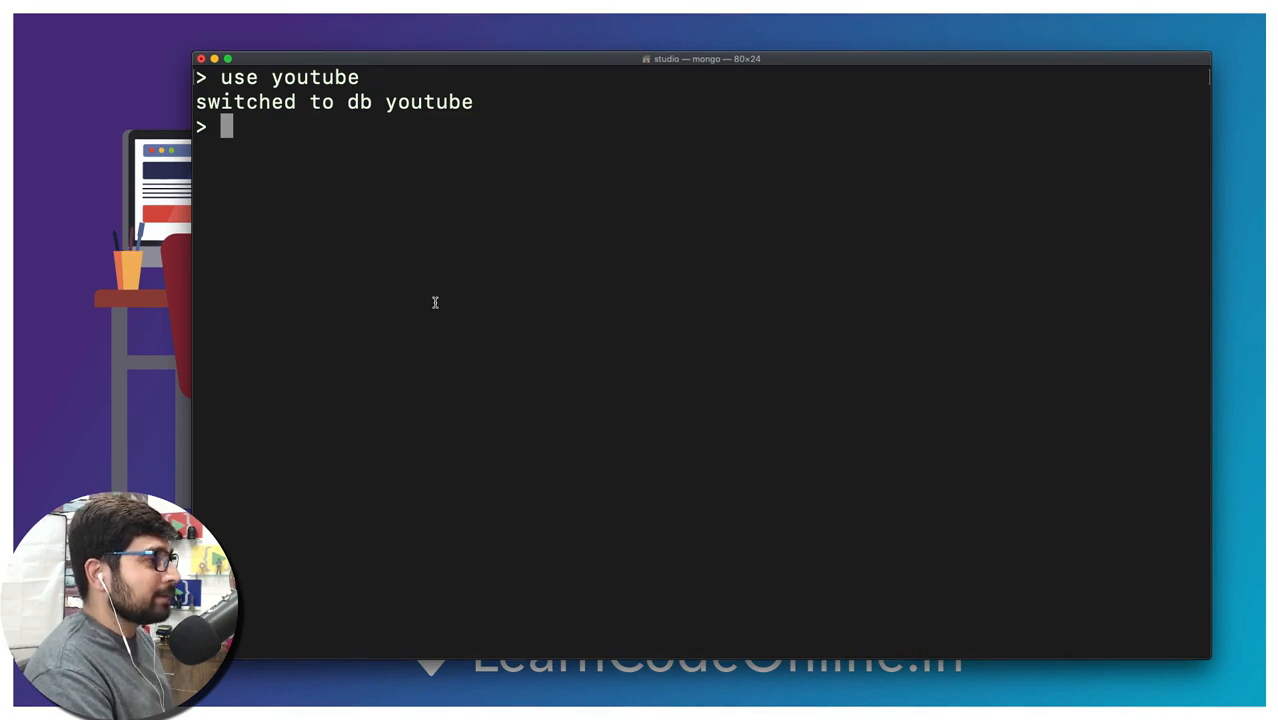
- Start a multi-line db.users.insertOne({ command
type("db")
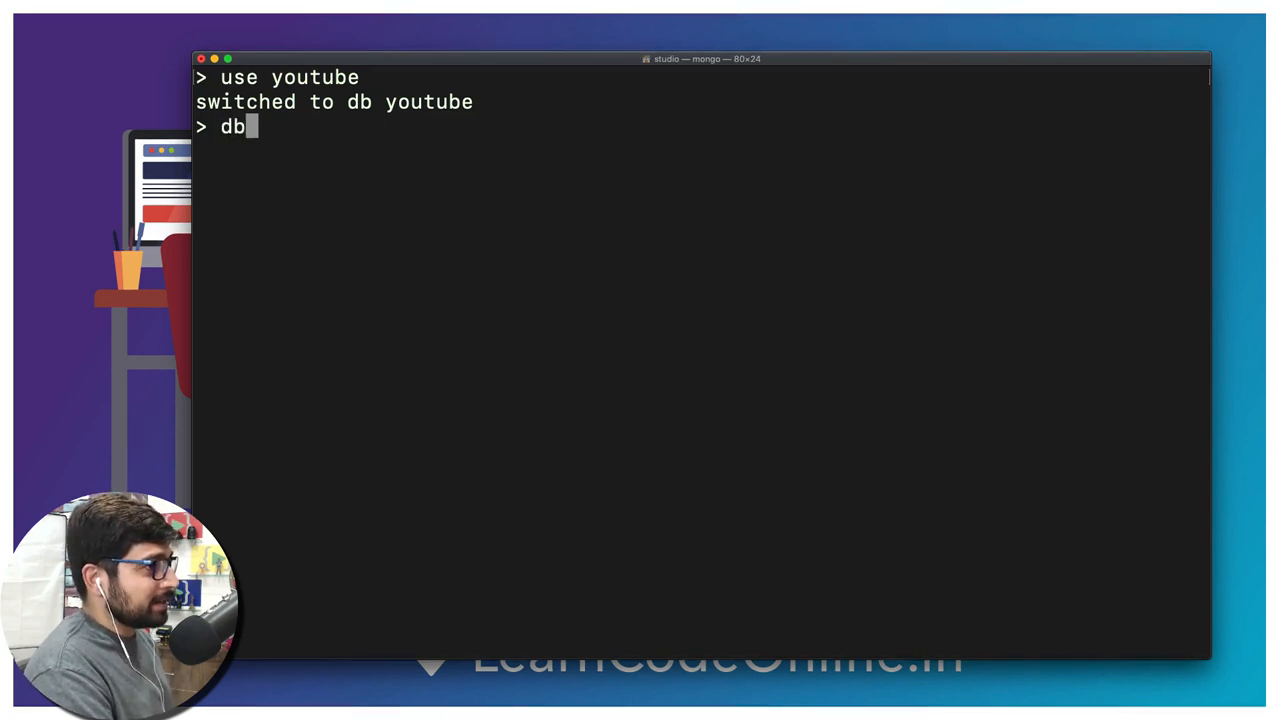
type(".users")
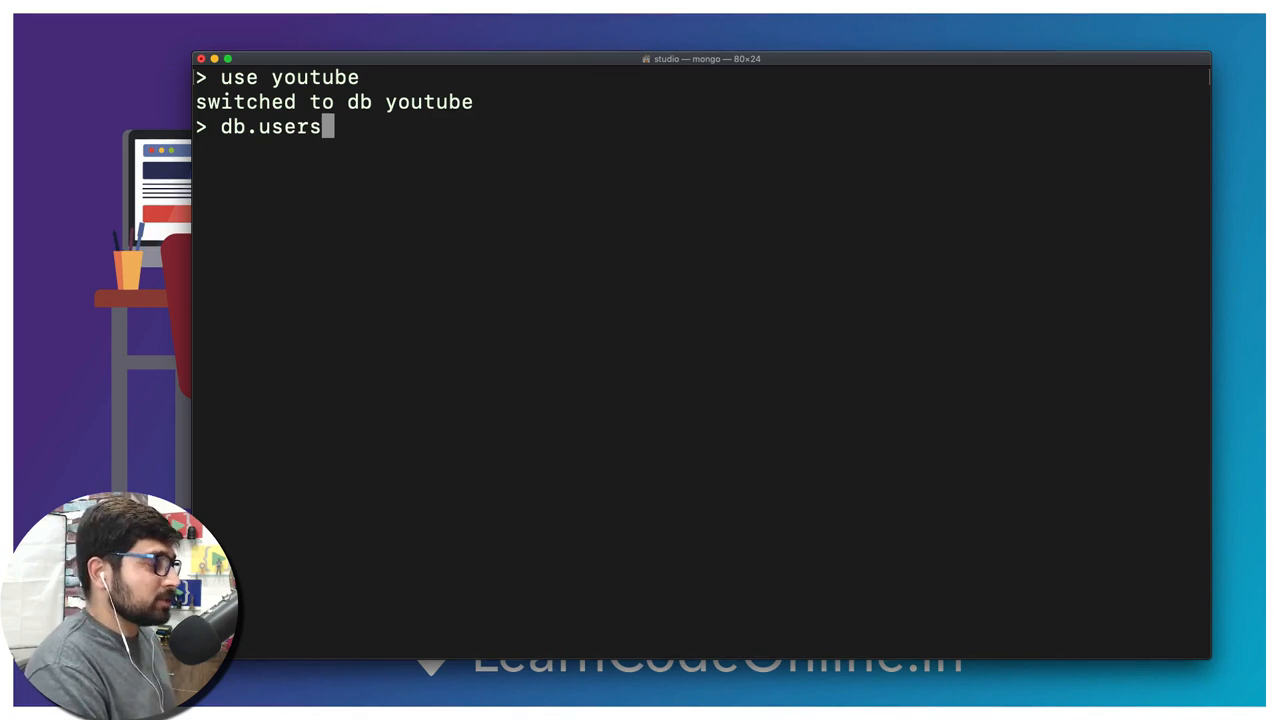
type(".in")
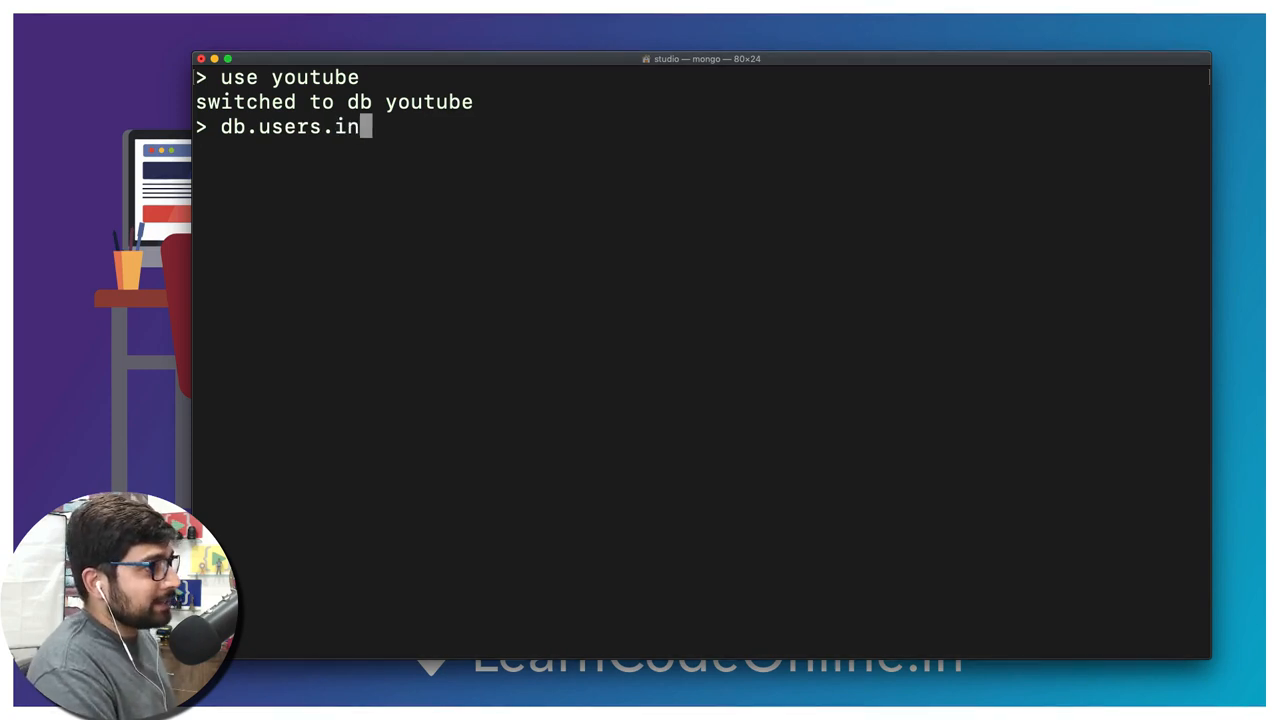
type("sertOne")
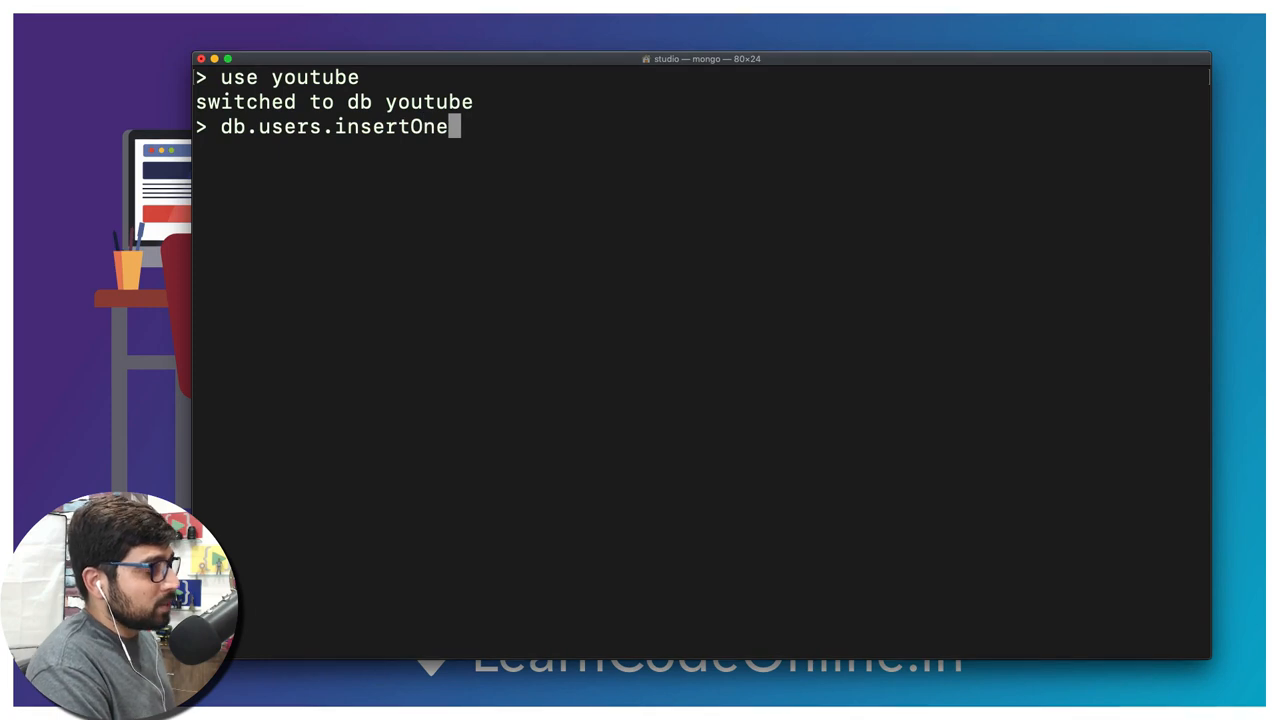
type("(")
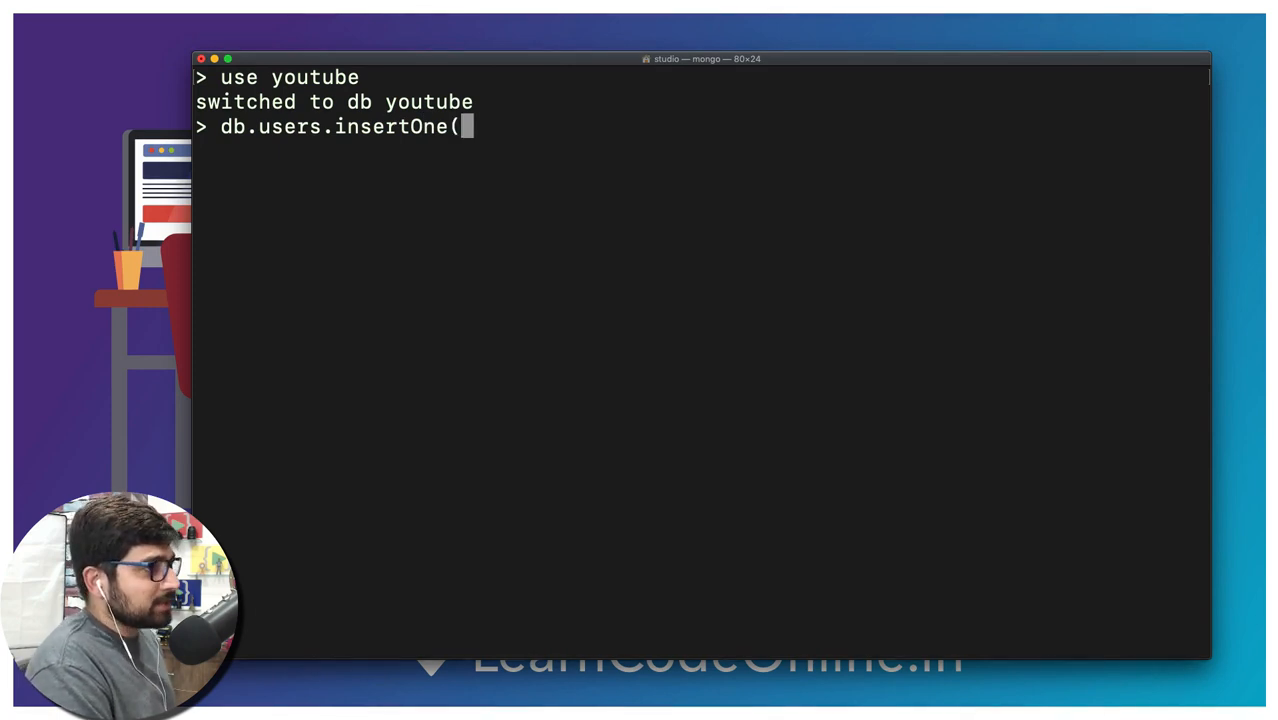
type("{")
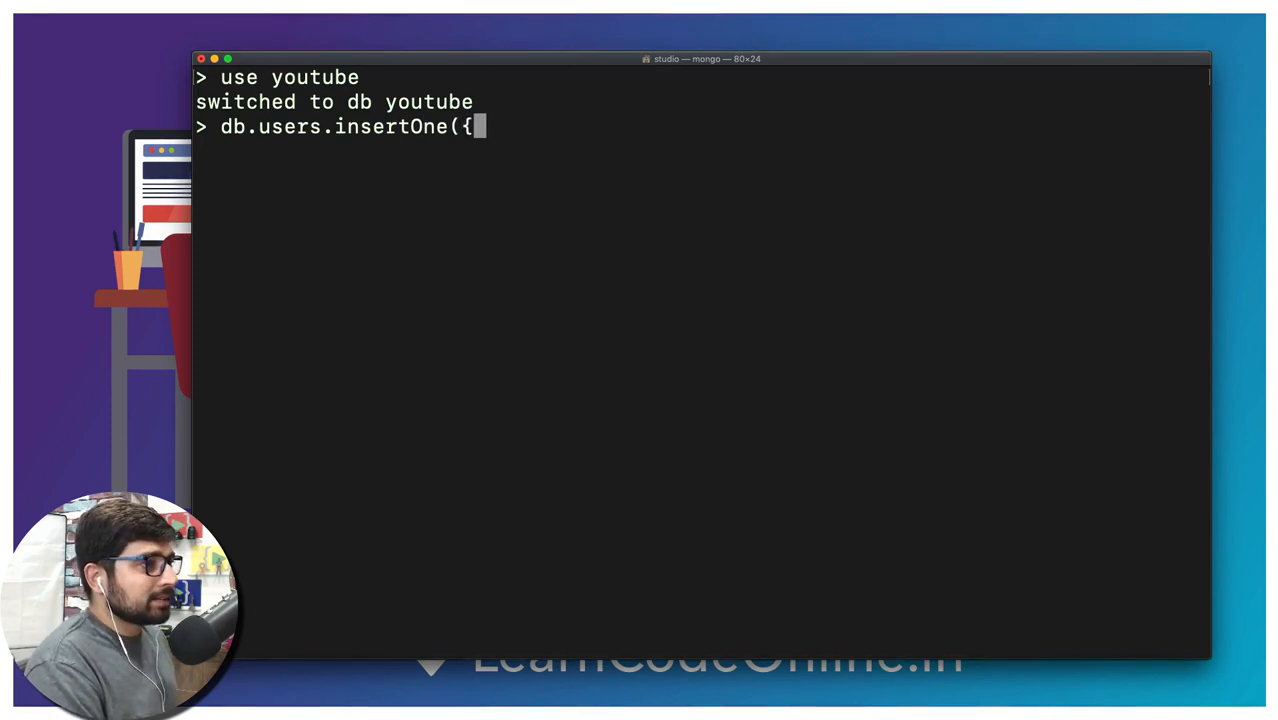
key("Return")
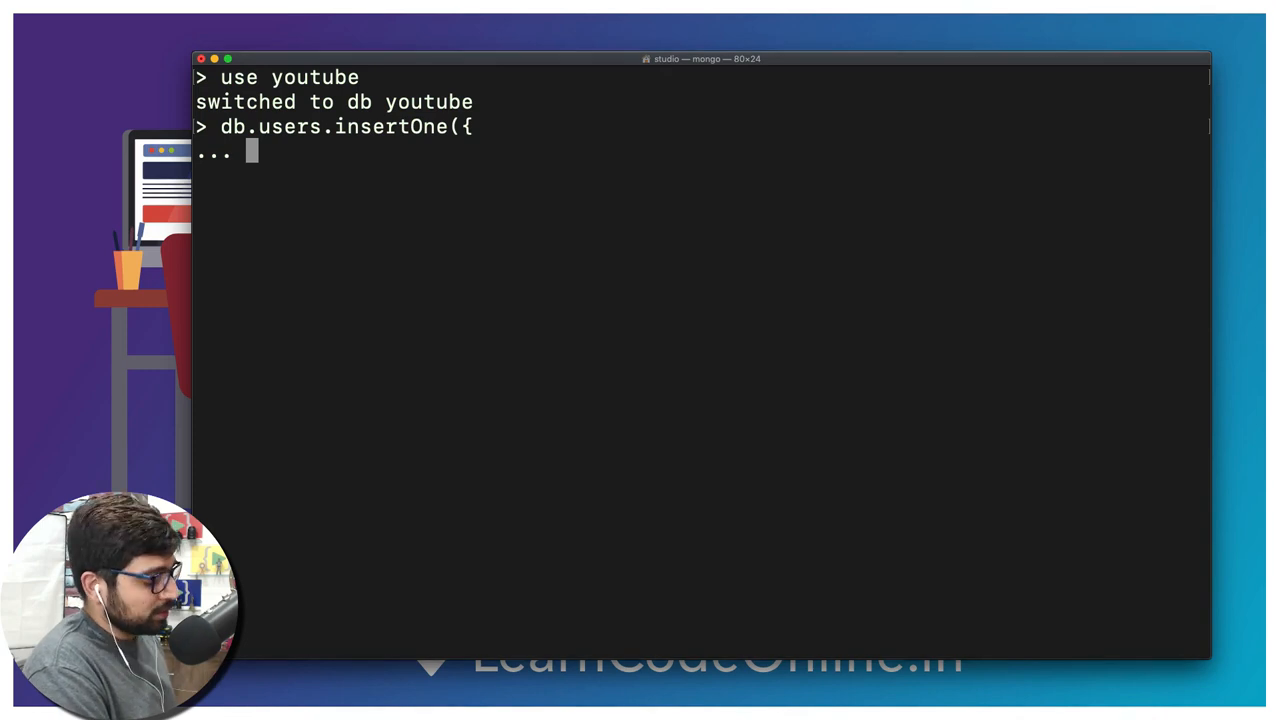
- Add the field name: "hitesh" and continue to the next line
type("name")
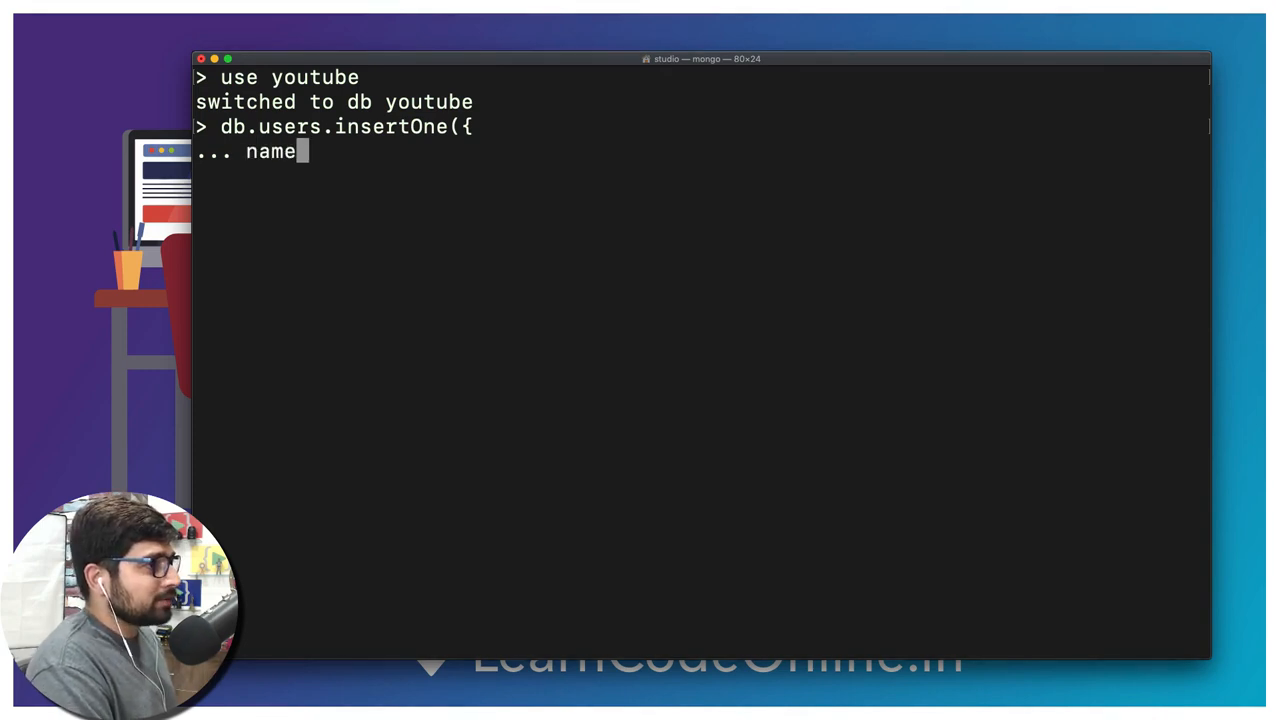
type(": \"")
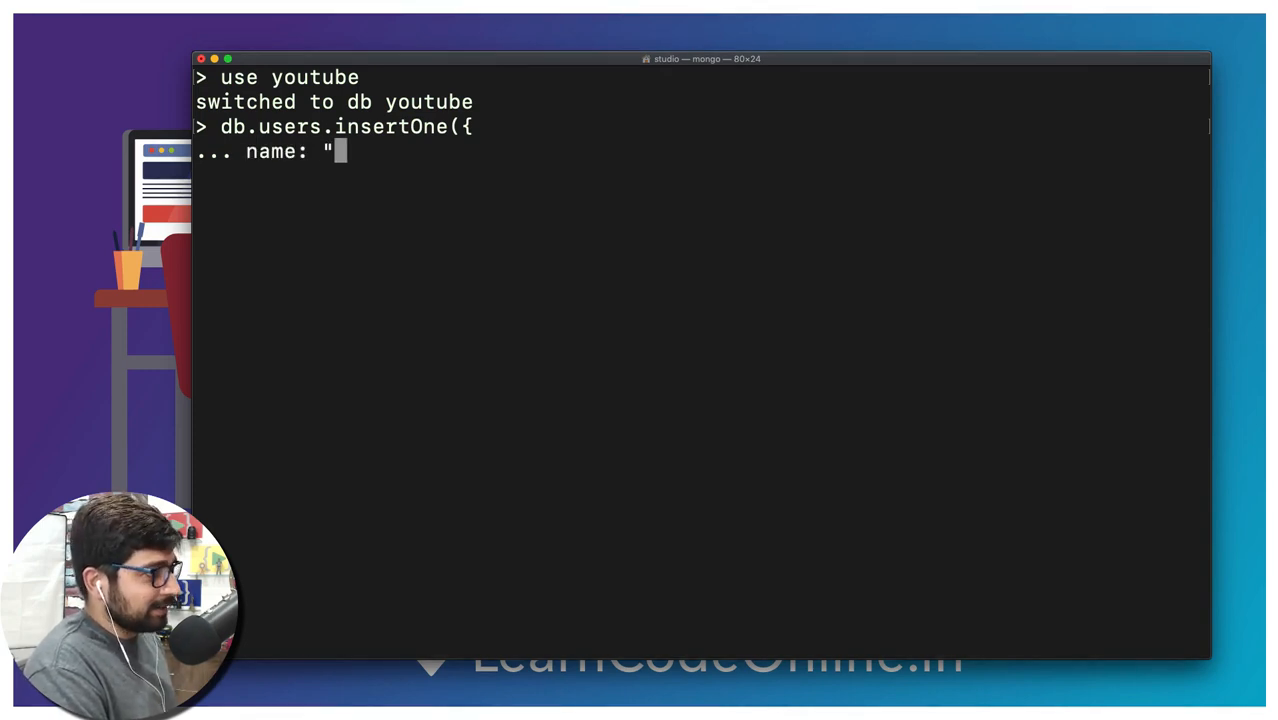
type("hitesh")
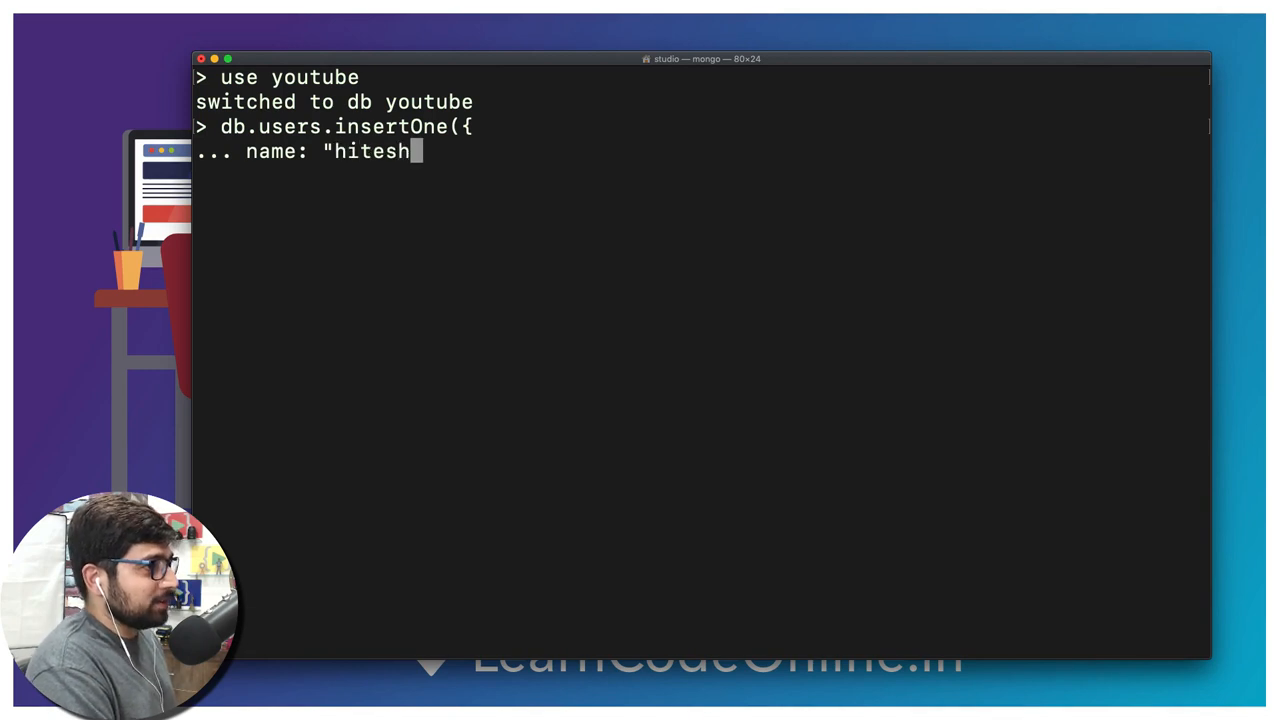
type("\"")
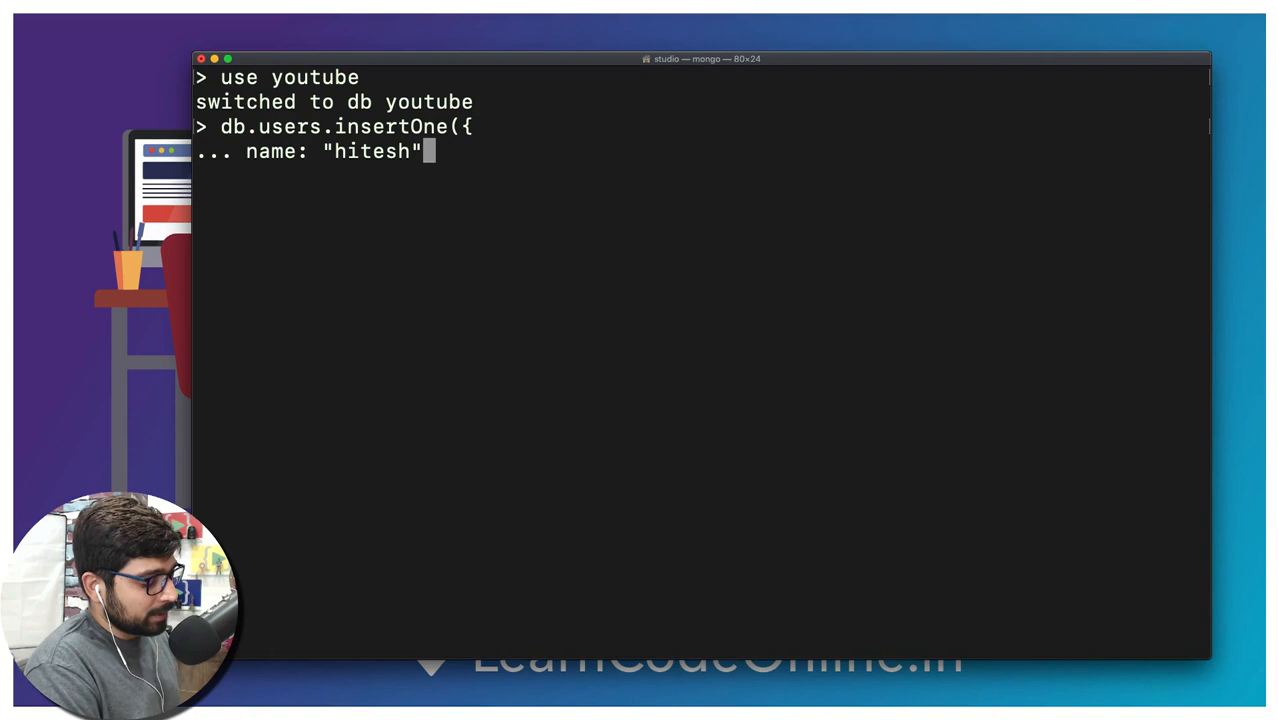
key("Return")
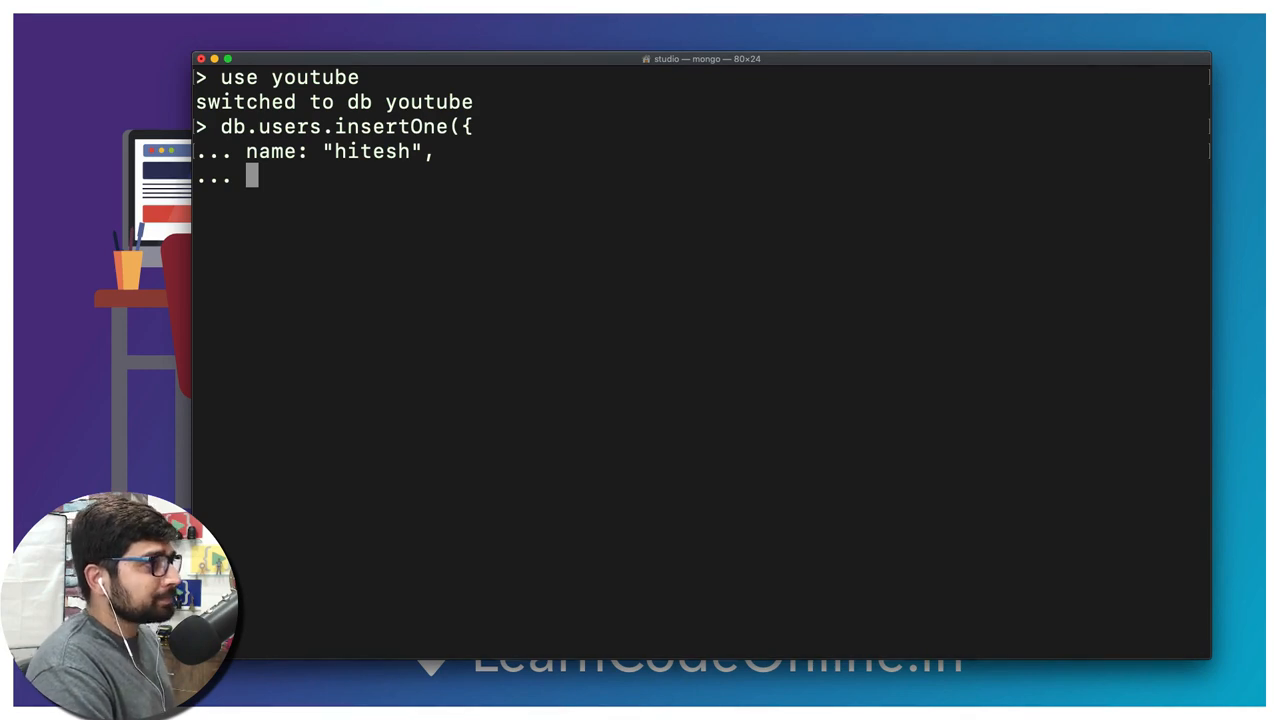
type("vidoe")
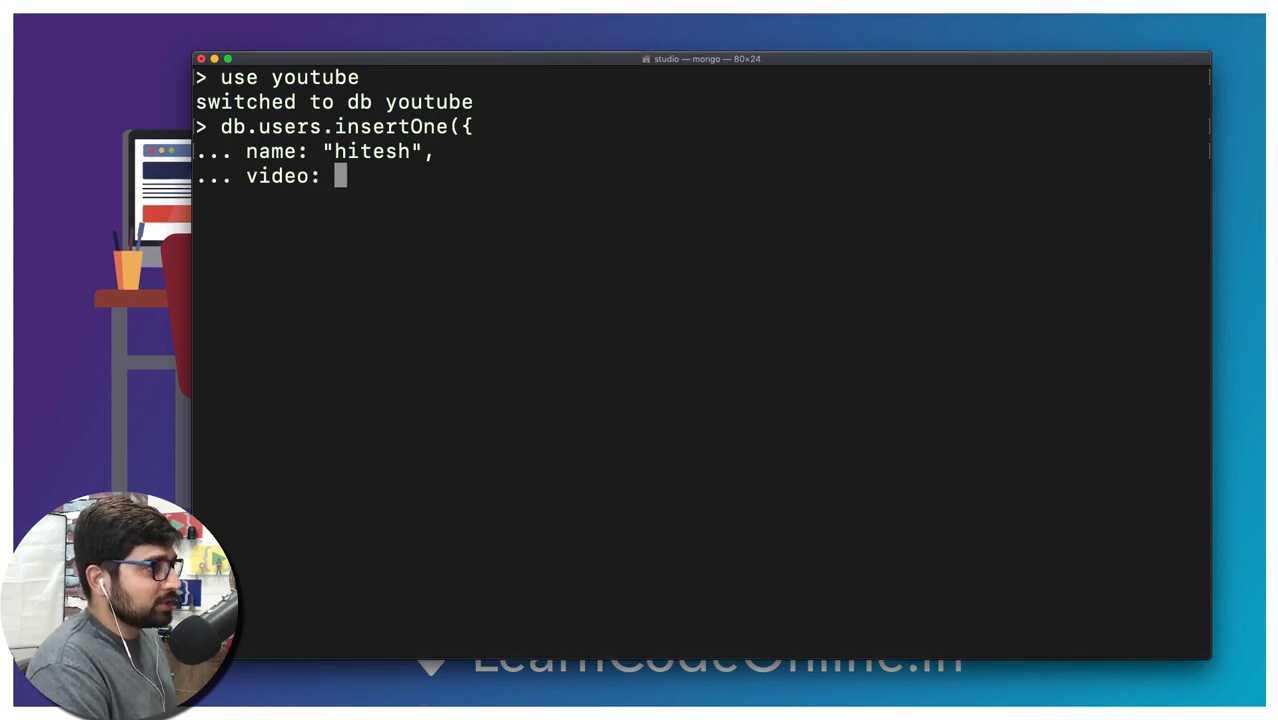
type("{")
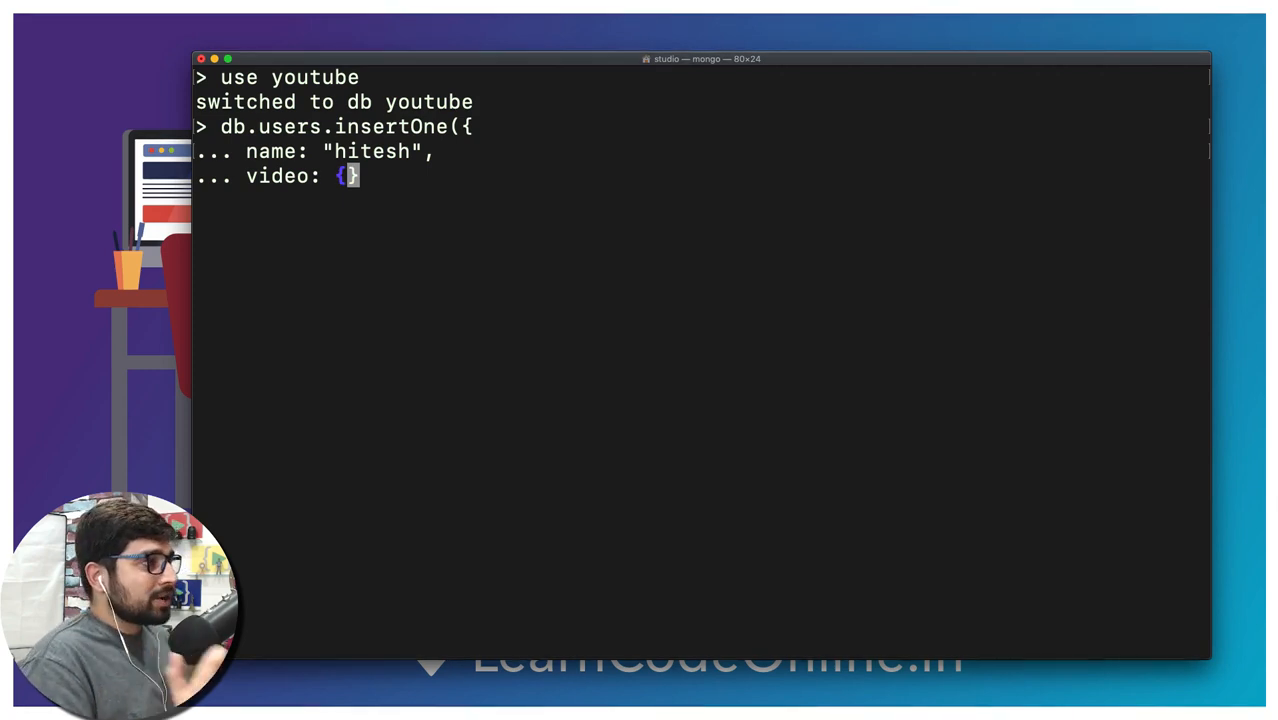
type("topic")
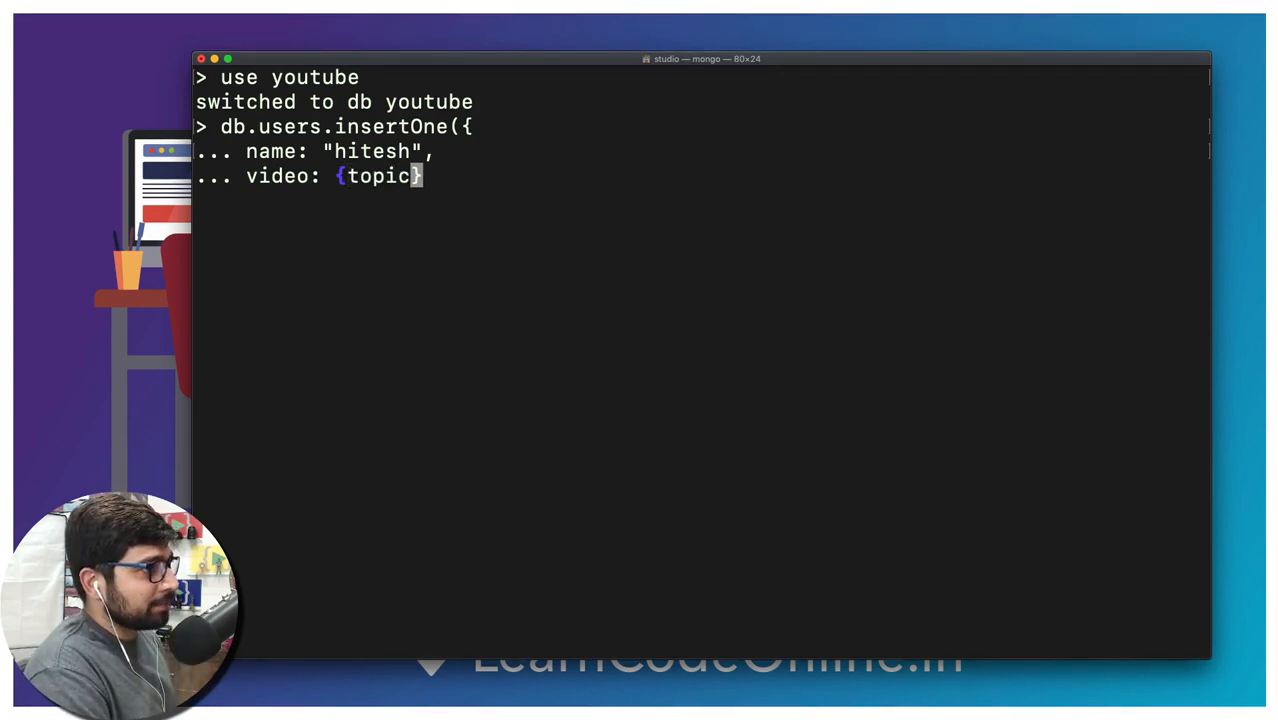
type(": \"\"")
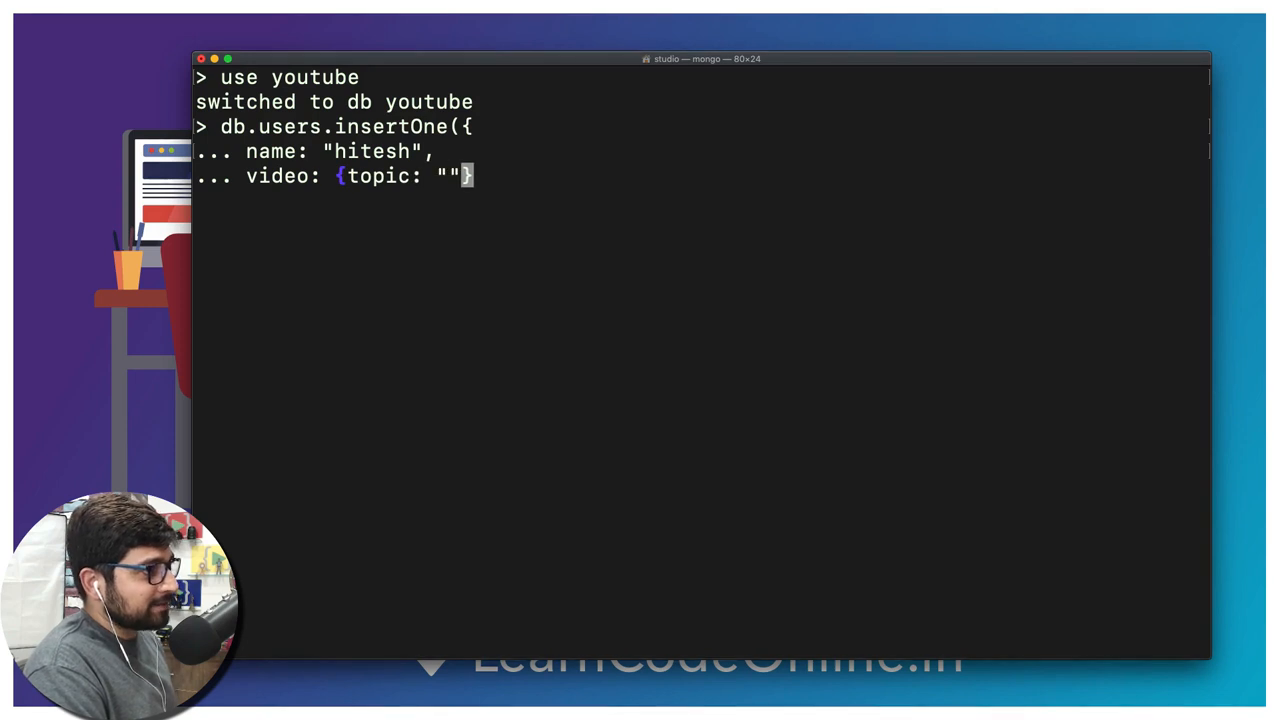
type("FU")
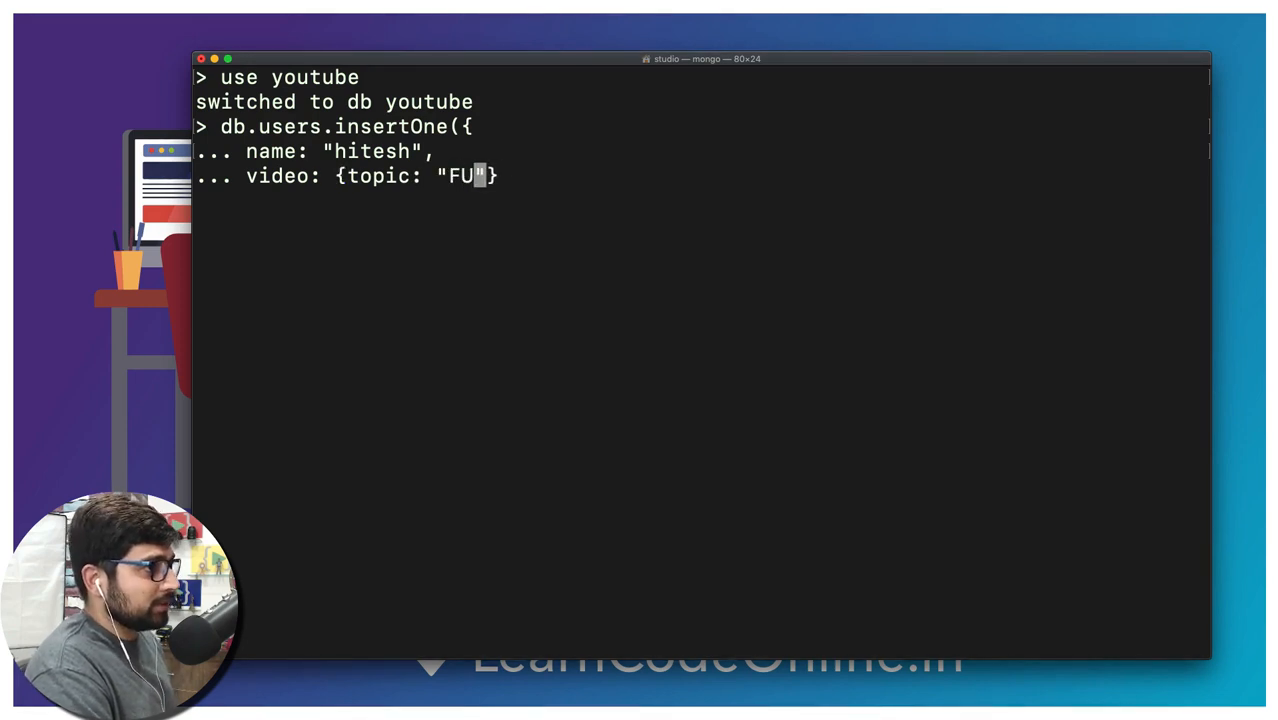
type("nT")
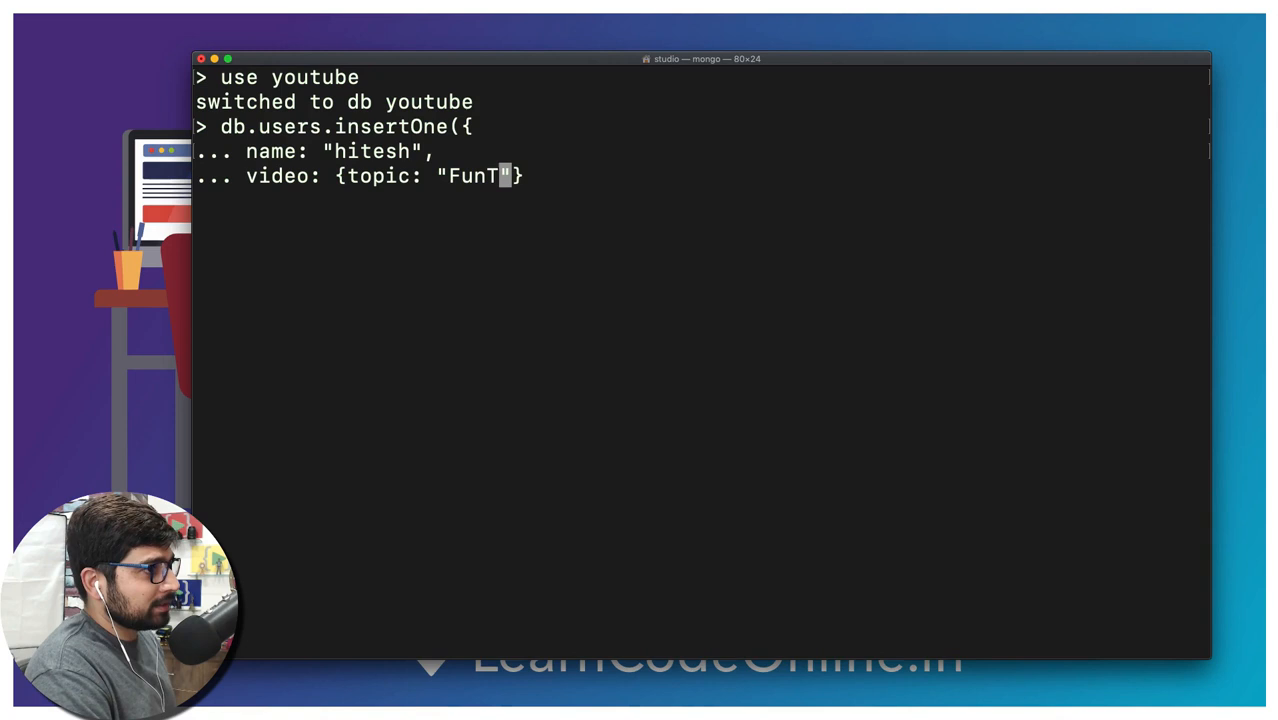
type("opic")
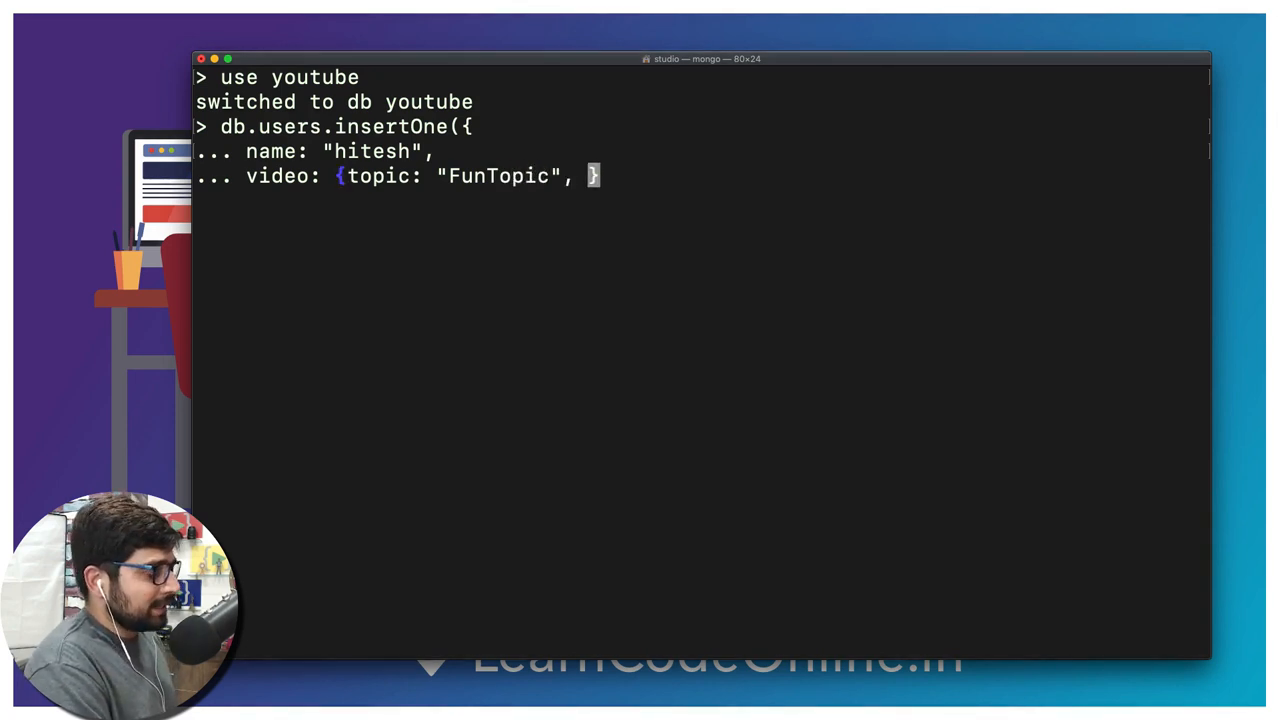
type("length")
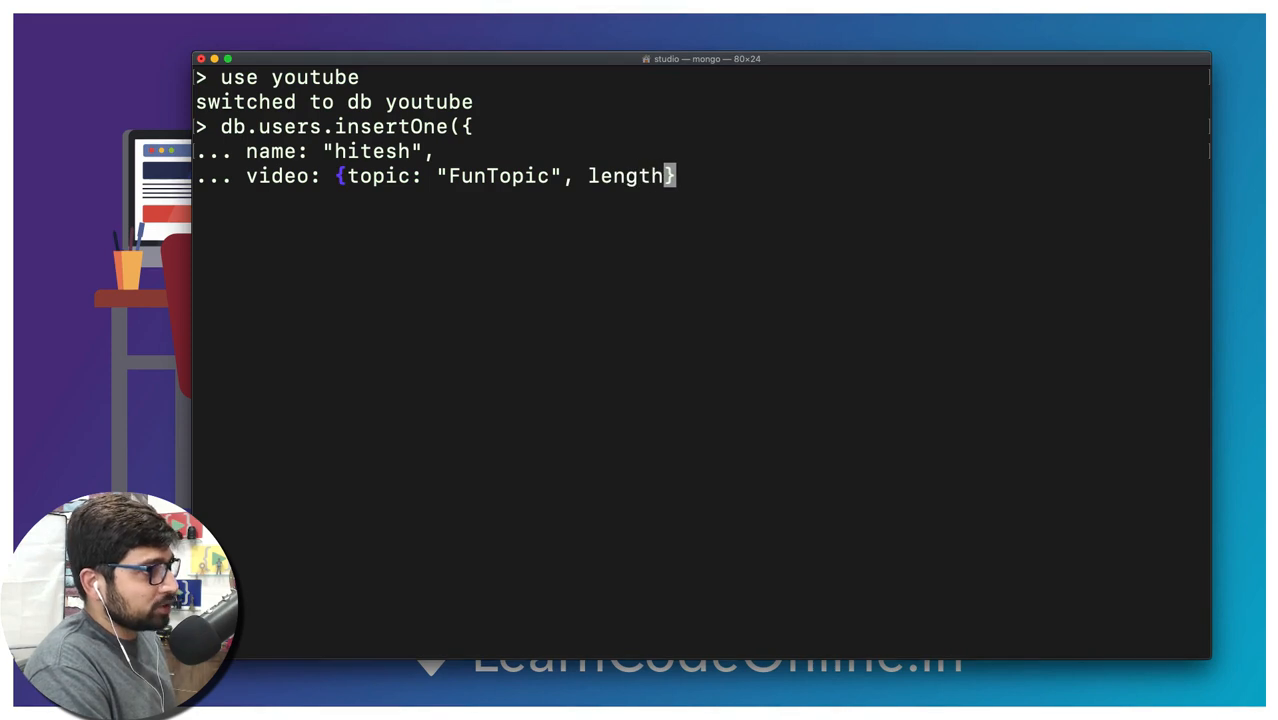
type(": 4")
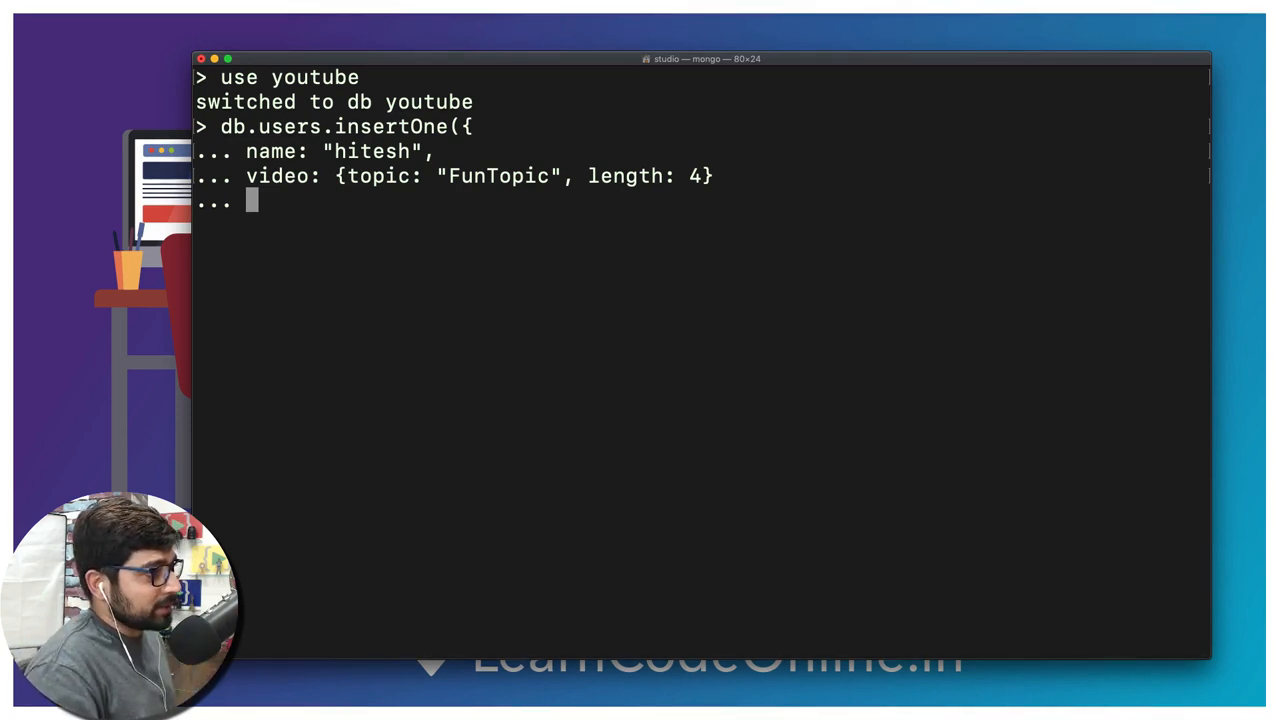
type("}")
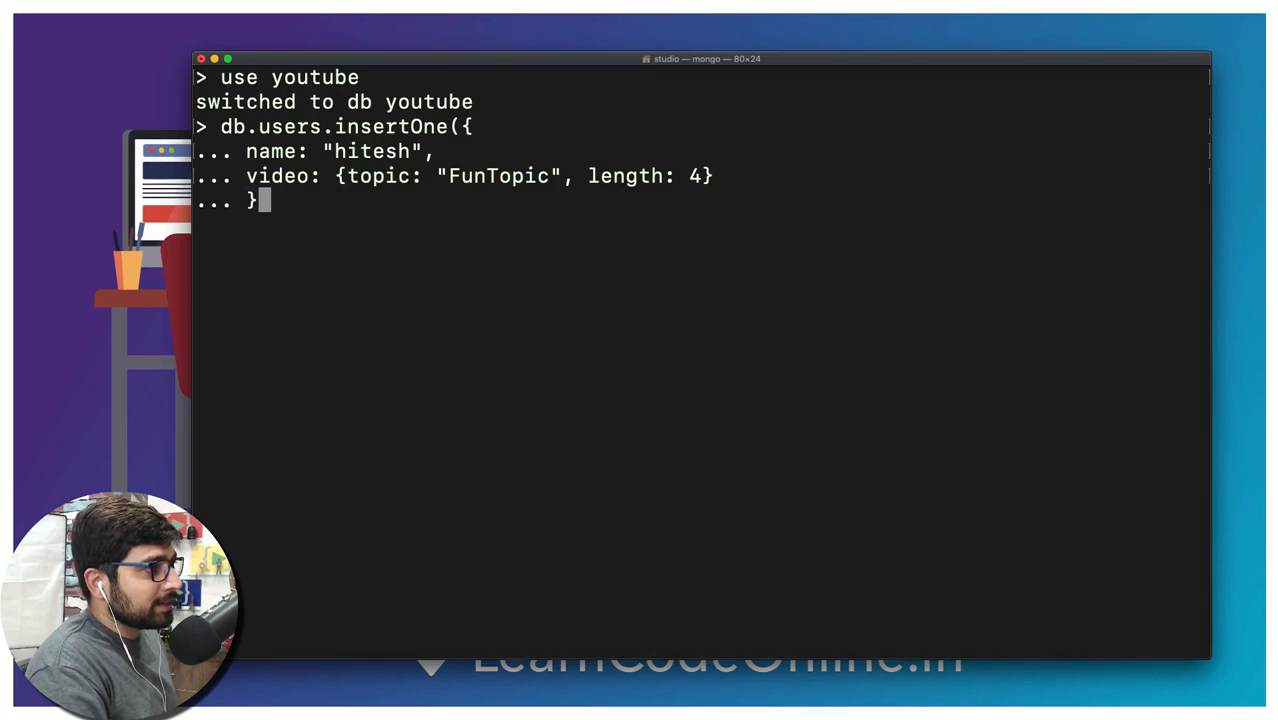
type(")")
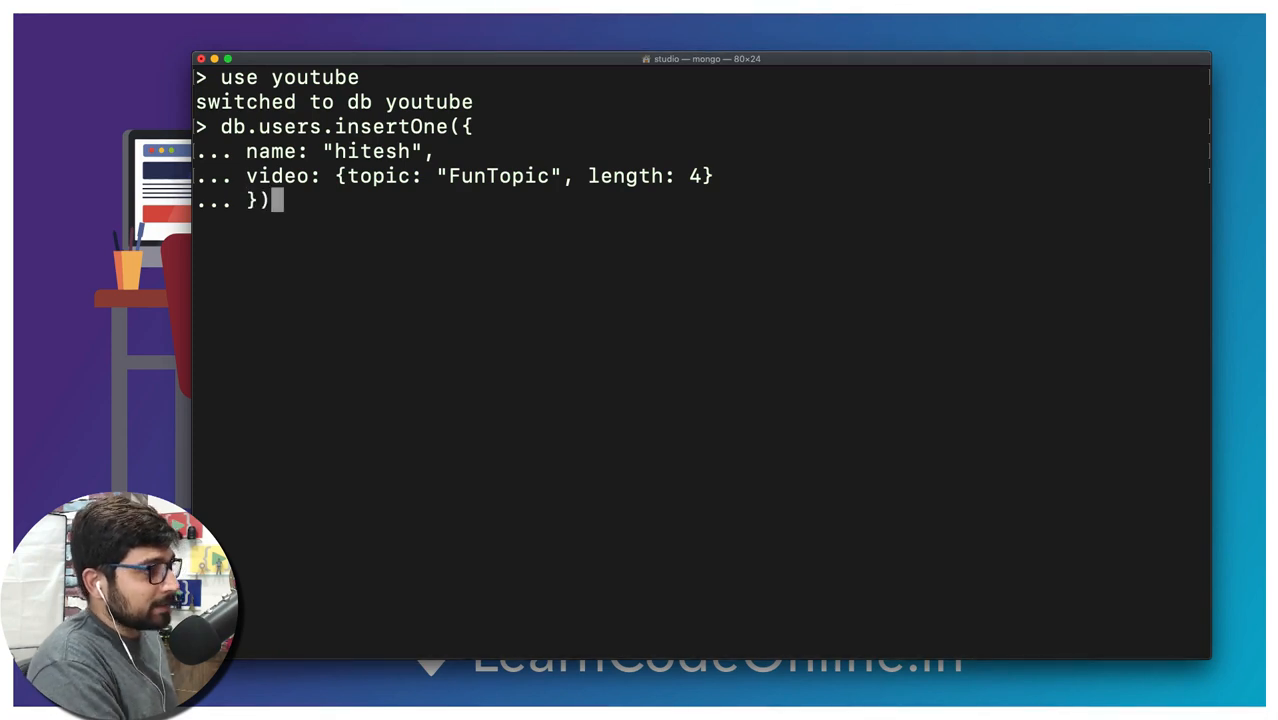
key("Return")
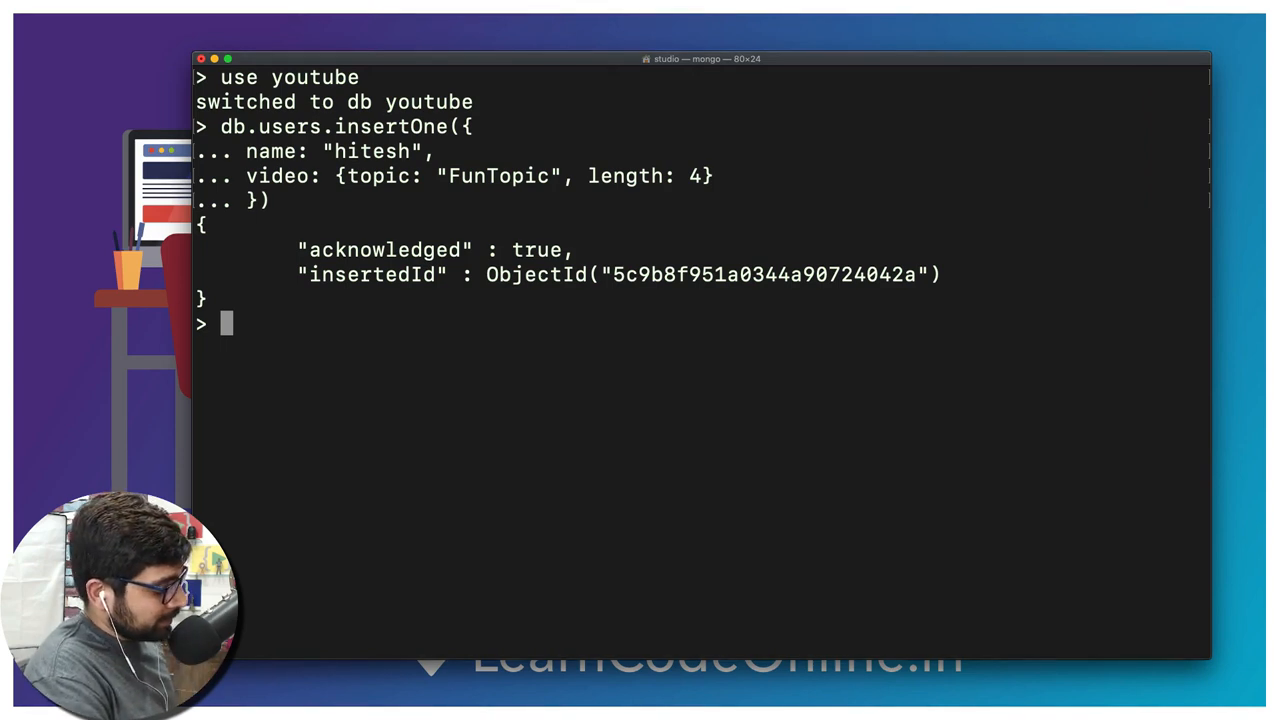
type("db")
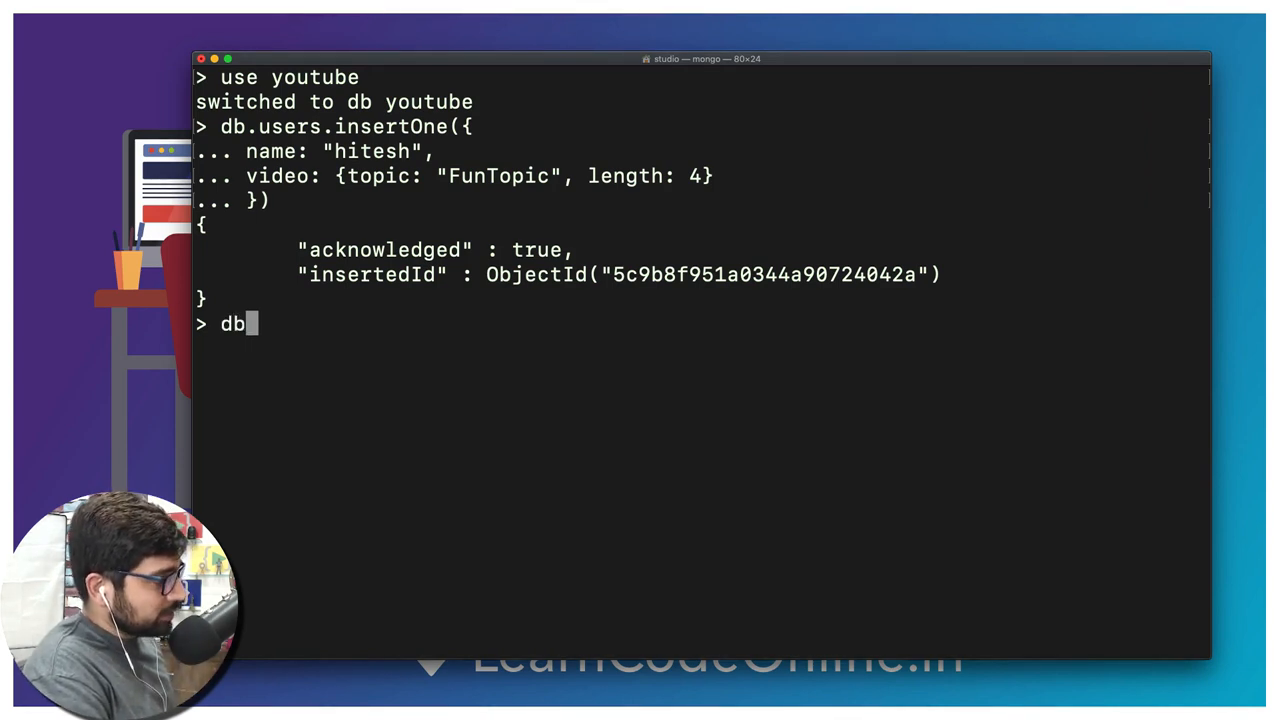
type(".")
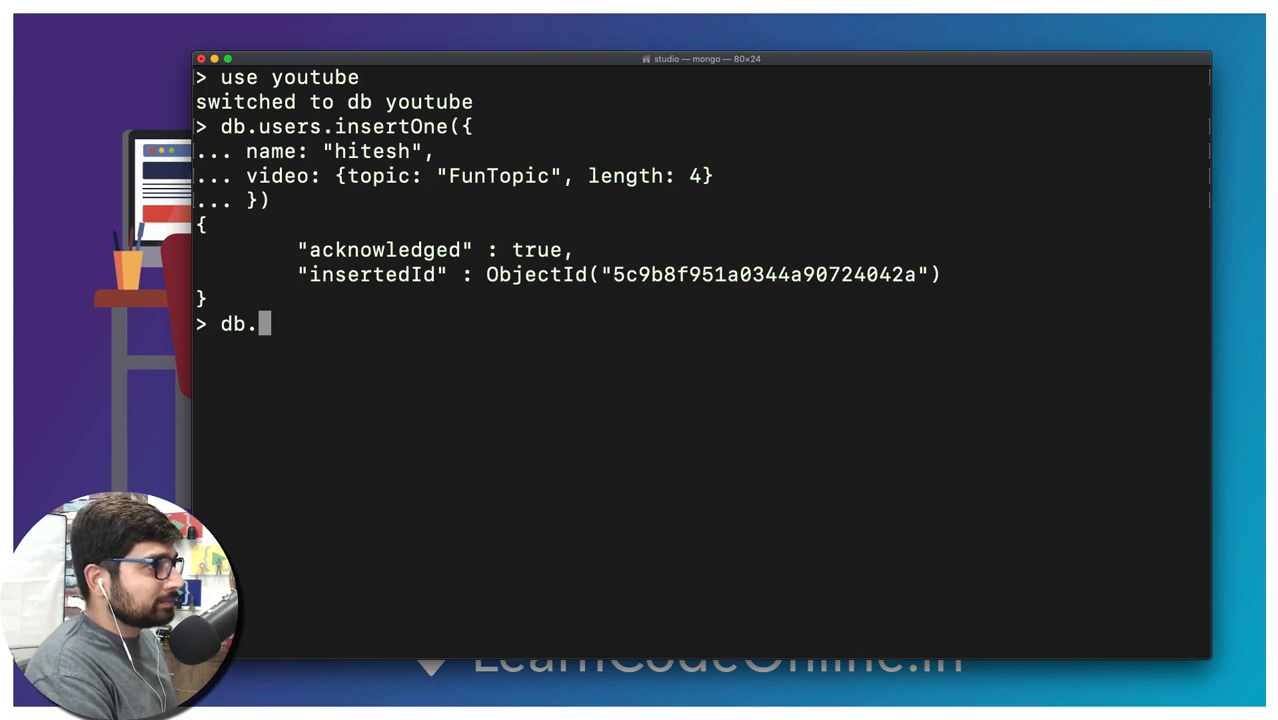
type("users")
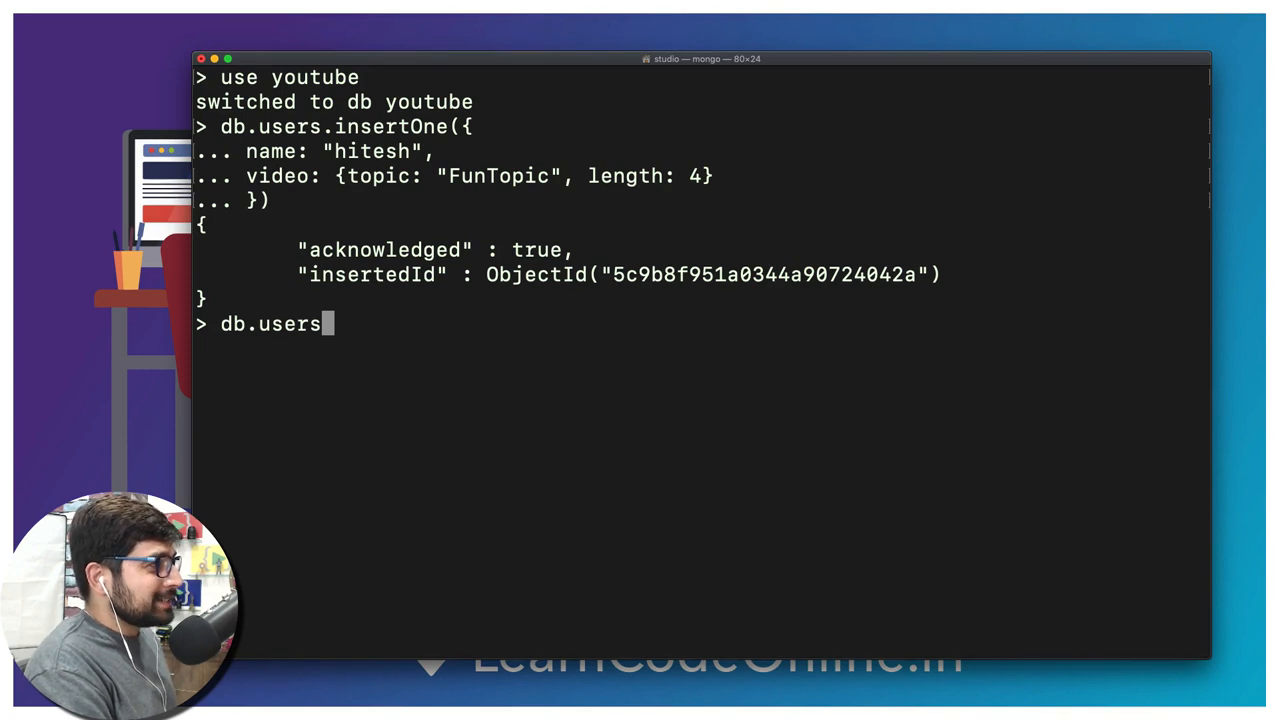
type("f")
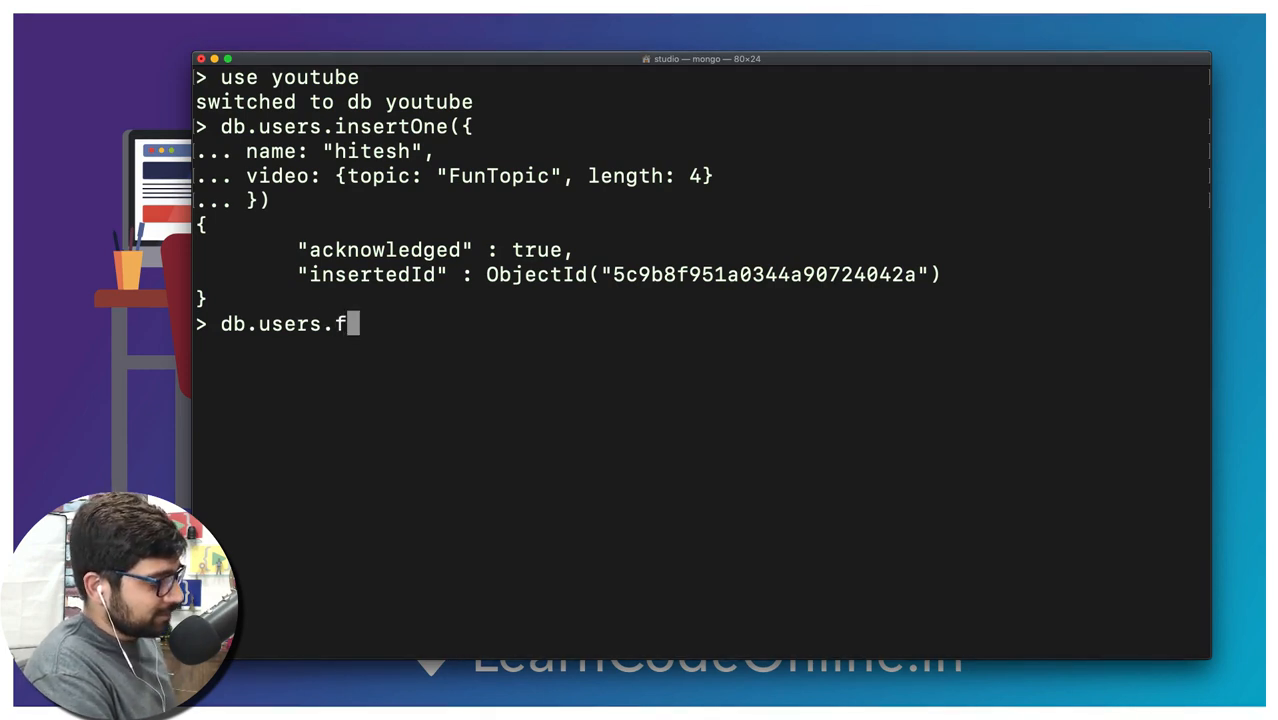
type("ind")
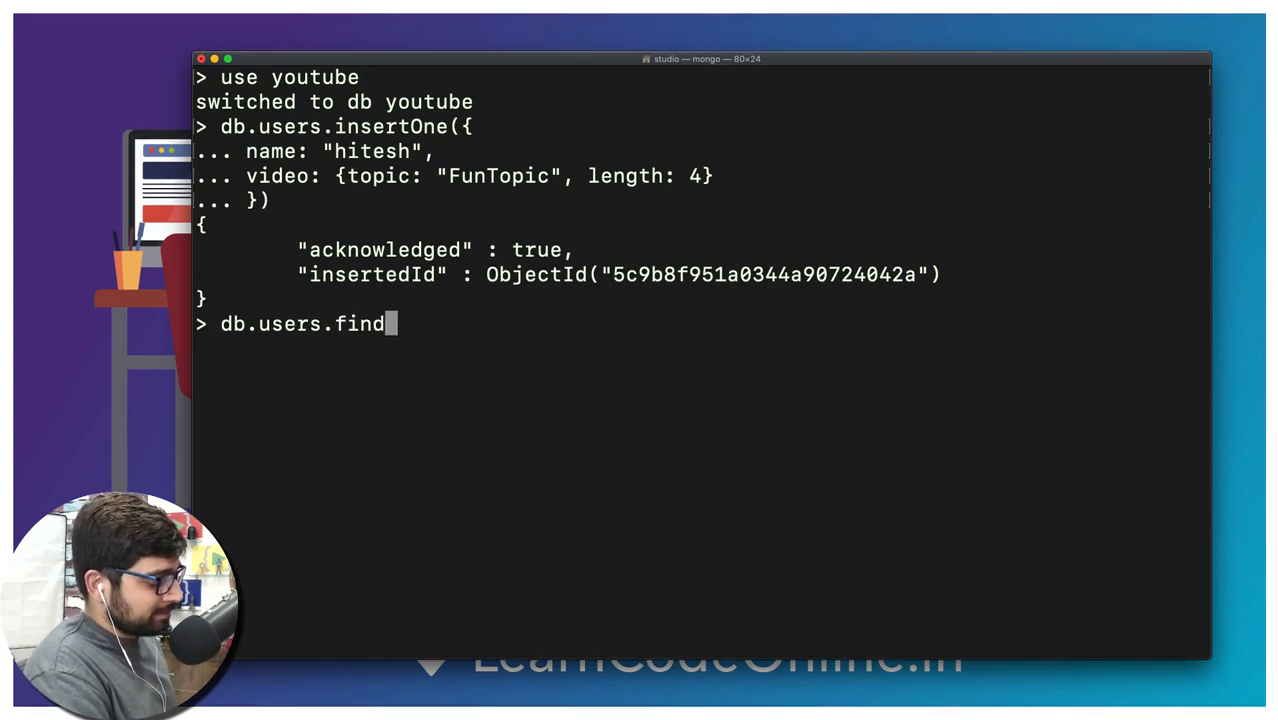
type("One(")
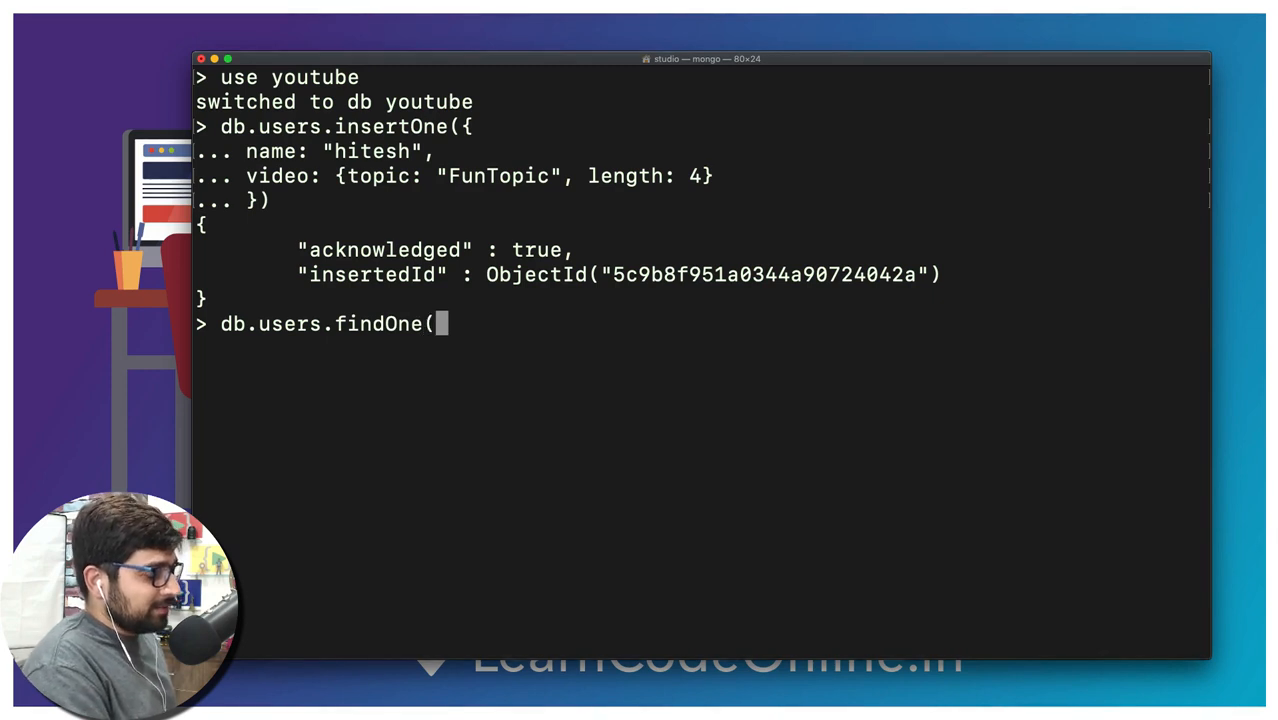
type(")")
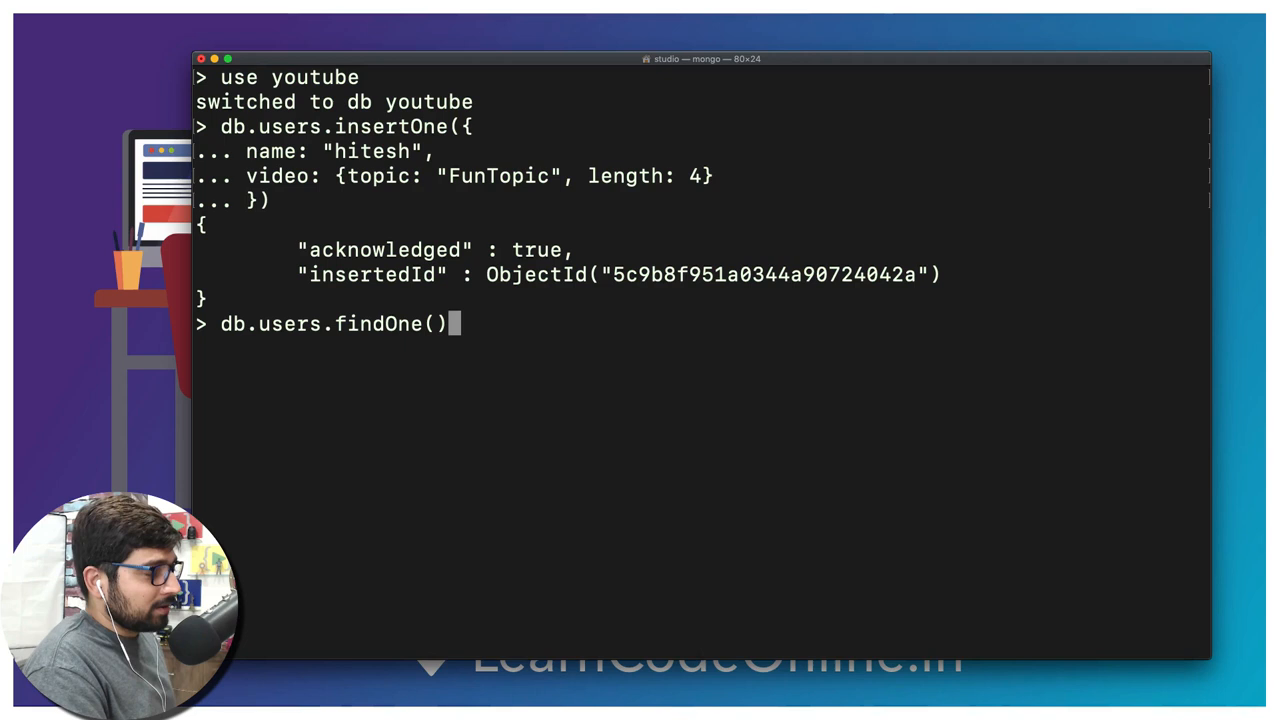
key("Return")
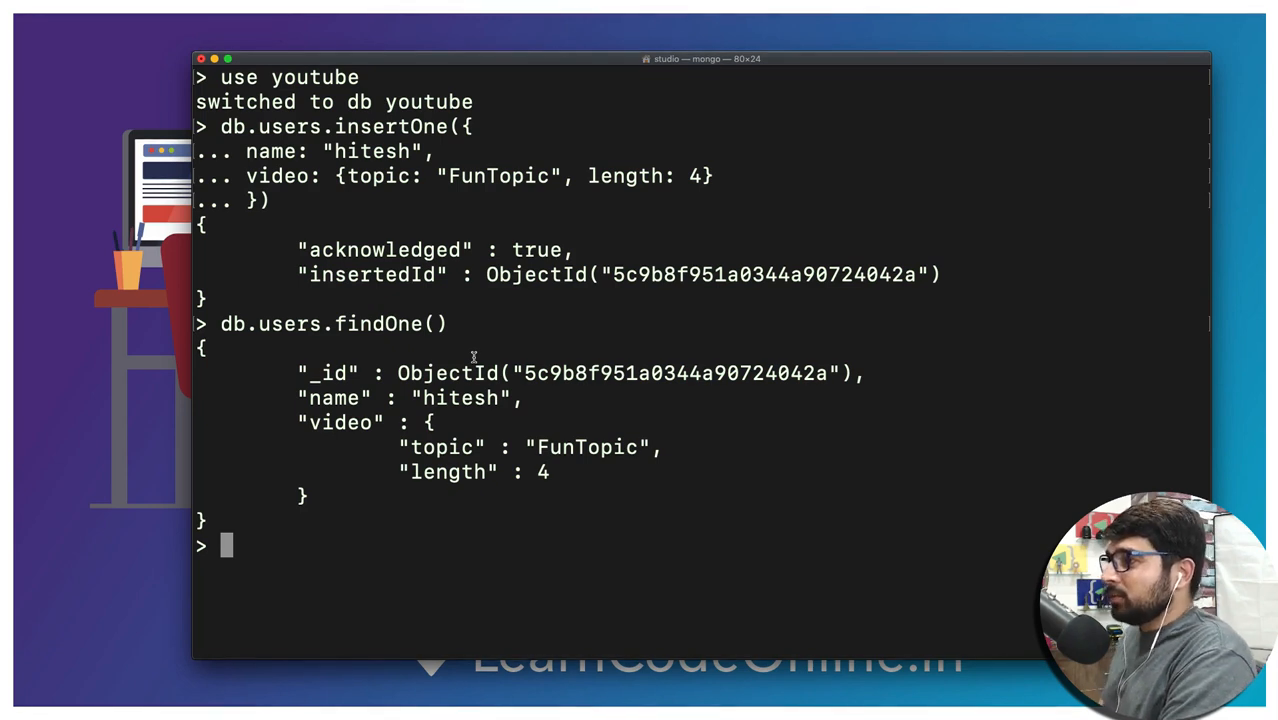
type("db")
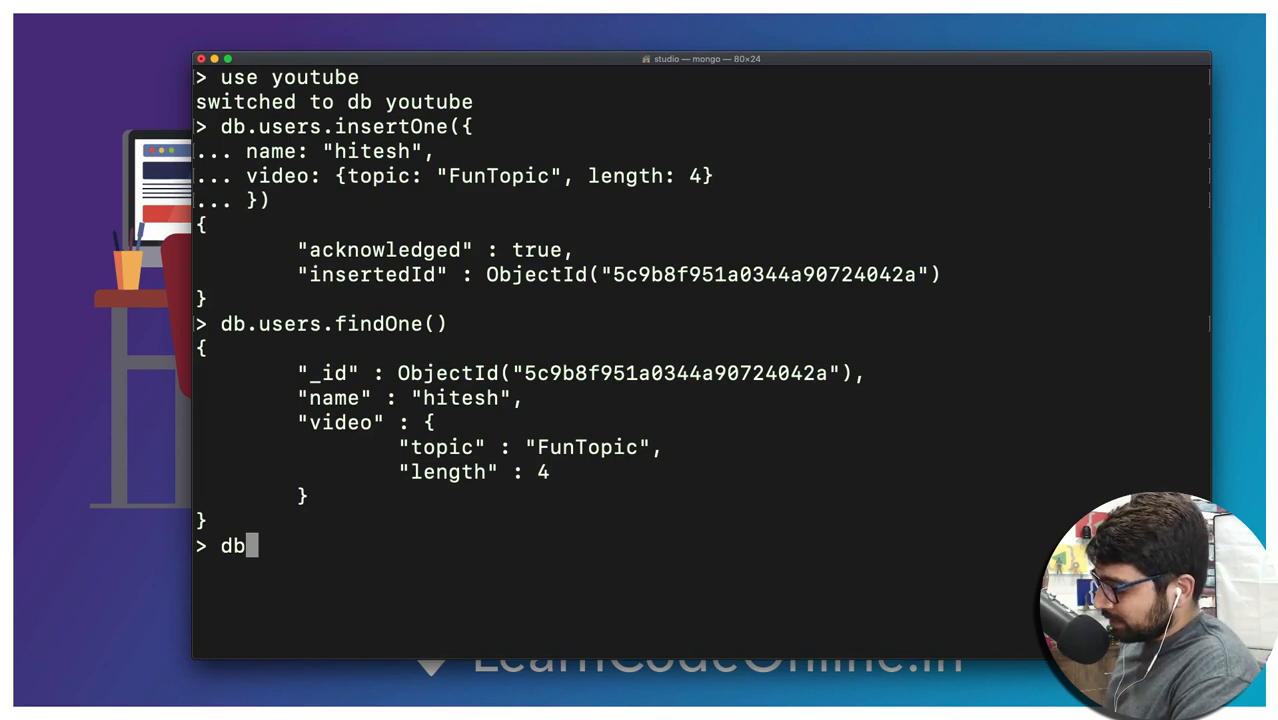
type(".users")
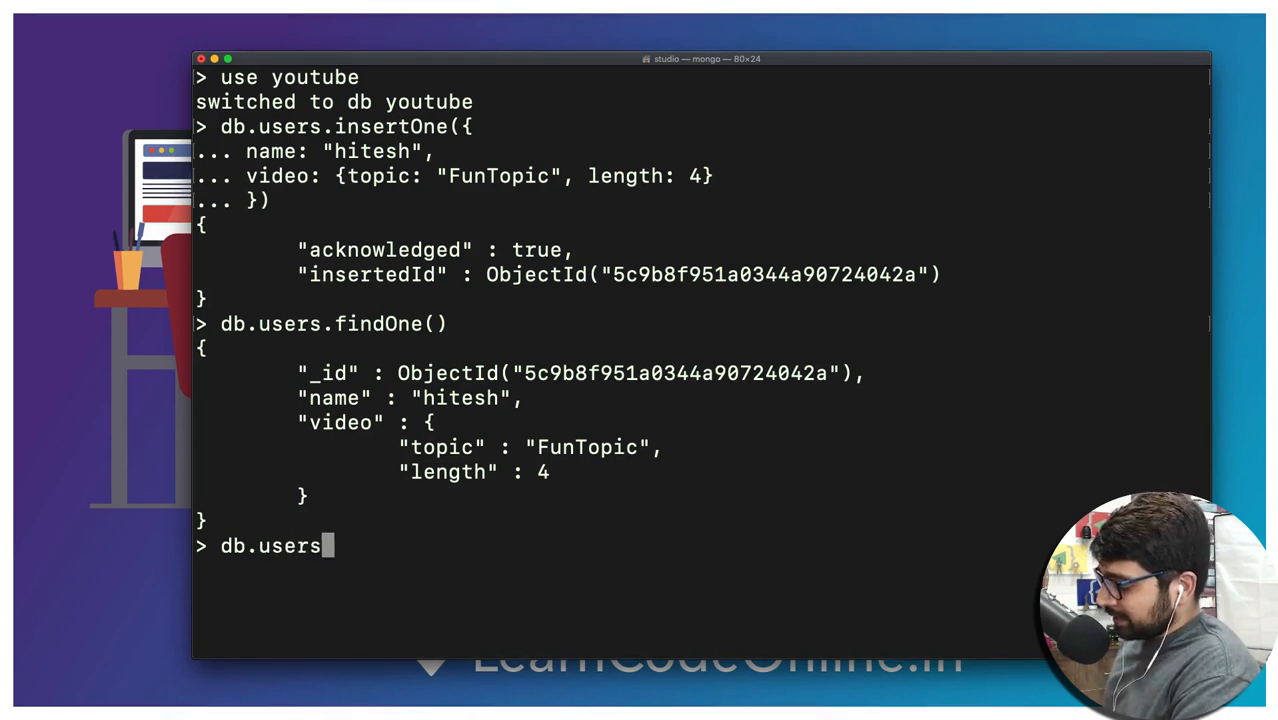
type(".delete")
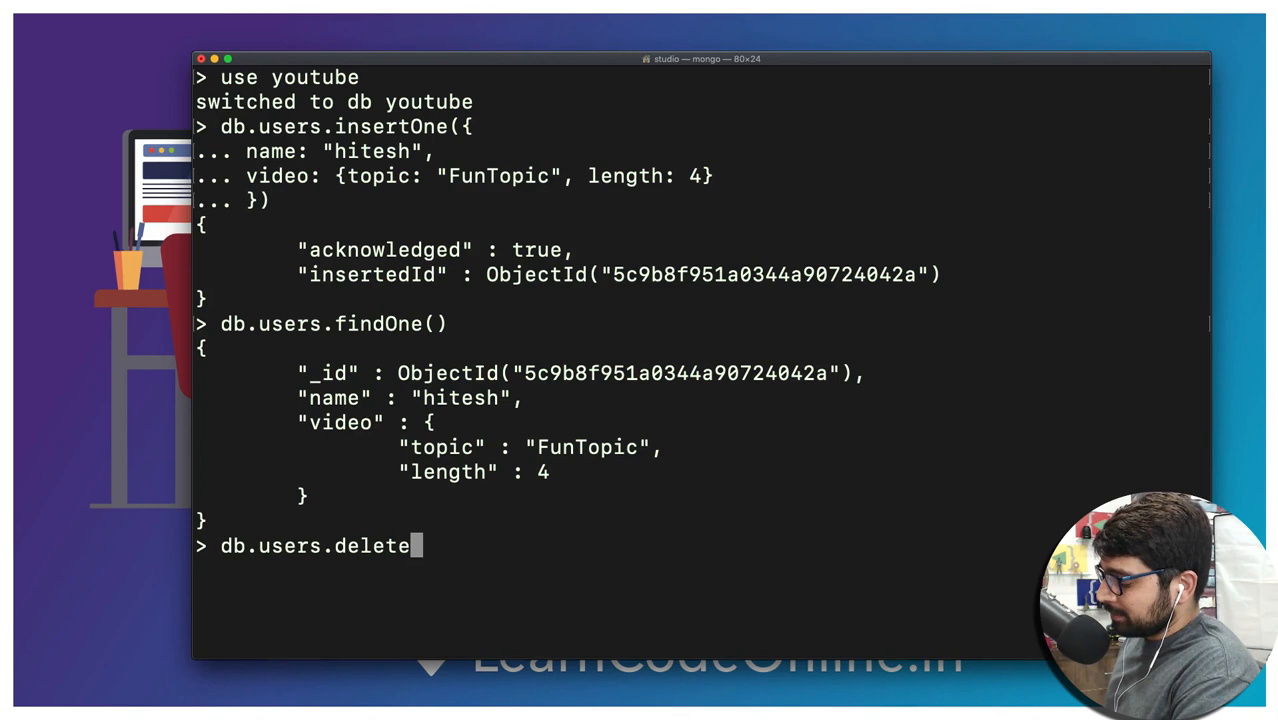
type("Many(")
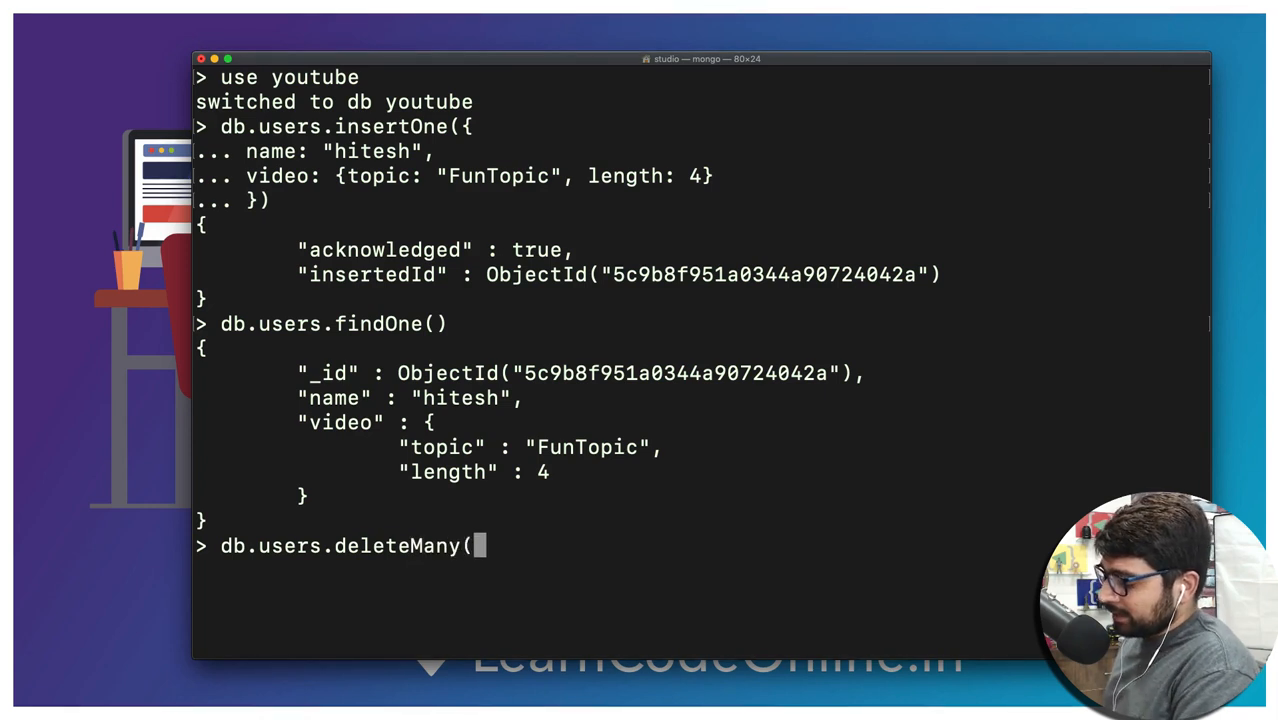
type(")")
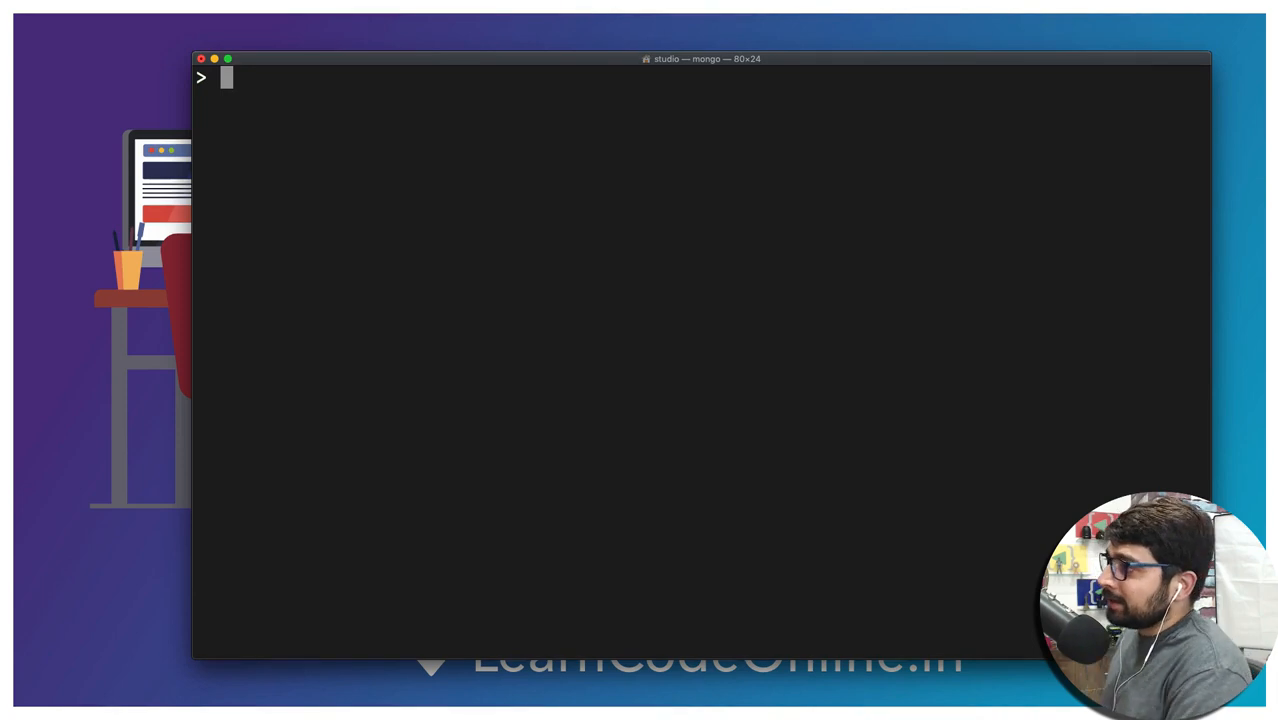
- Start a multi-line db.persons.insertOne({ command
type("db.")
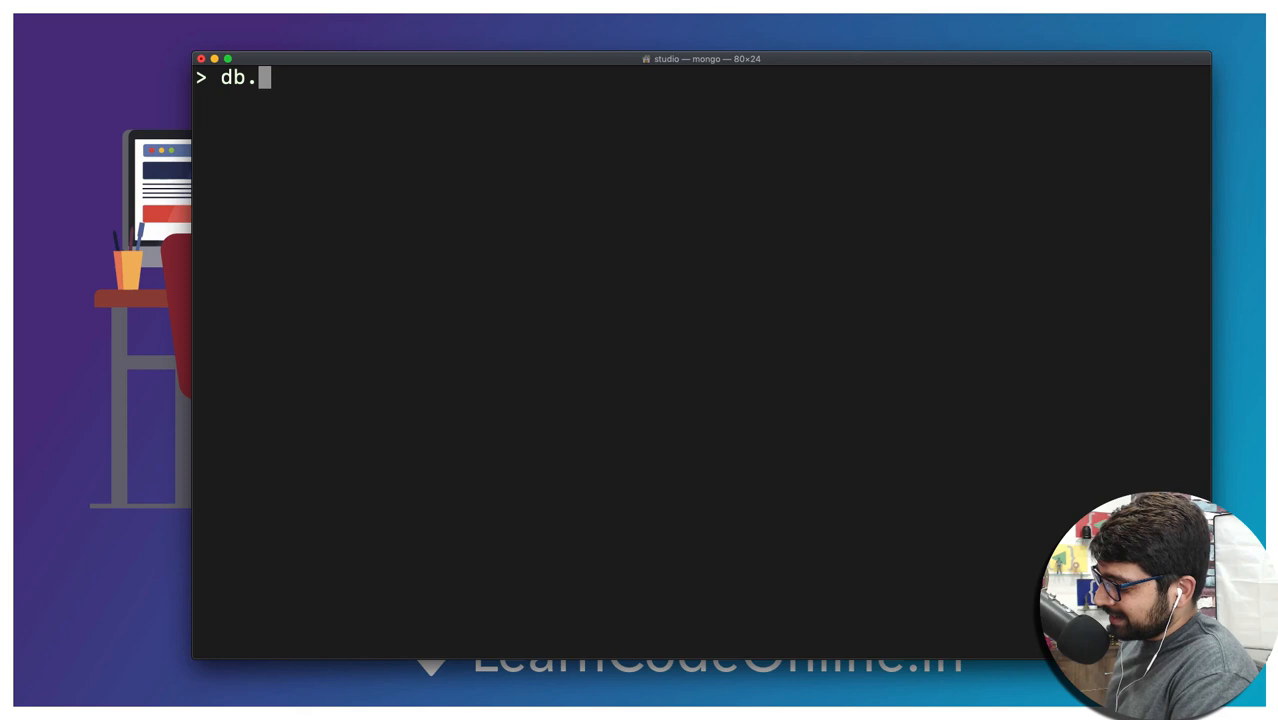
type("persons")
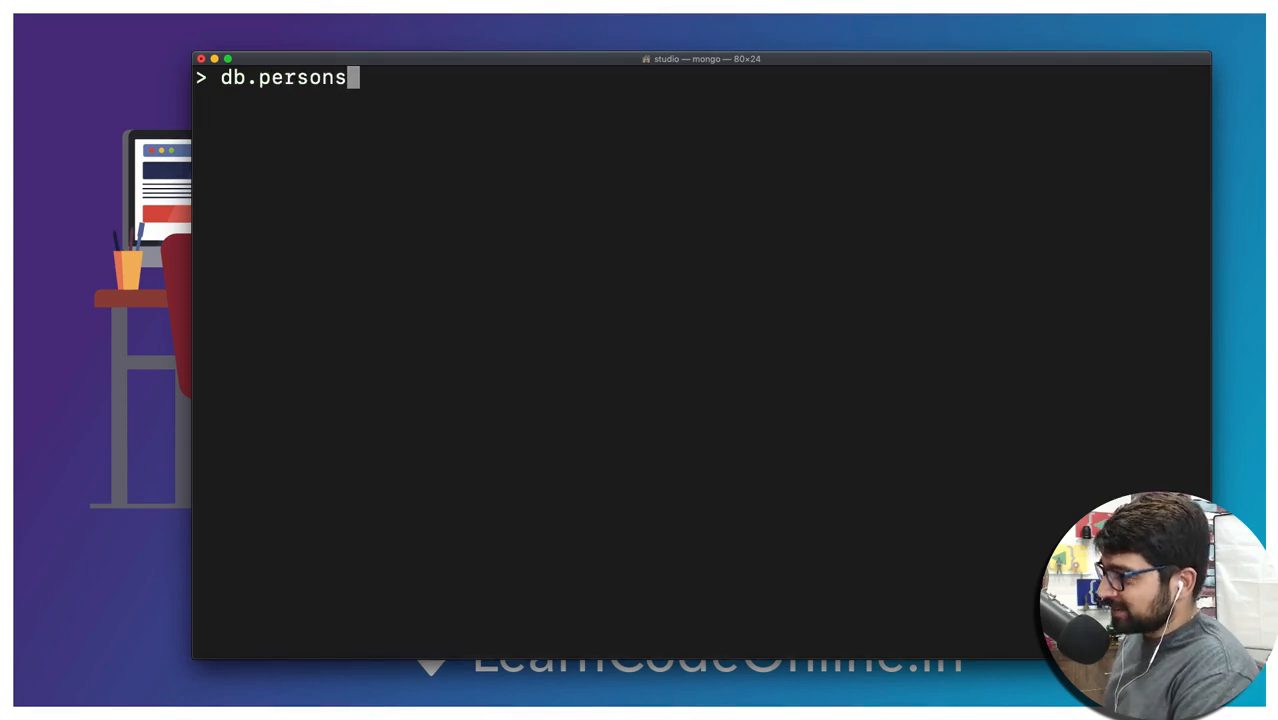
type(".insert")
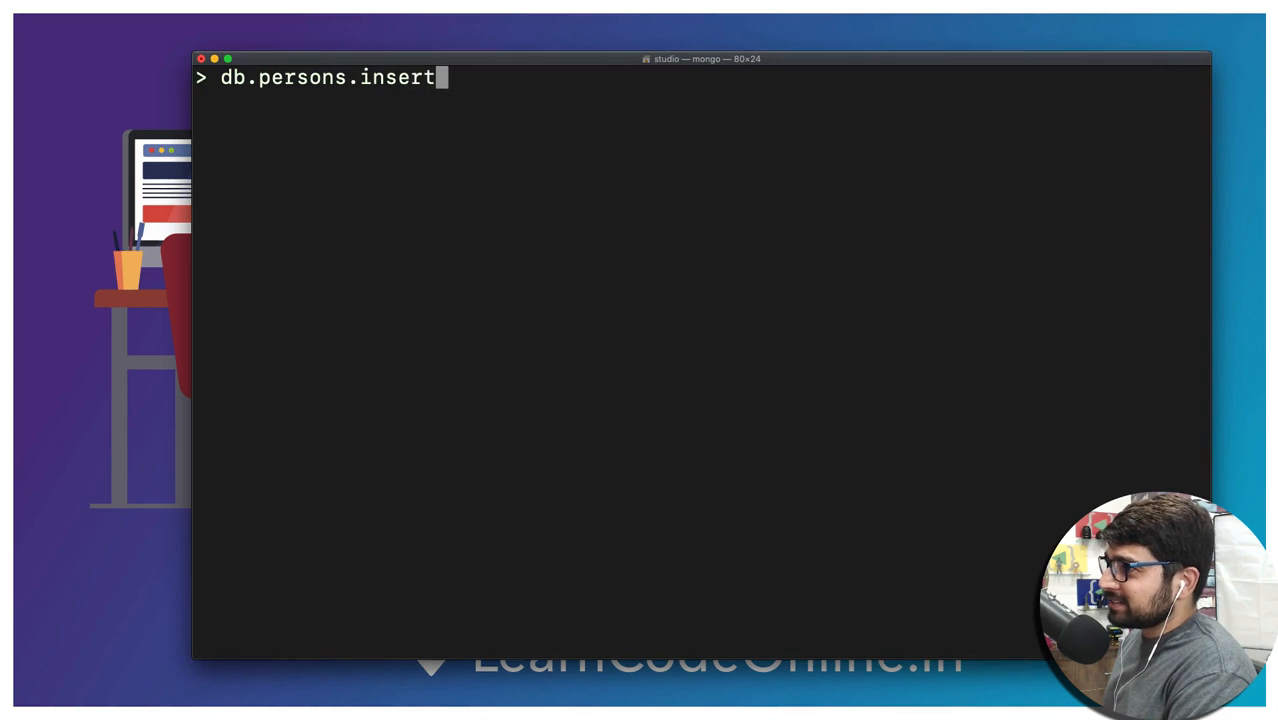
type("One(")
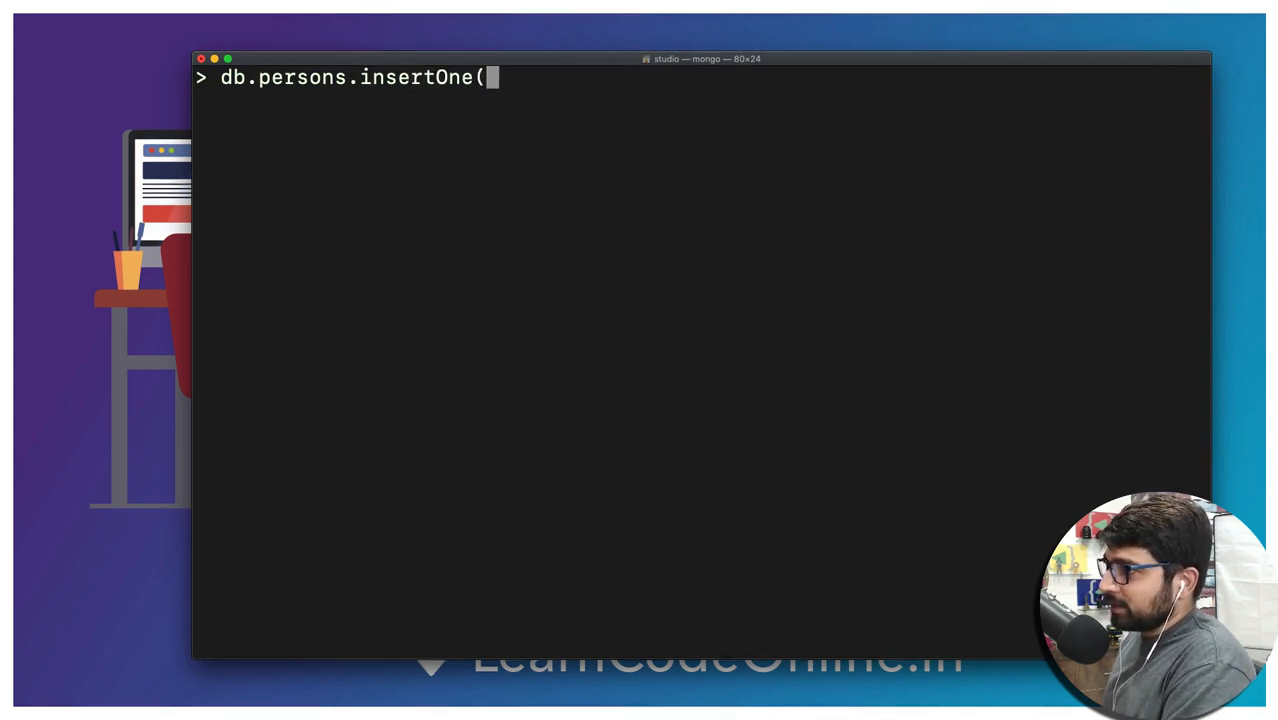
type("{")
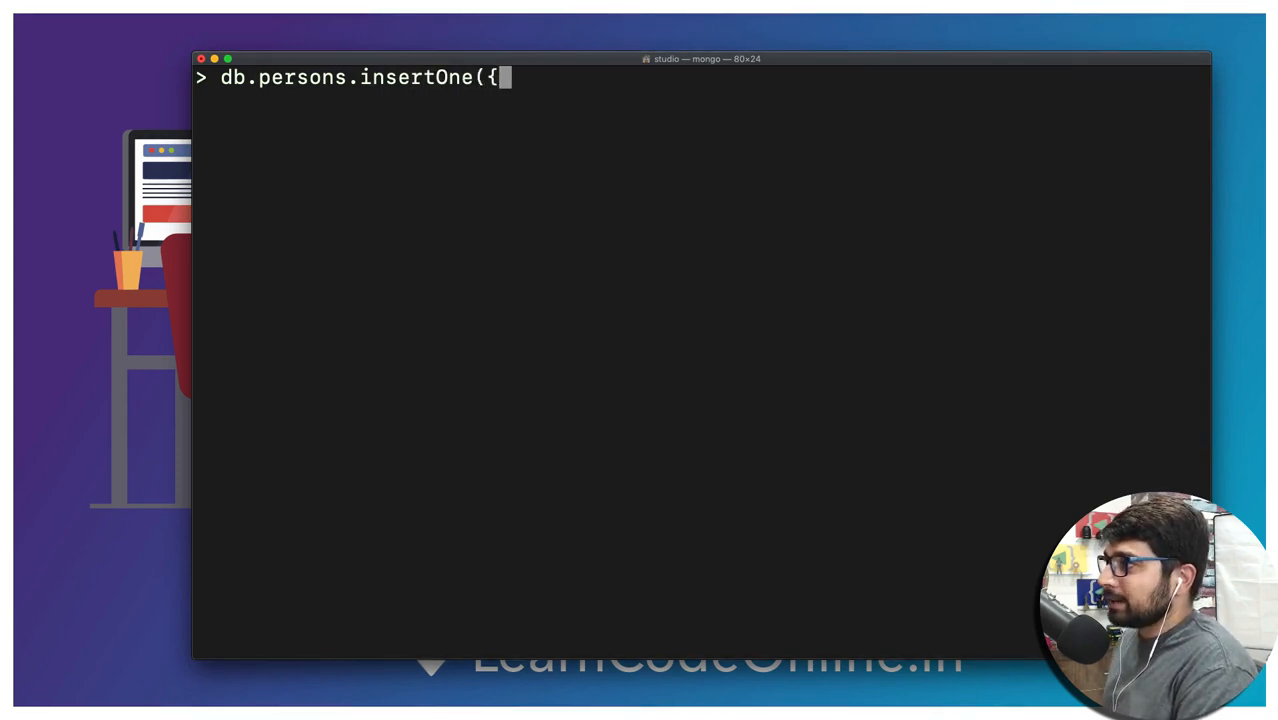
key("Return")
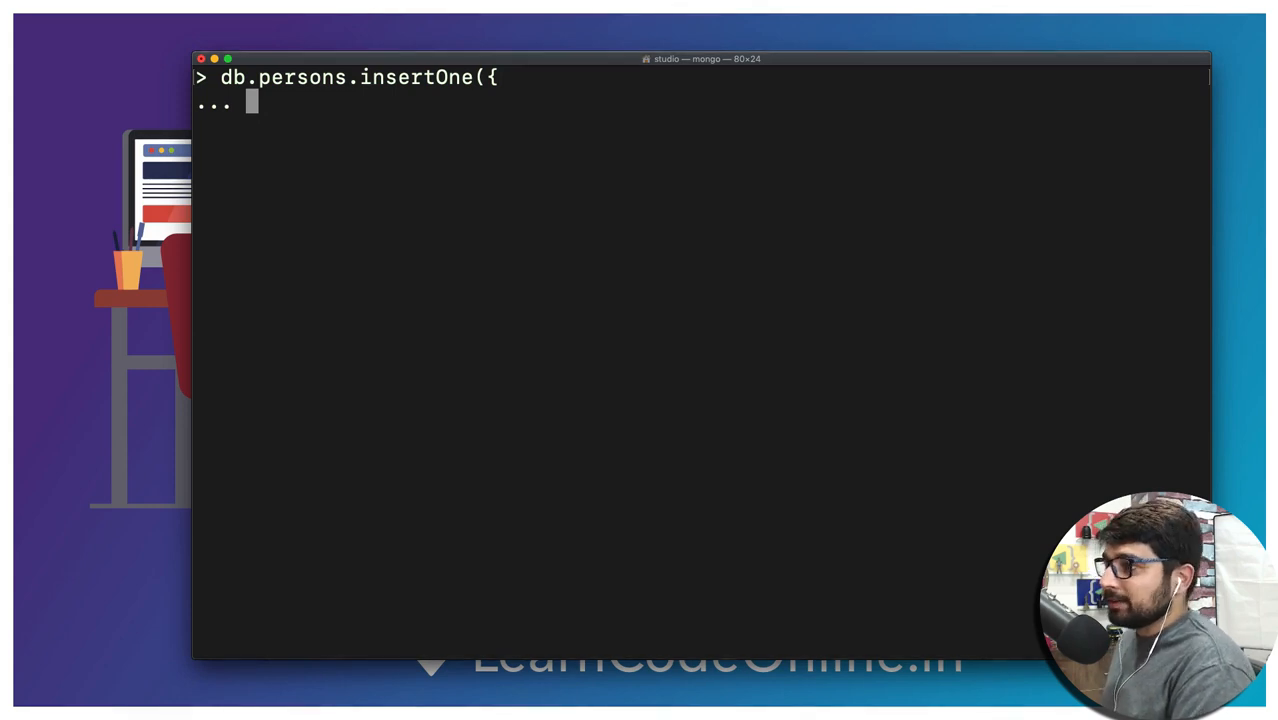
- Fill in name "hitesh", isVerified true and earning 3000, then close the document
type("name")
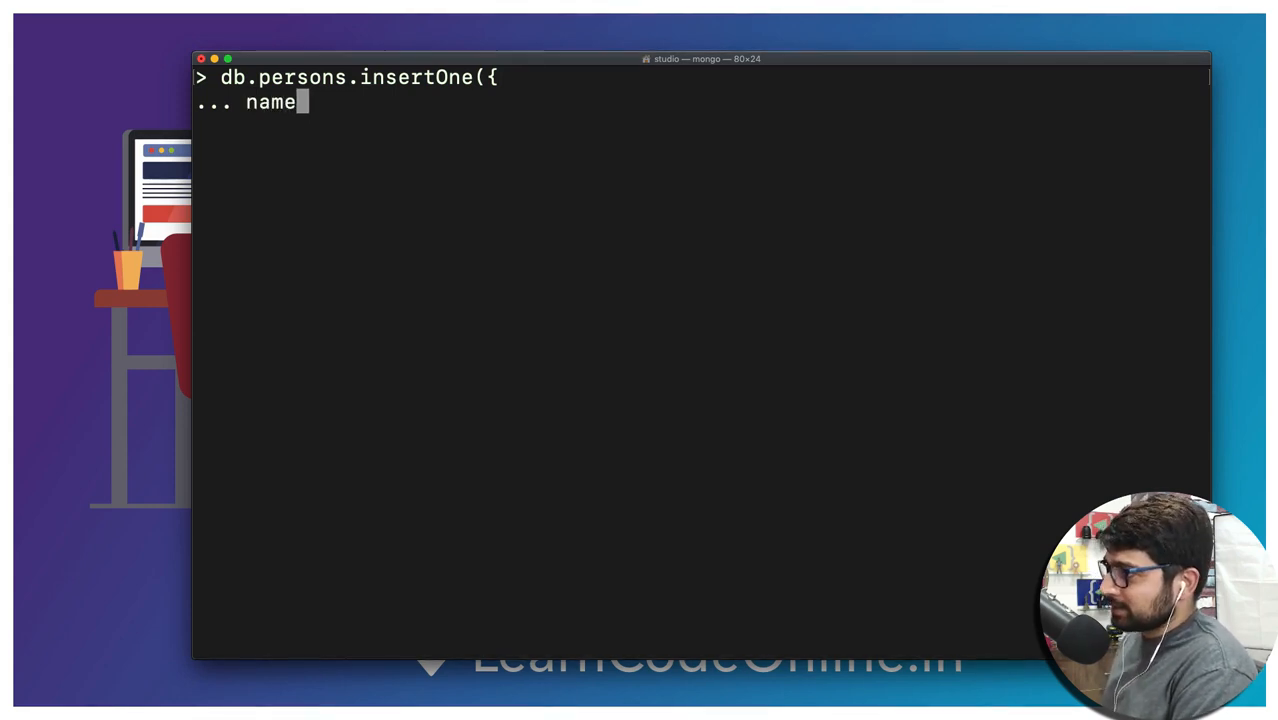
type(": \"")
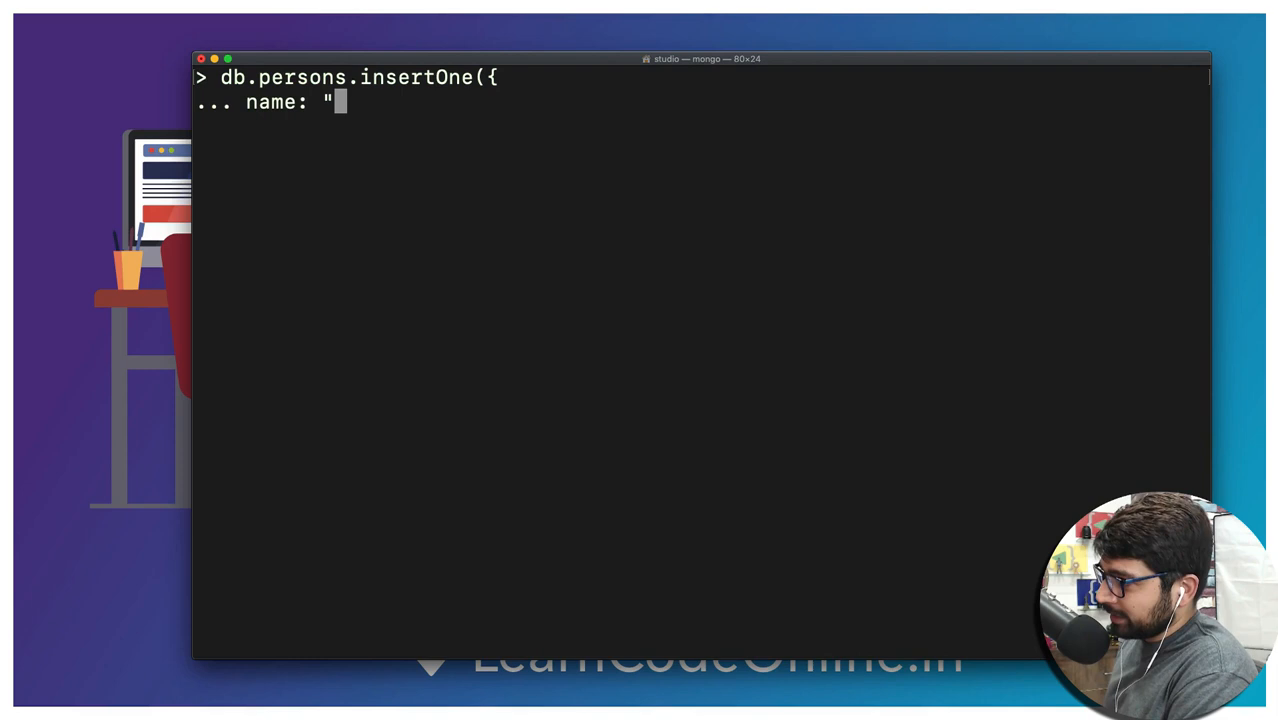
type("hitesh\"")
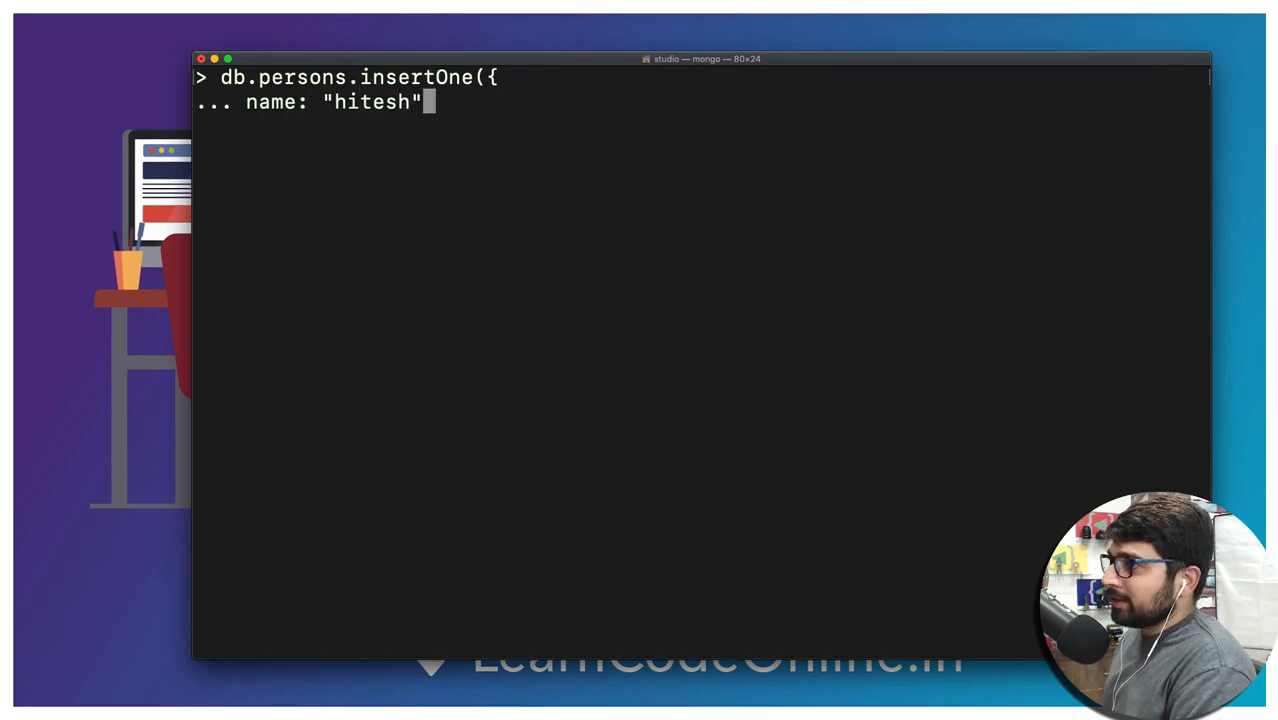
type(",")
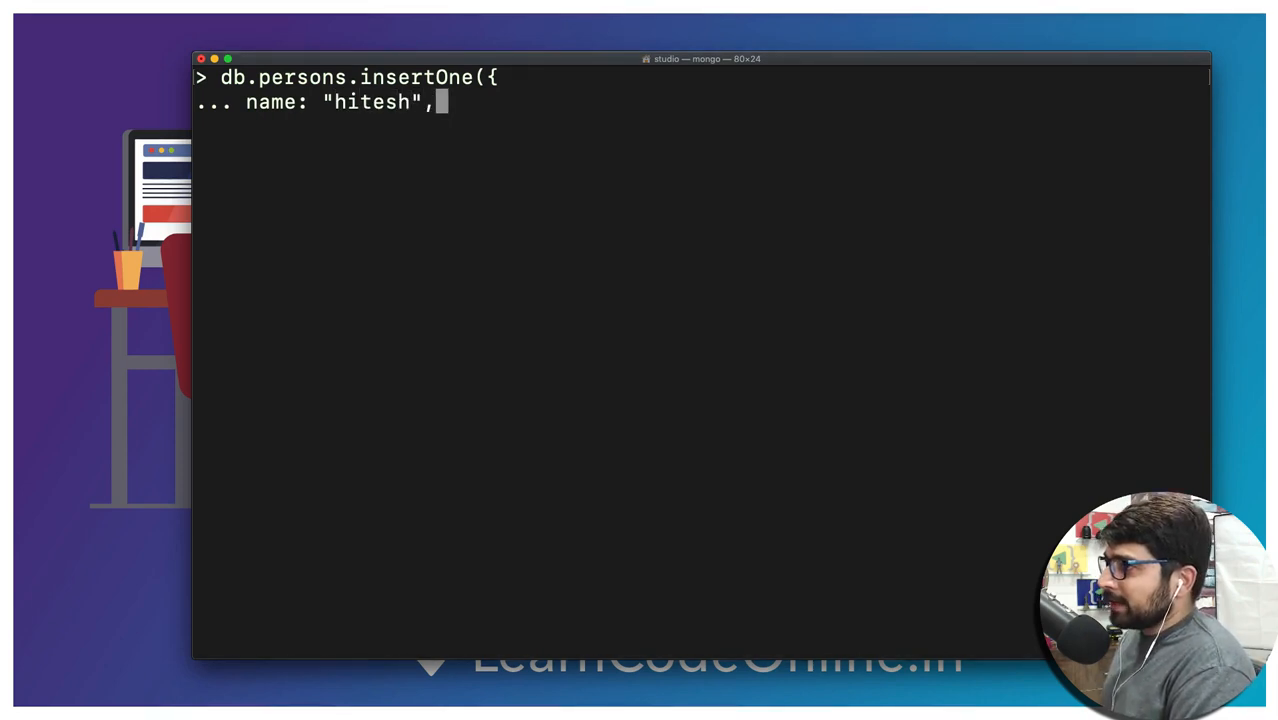
type("isV")
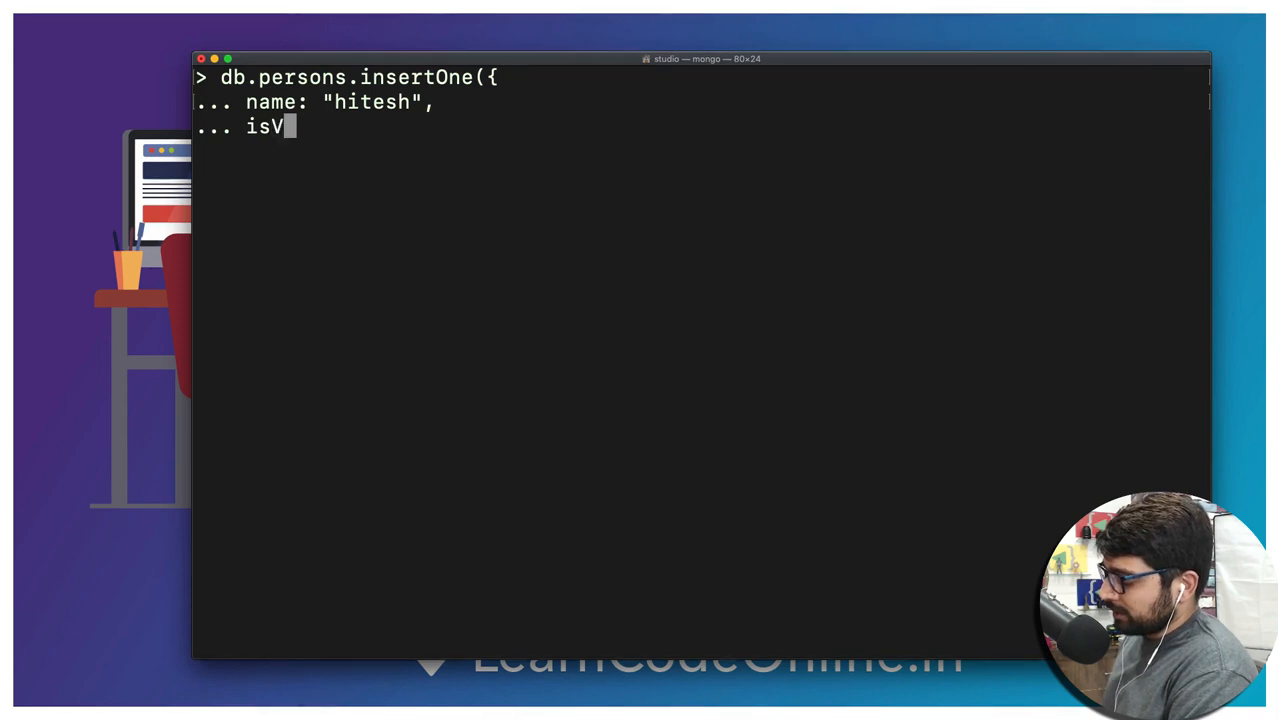
type("erified")
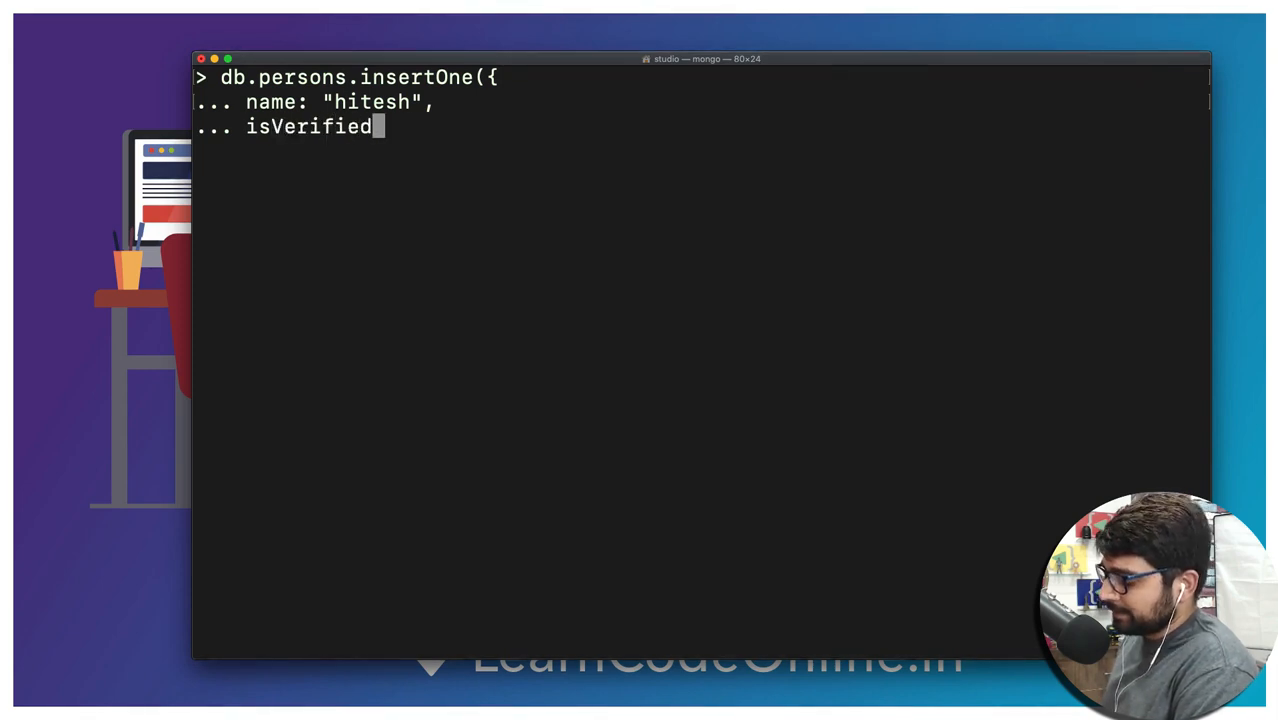
type(": true")
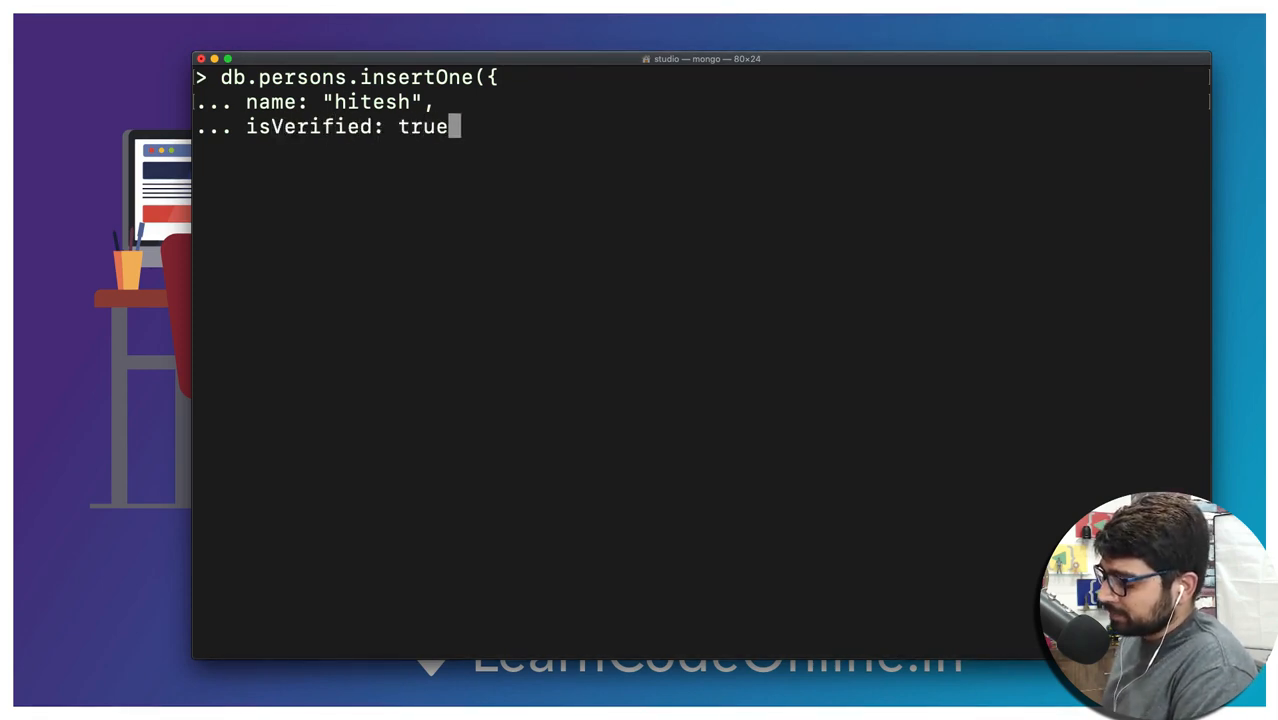
type(",")
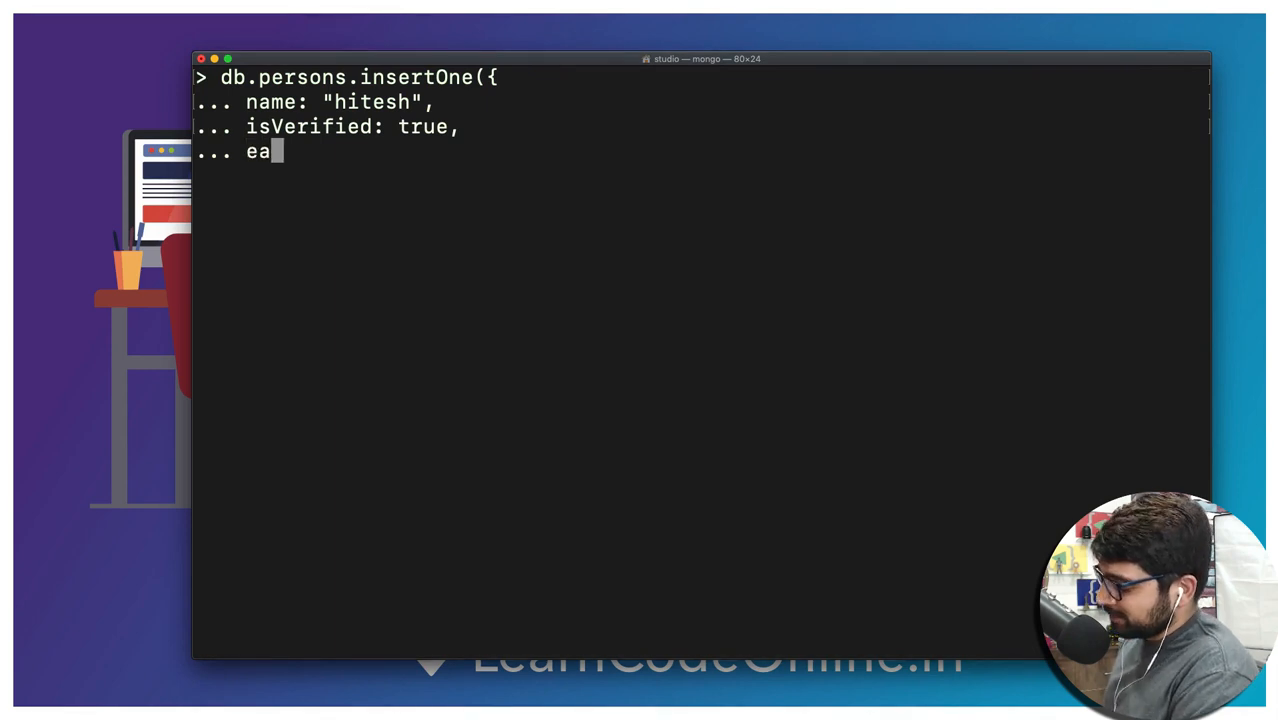
type("rning")
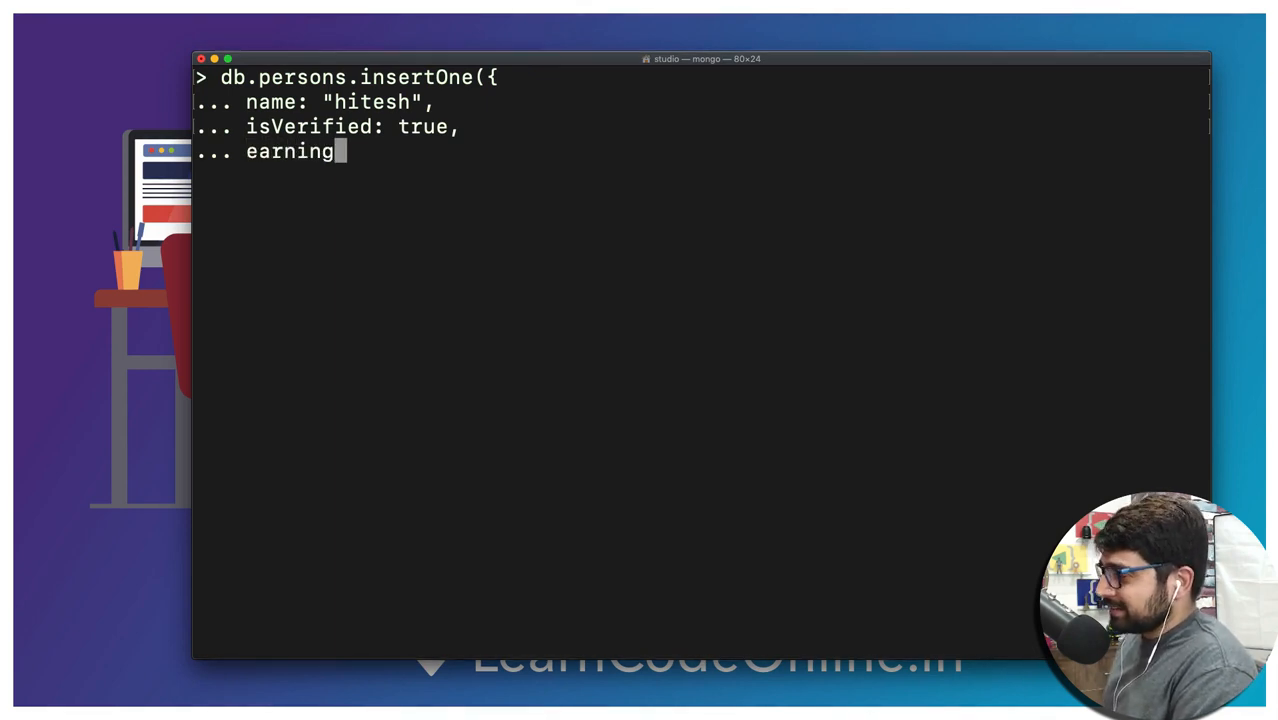
type(": 300")
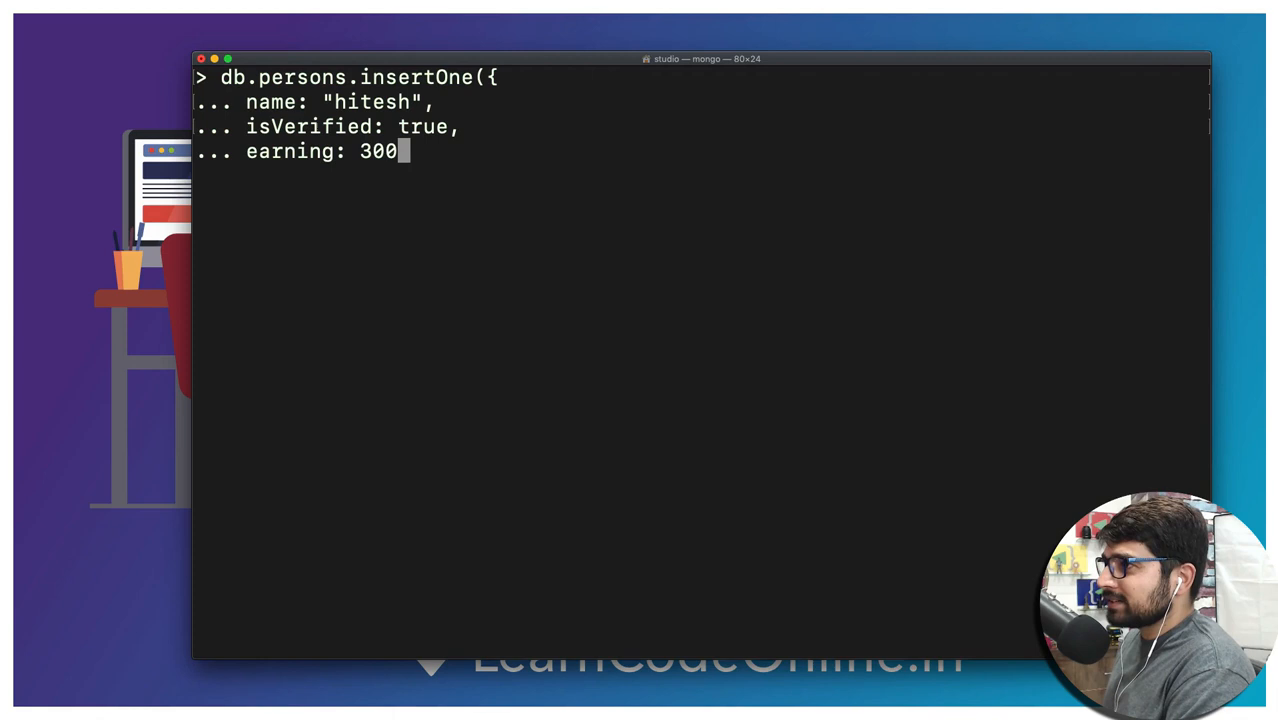
type("0")
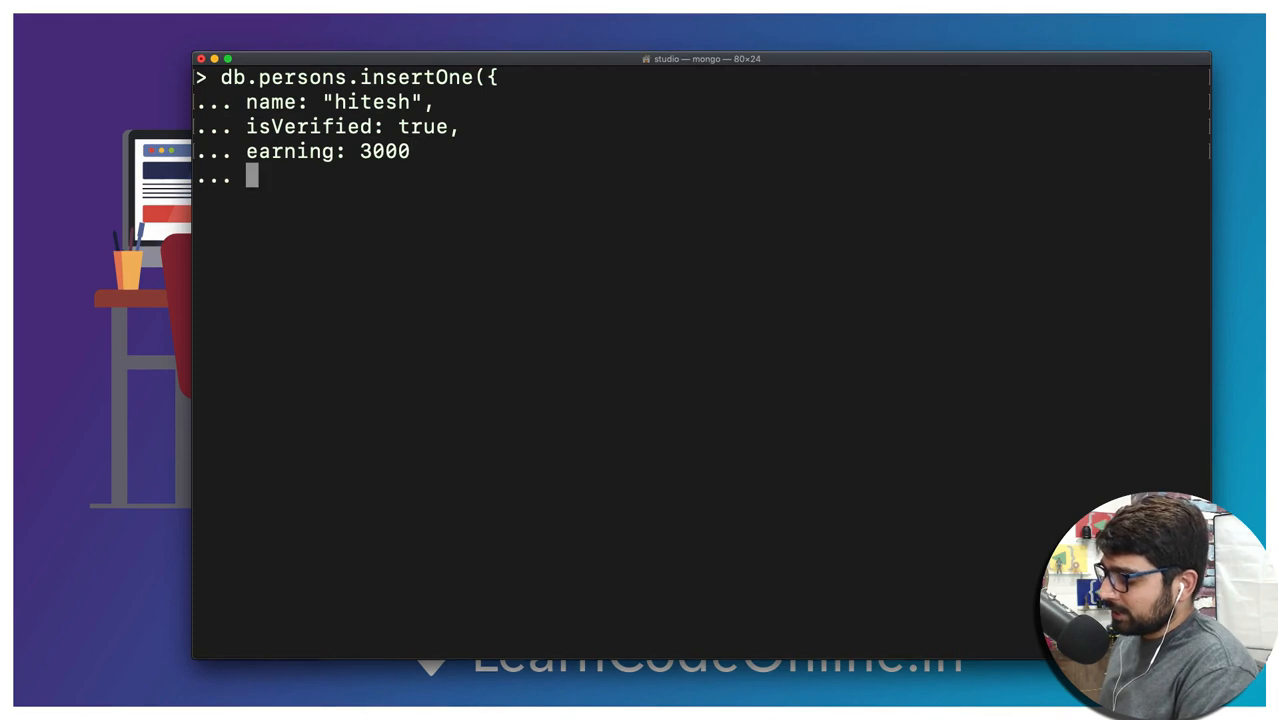
type("})")
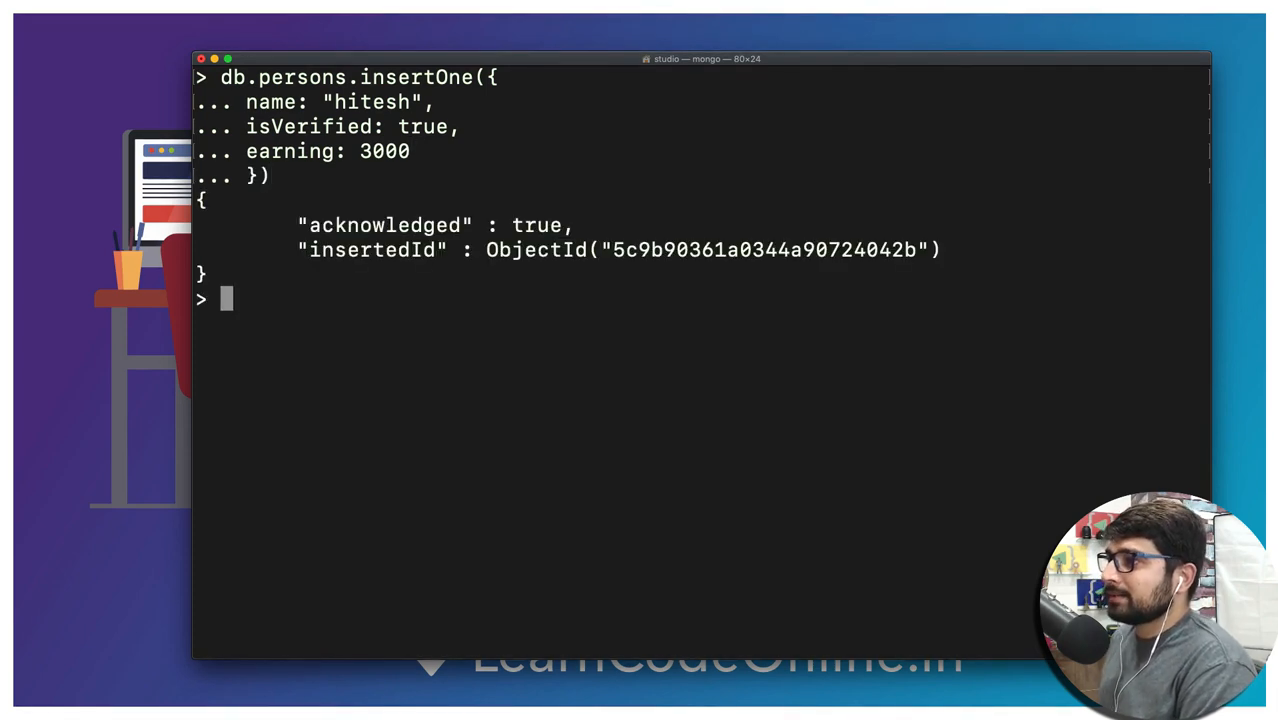
mouse_move(473, 355)
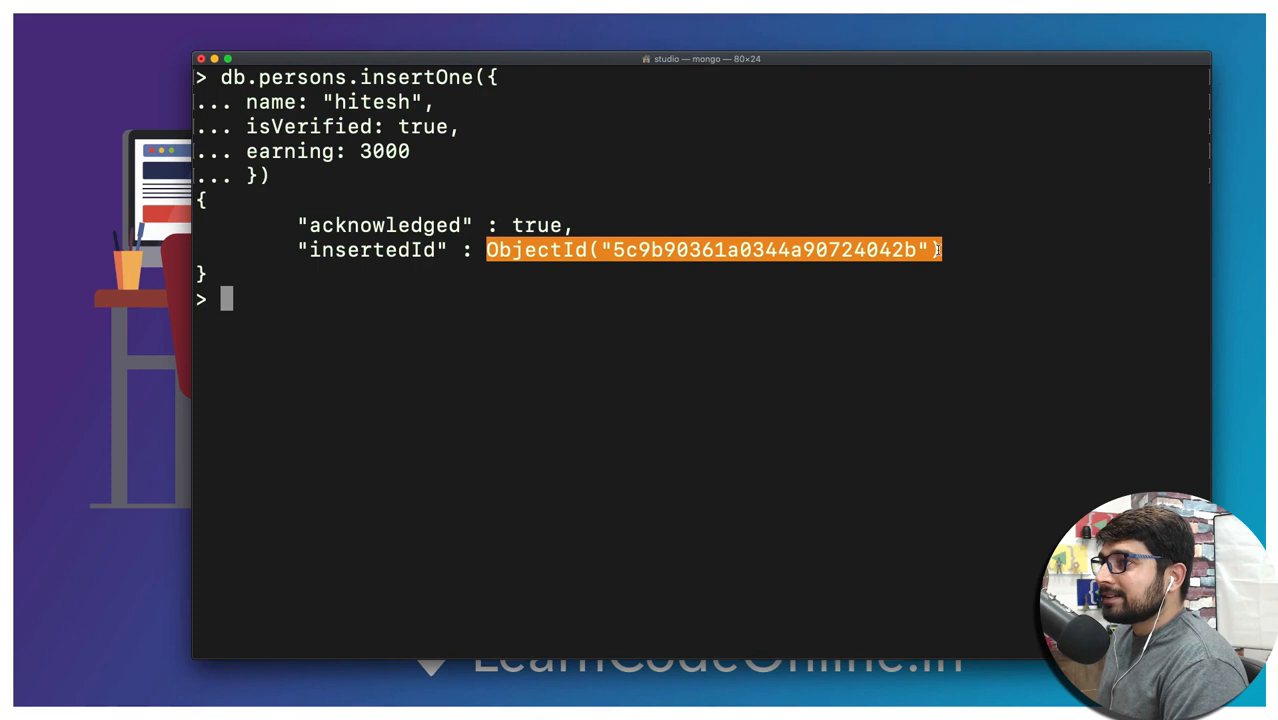
- Select the returned person ObjectId and begin a db.videos command
right_click(710, 250)
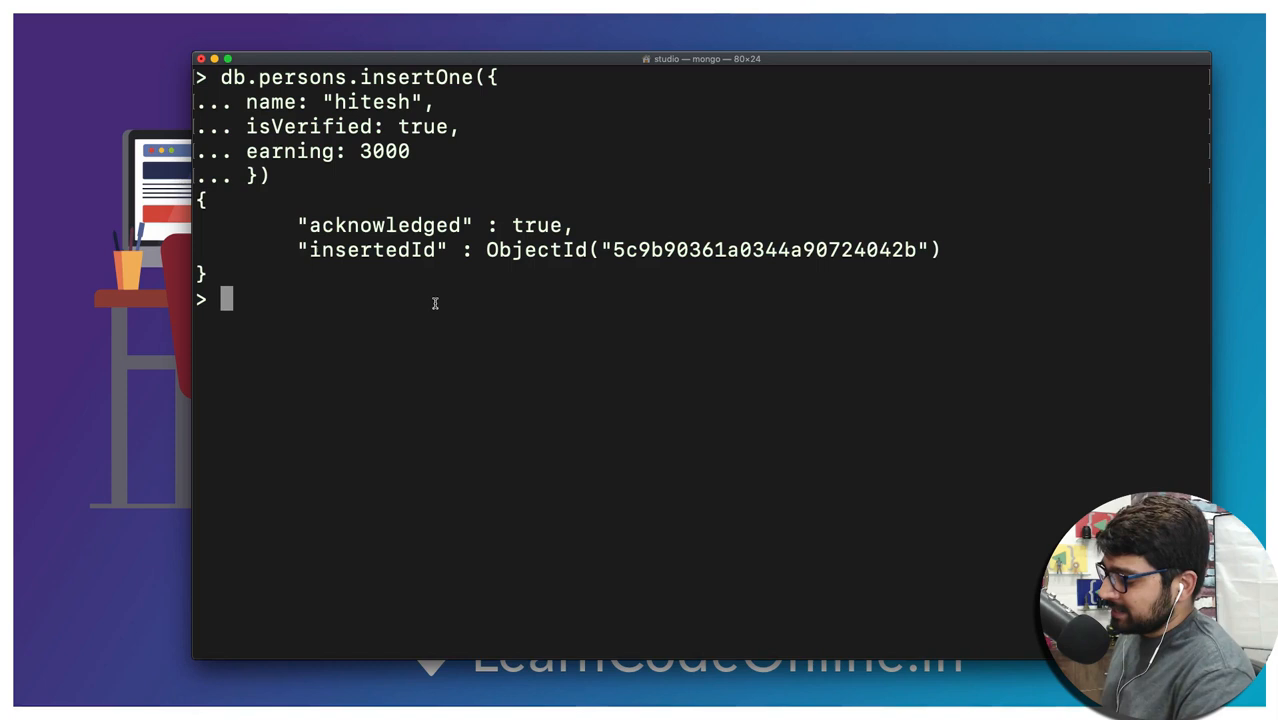
type("db")
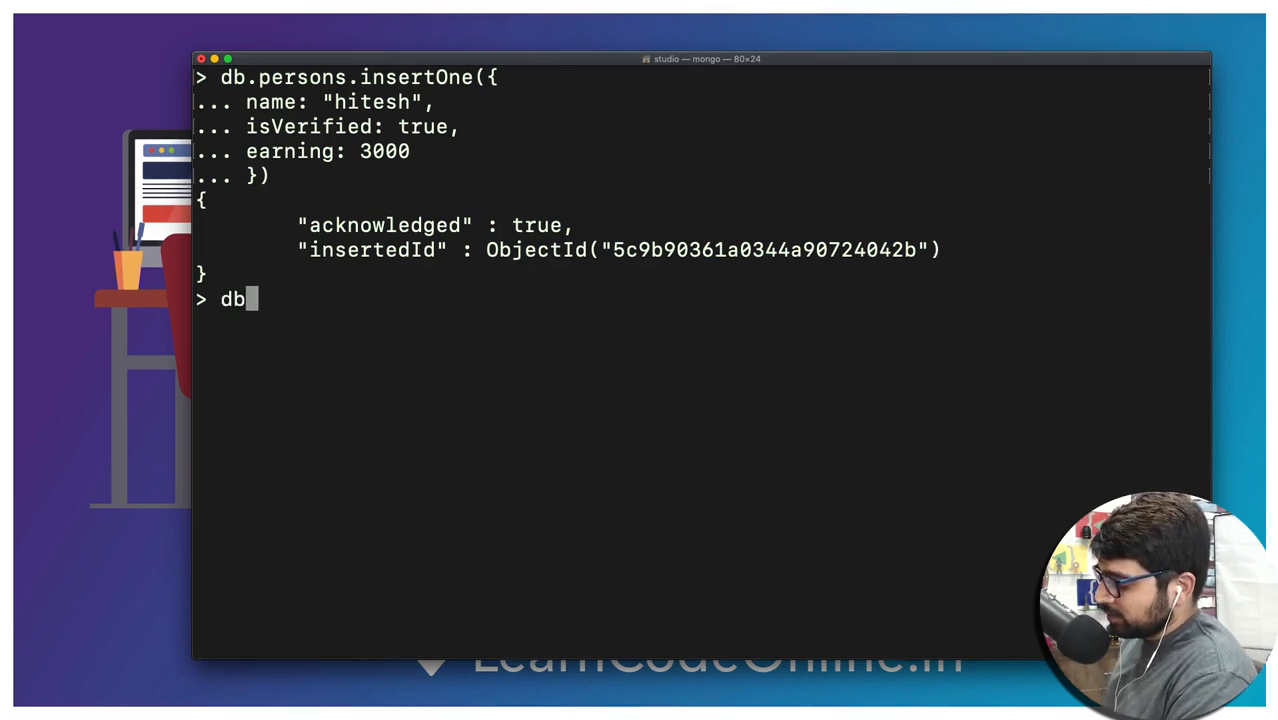
type(".videos")
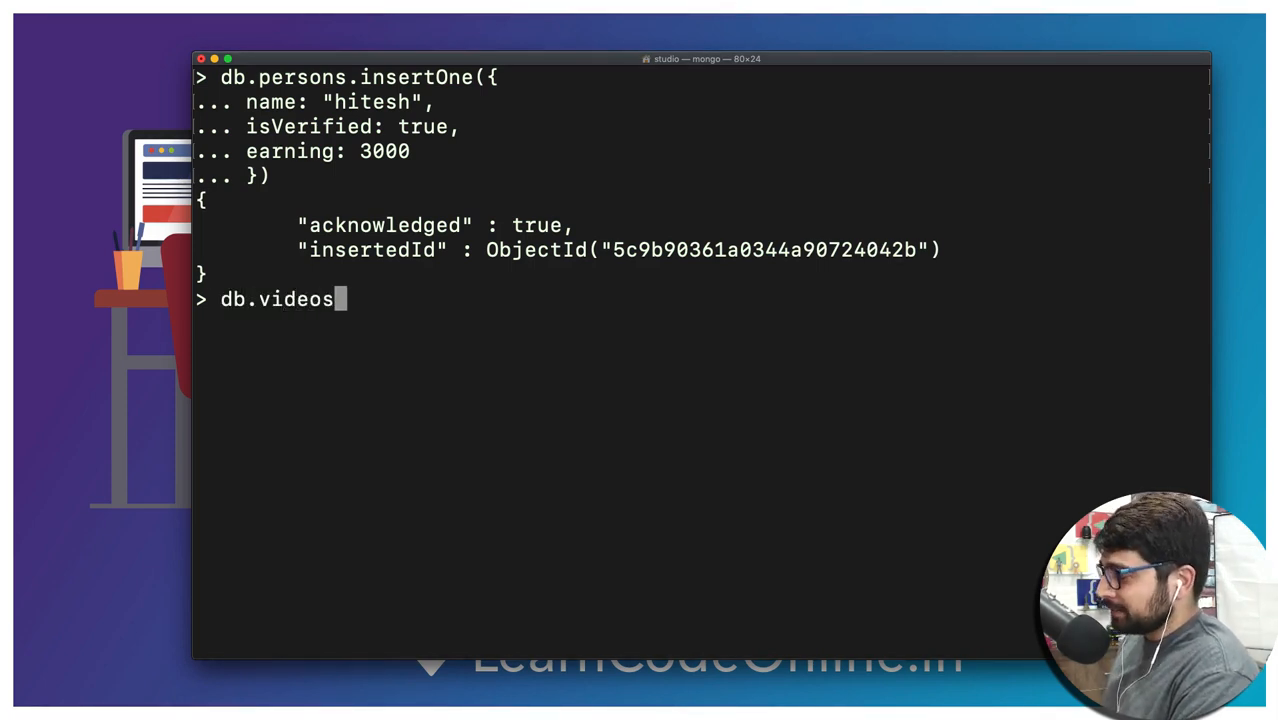
- Start the videos insertOne with topic "Fun One"
type(".insertO")
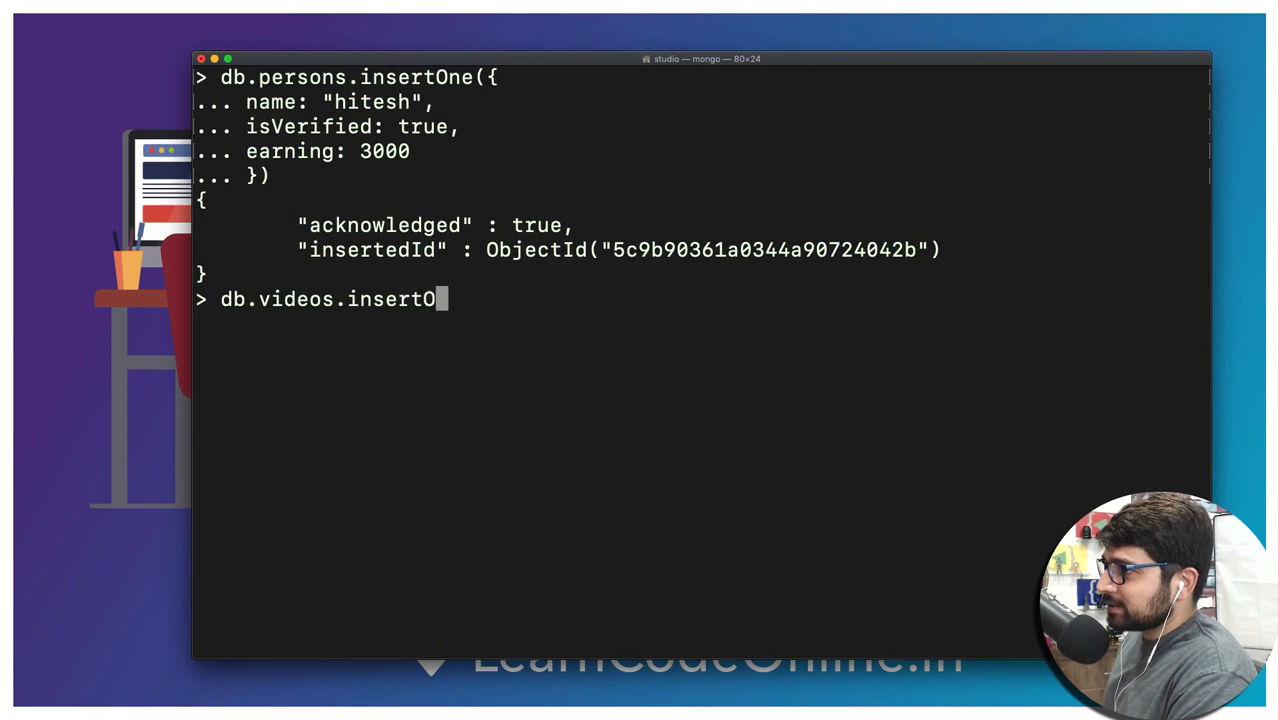
type("ne(")
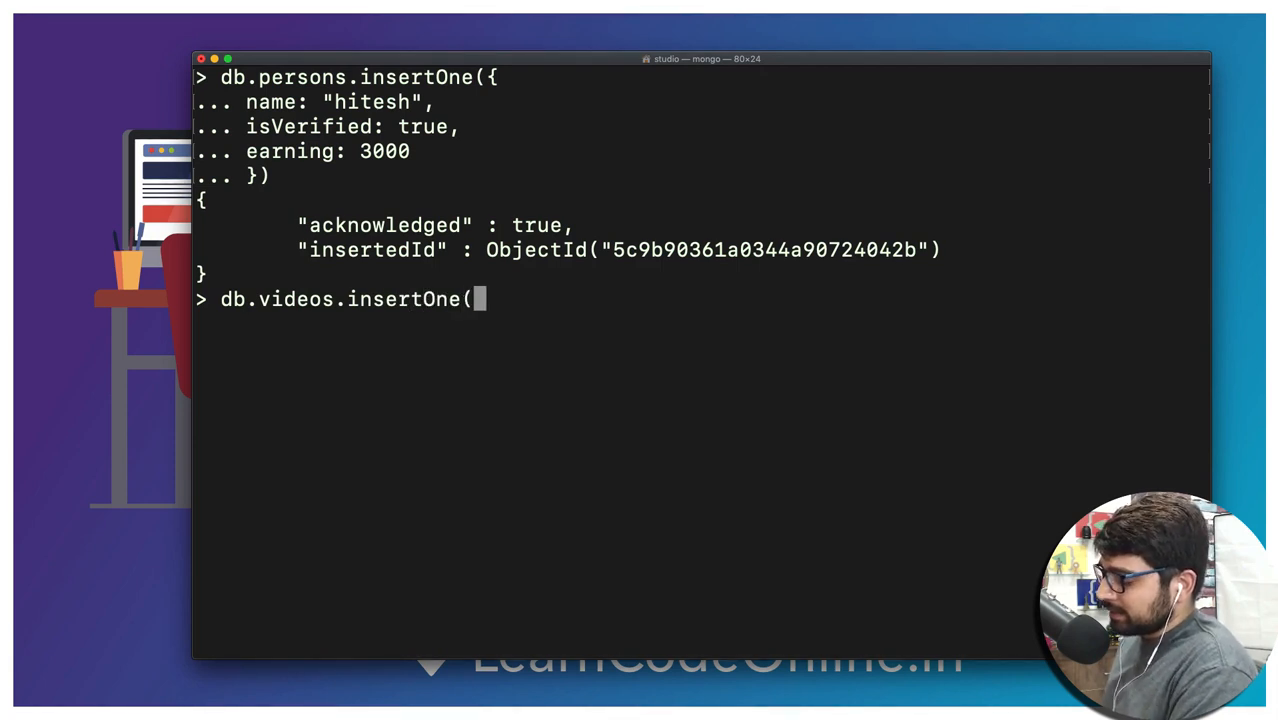
type("{")
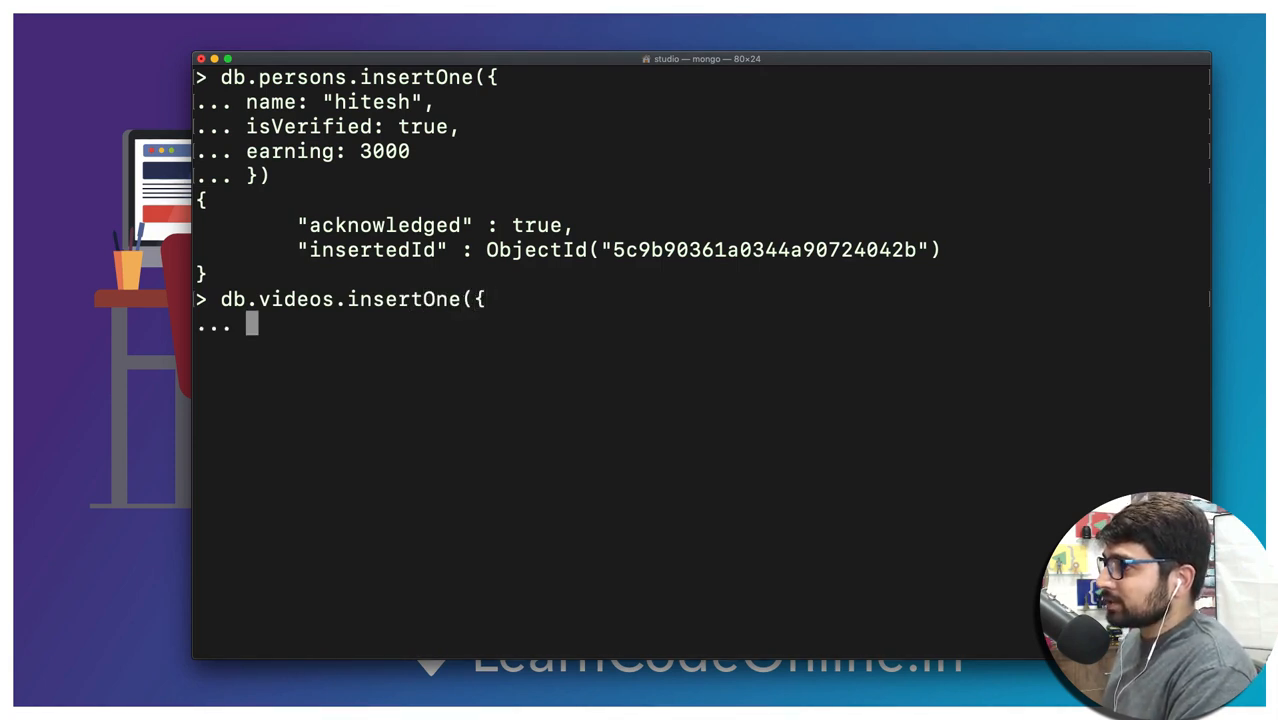
type("topic")
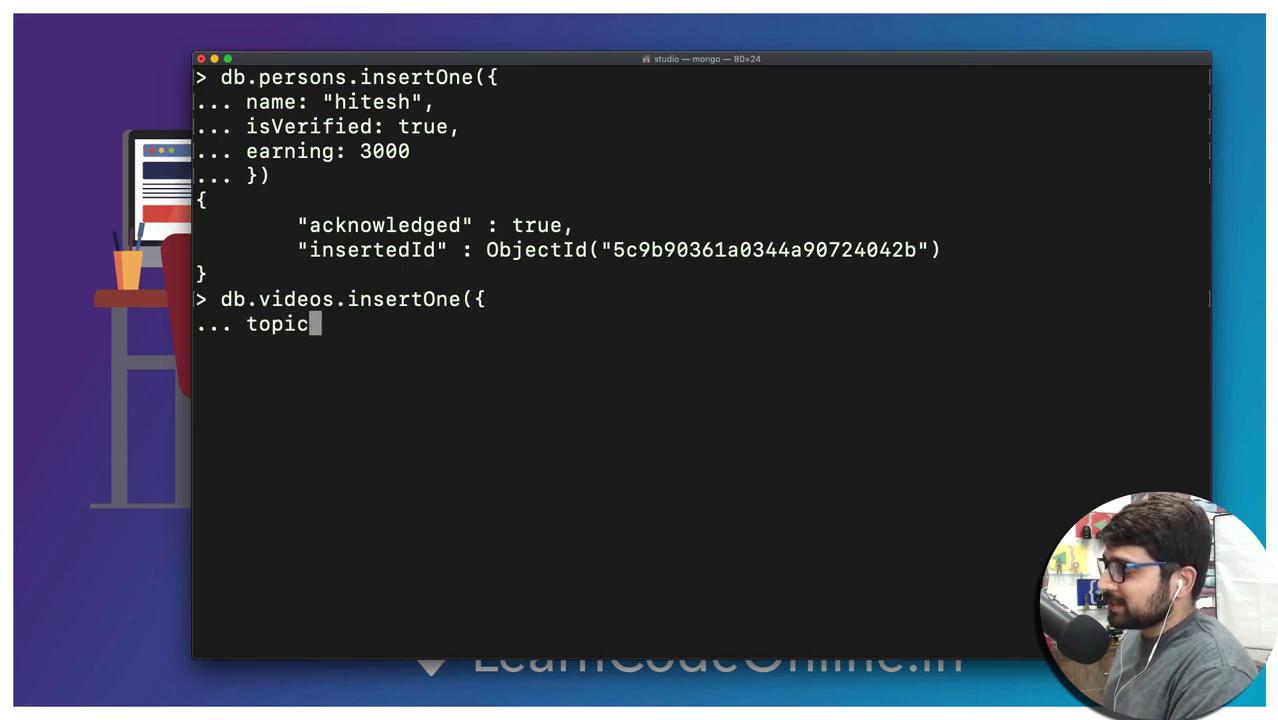
type(": \"")
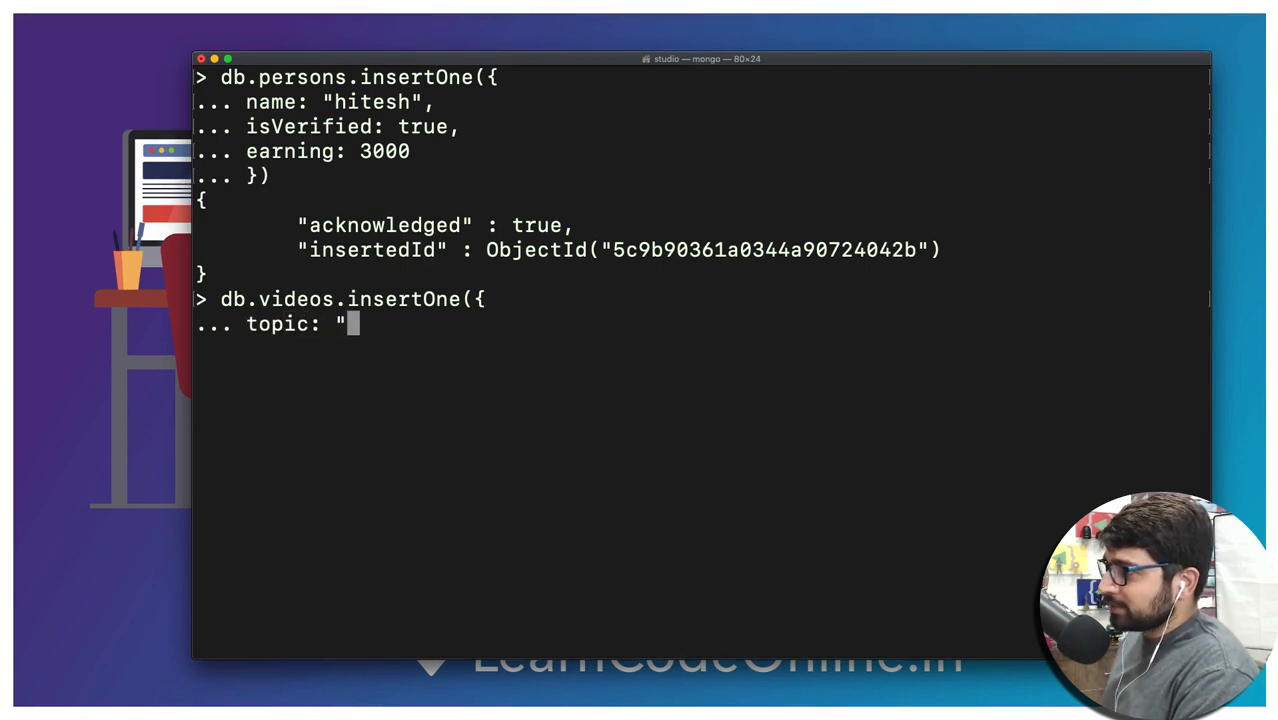
type("Fiun")
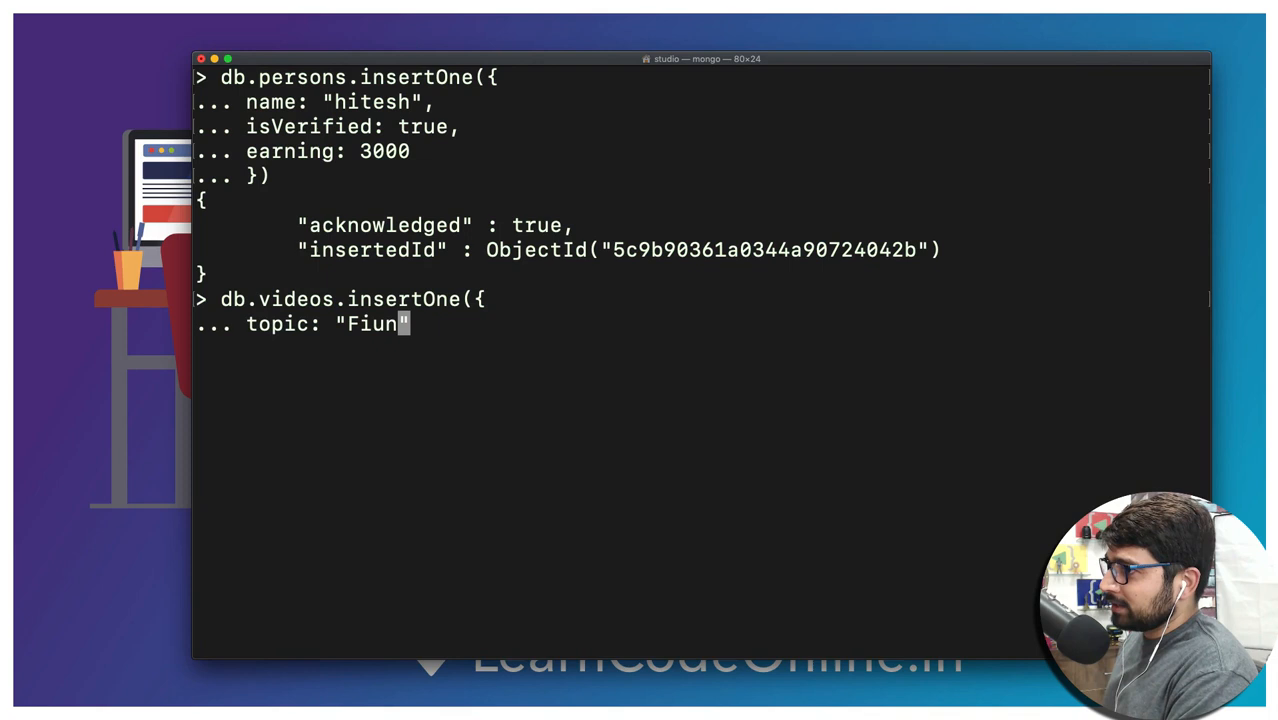
type("Fun One")
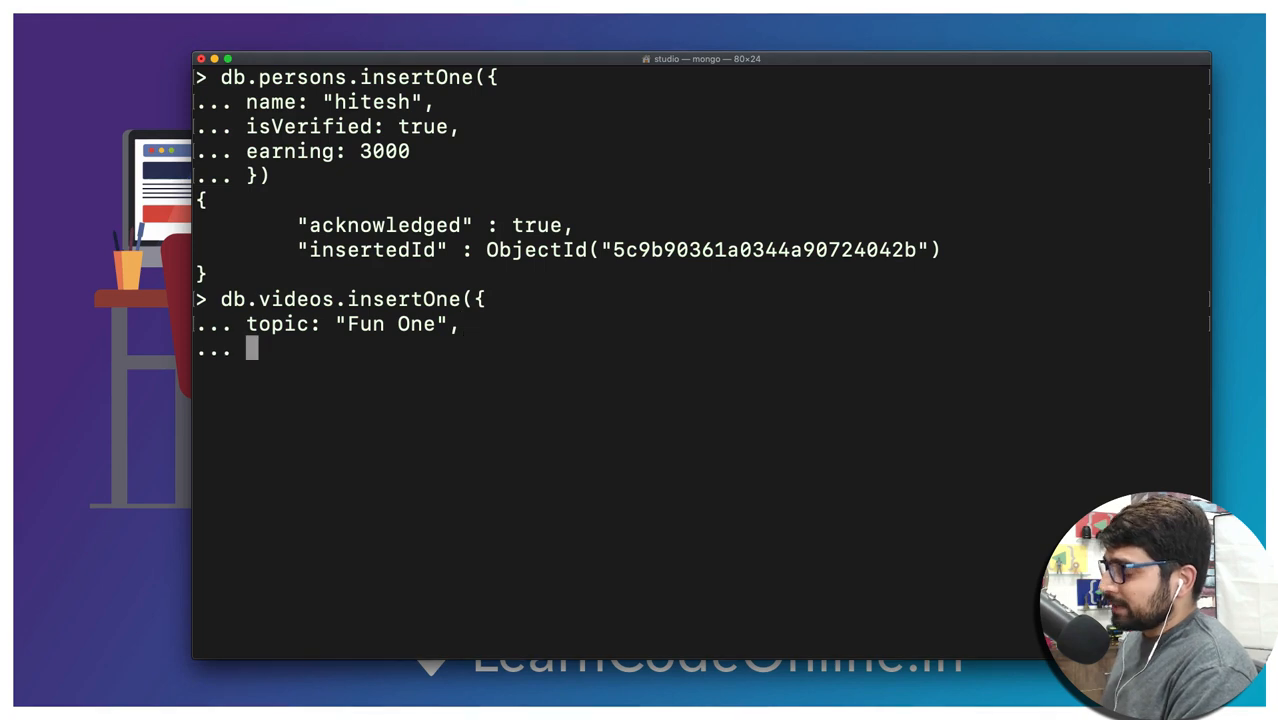
- Add length: 4 and begin a creator field, replacing the mistyped 'owner'
type("lengt")
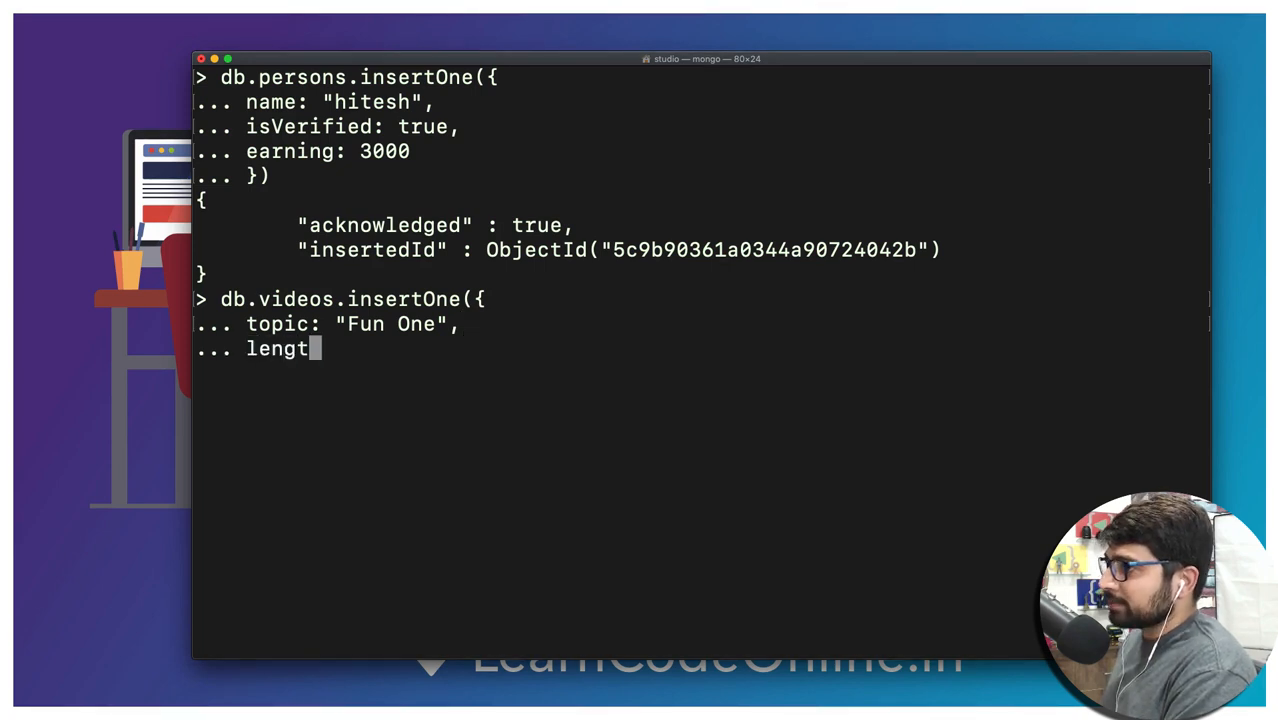
type("h: 4")
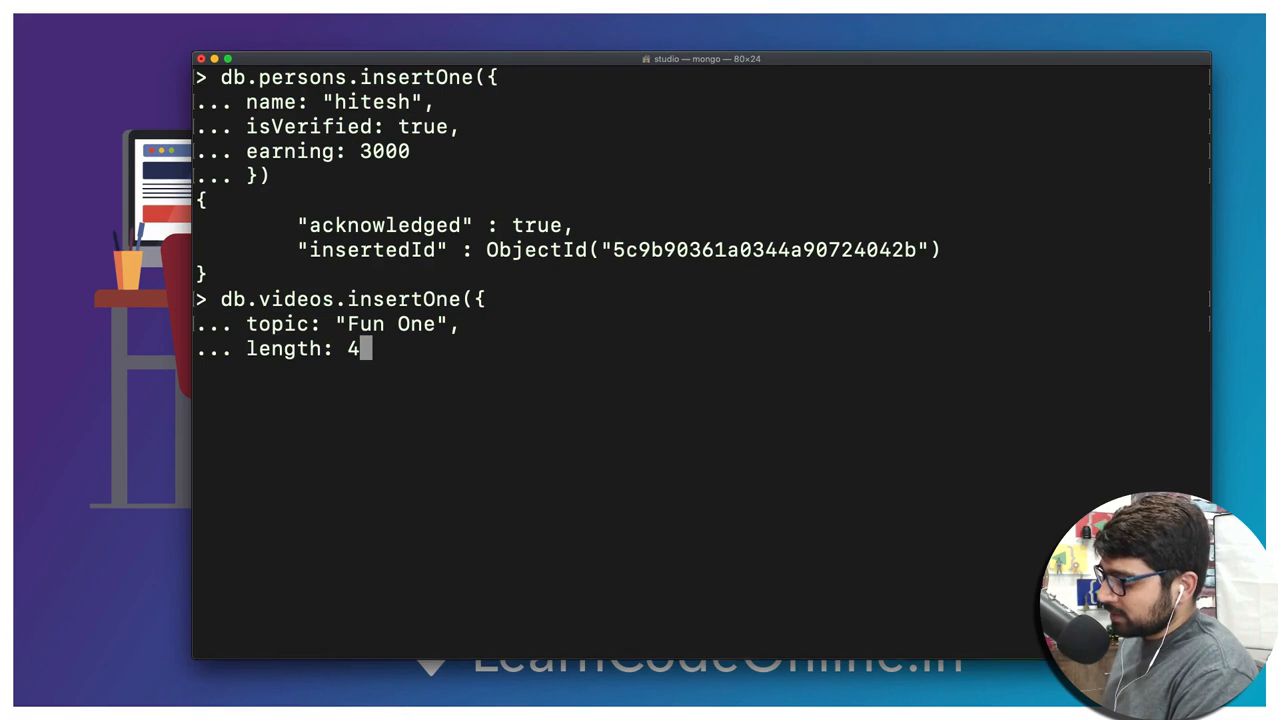
key("Return")
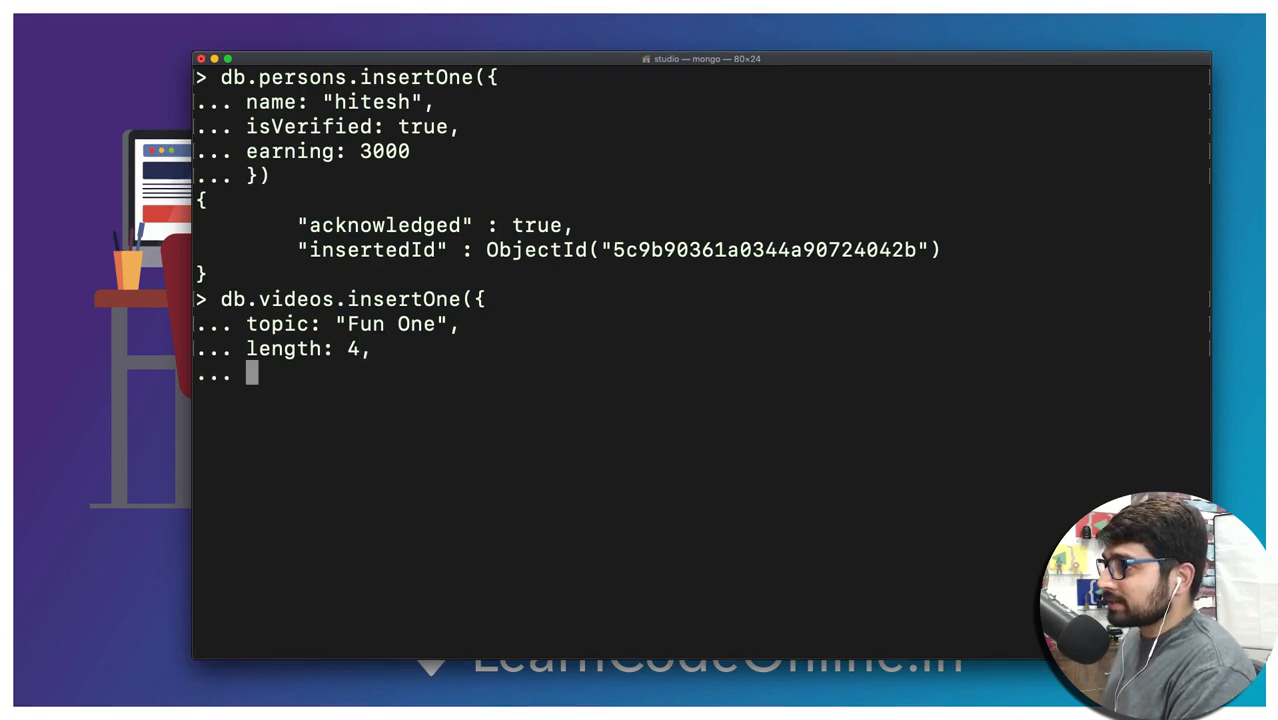
type("ow")
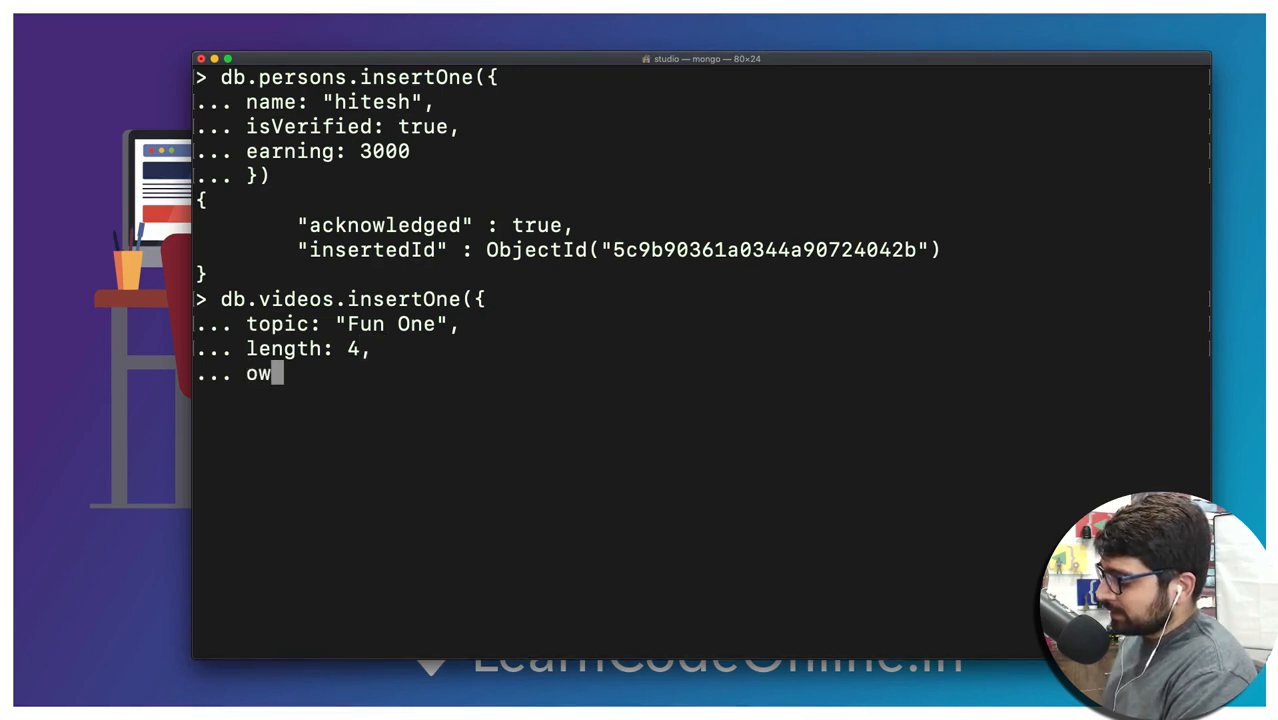
type("ner")
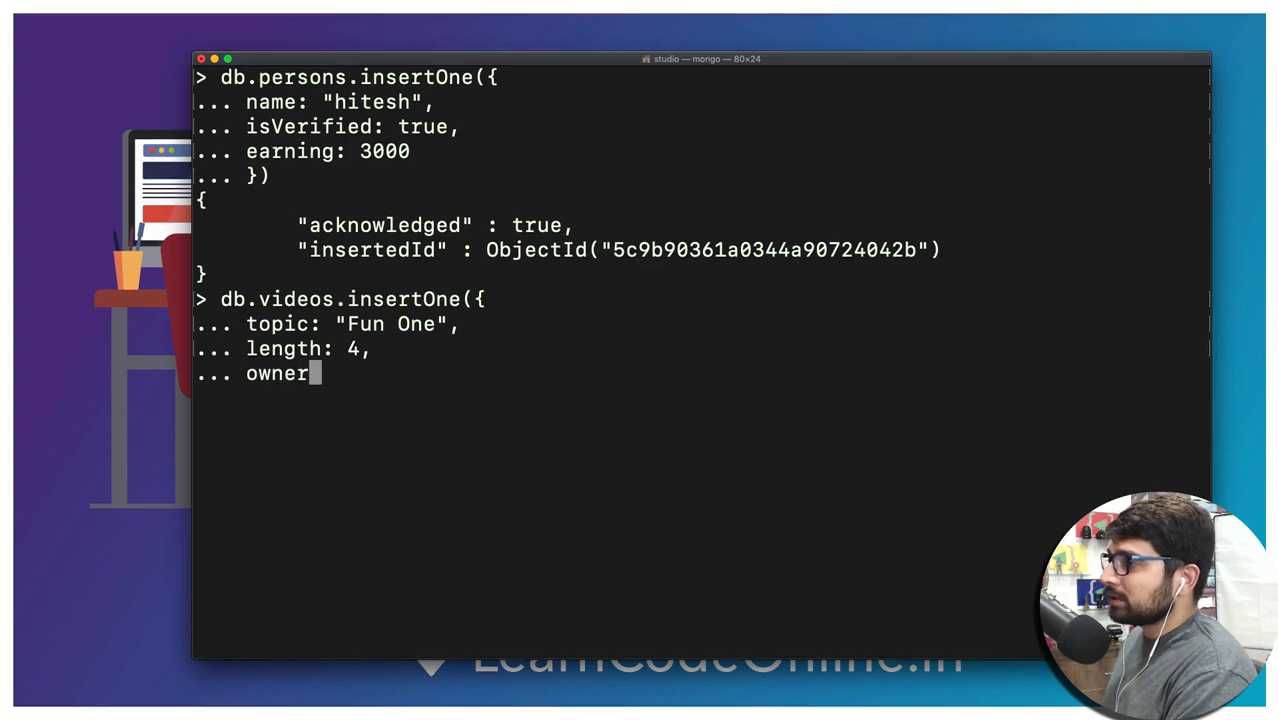
type("creator:")
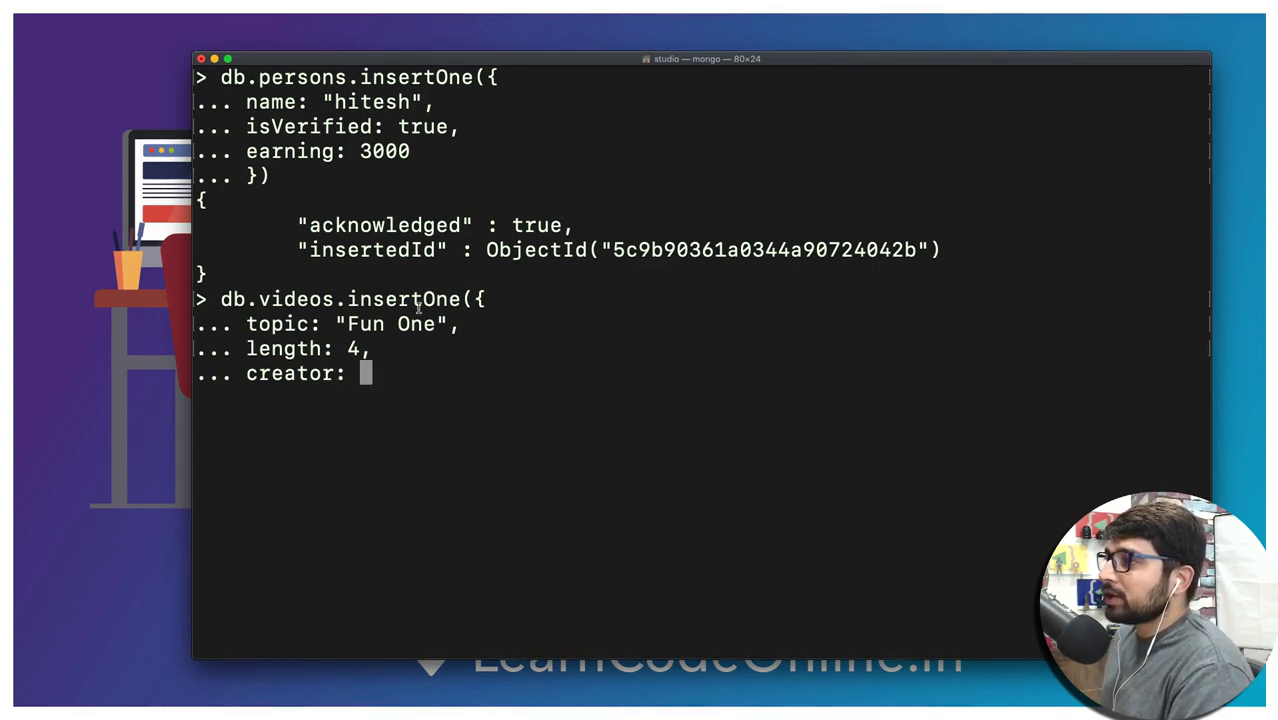
mouse_move(362, 397)
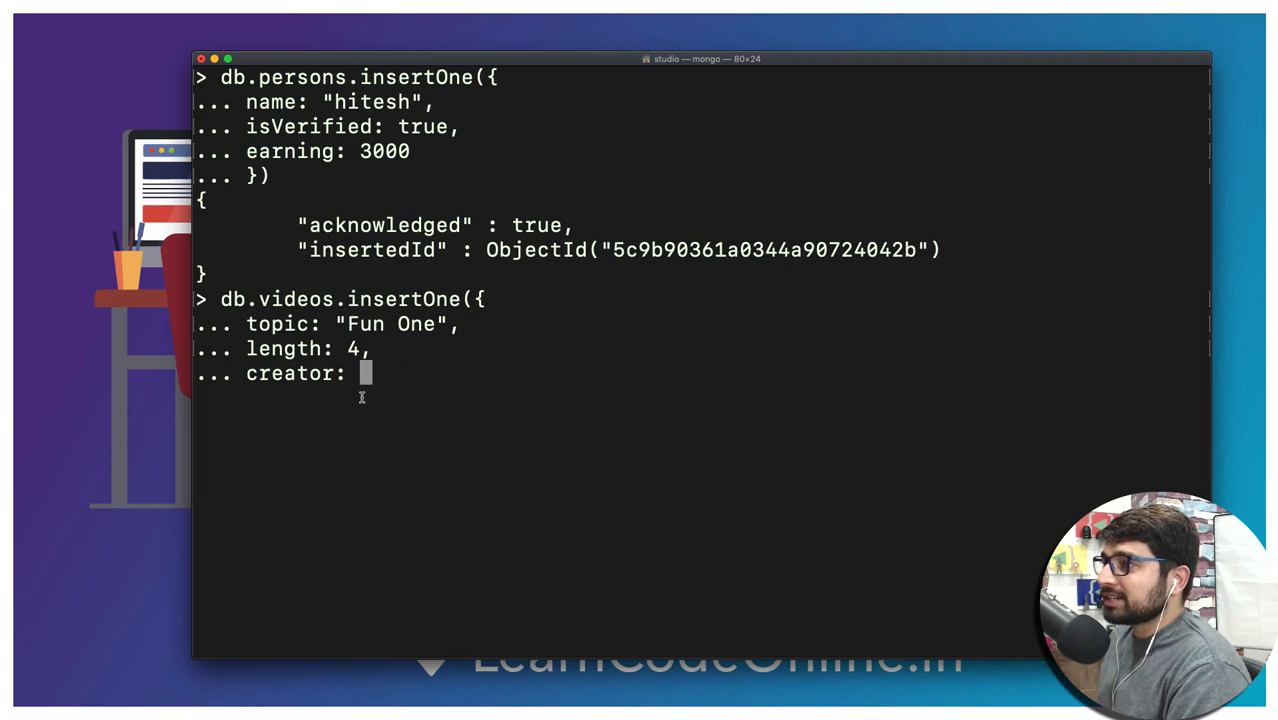
- Set creator to ObjectId("5c9b90361a0344a90724042b") and close the videos insert
type("ObjectId(\"5c9b90361a0344a90724042b\")")
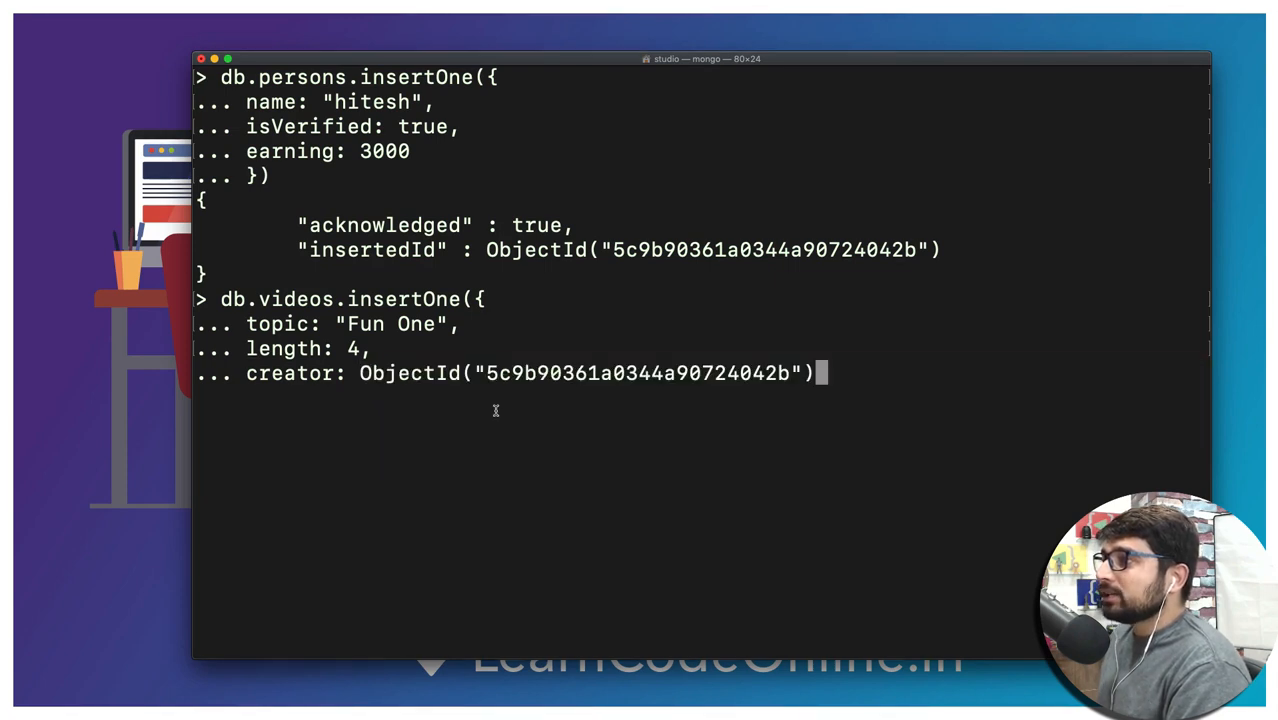
mouse_move(453, 400)
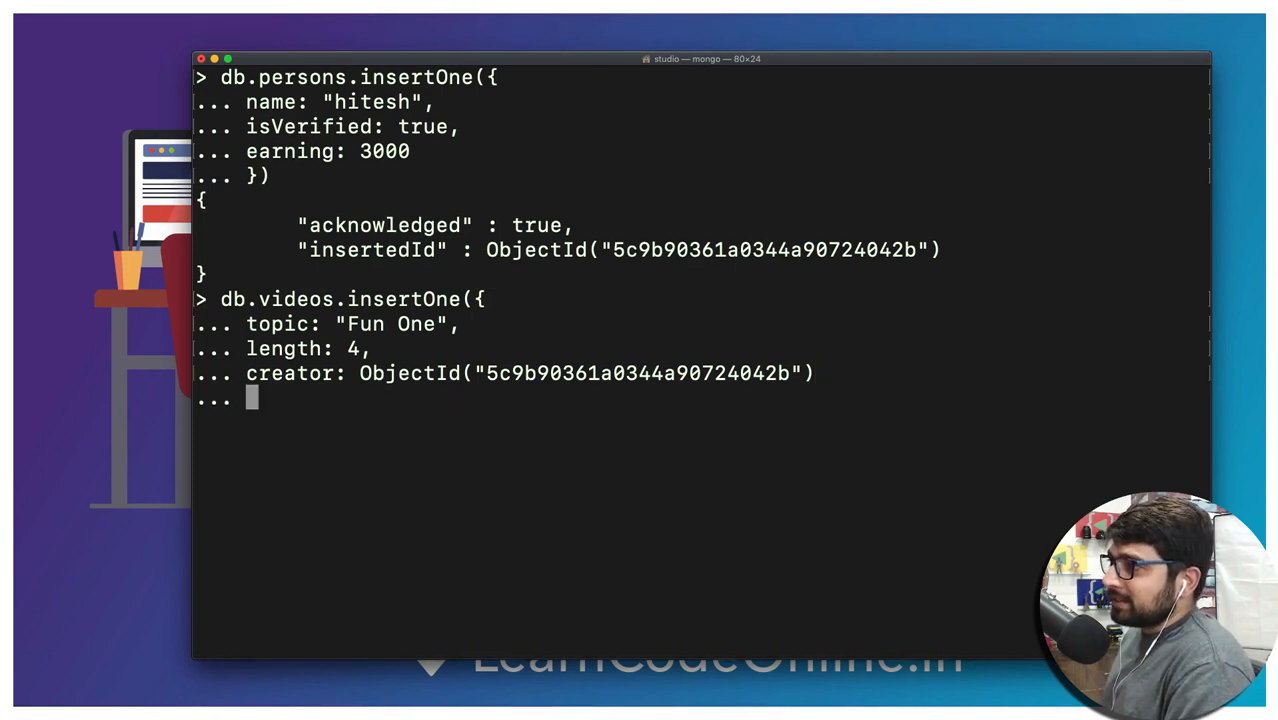
type("}")
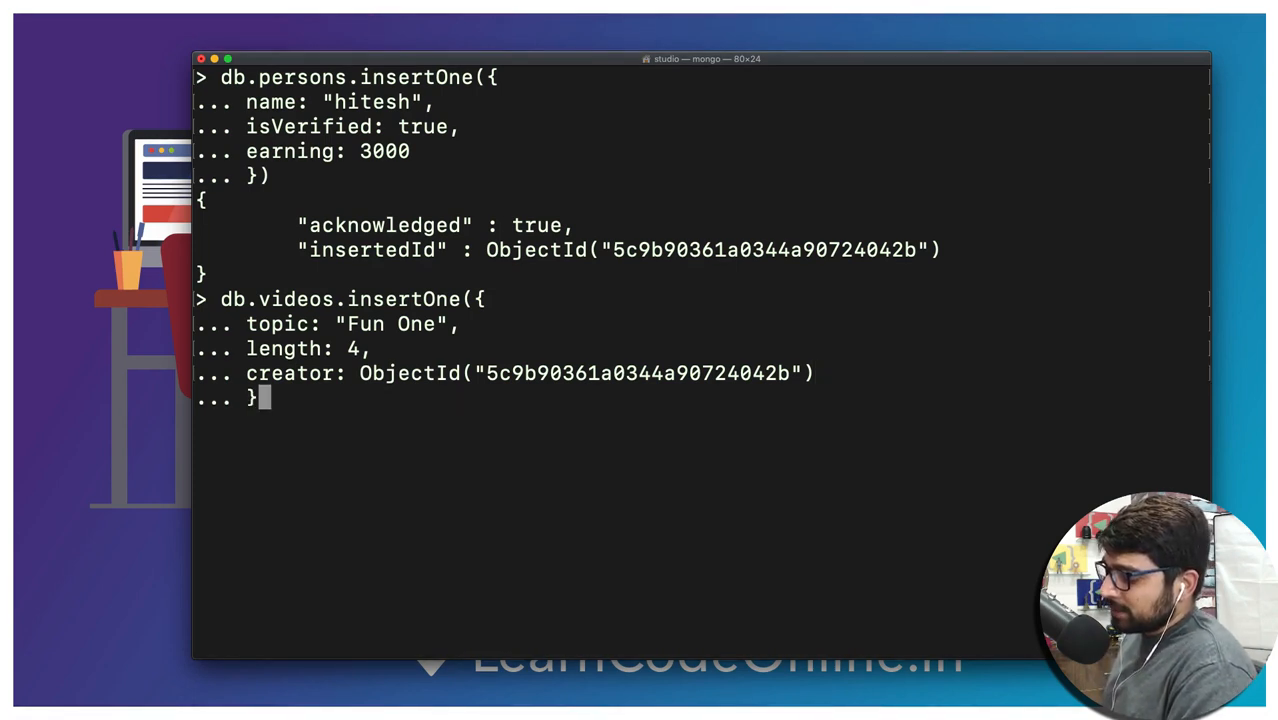
type(")")
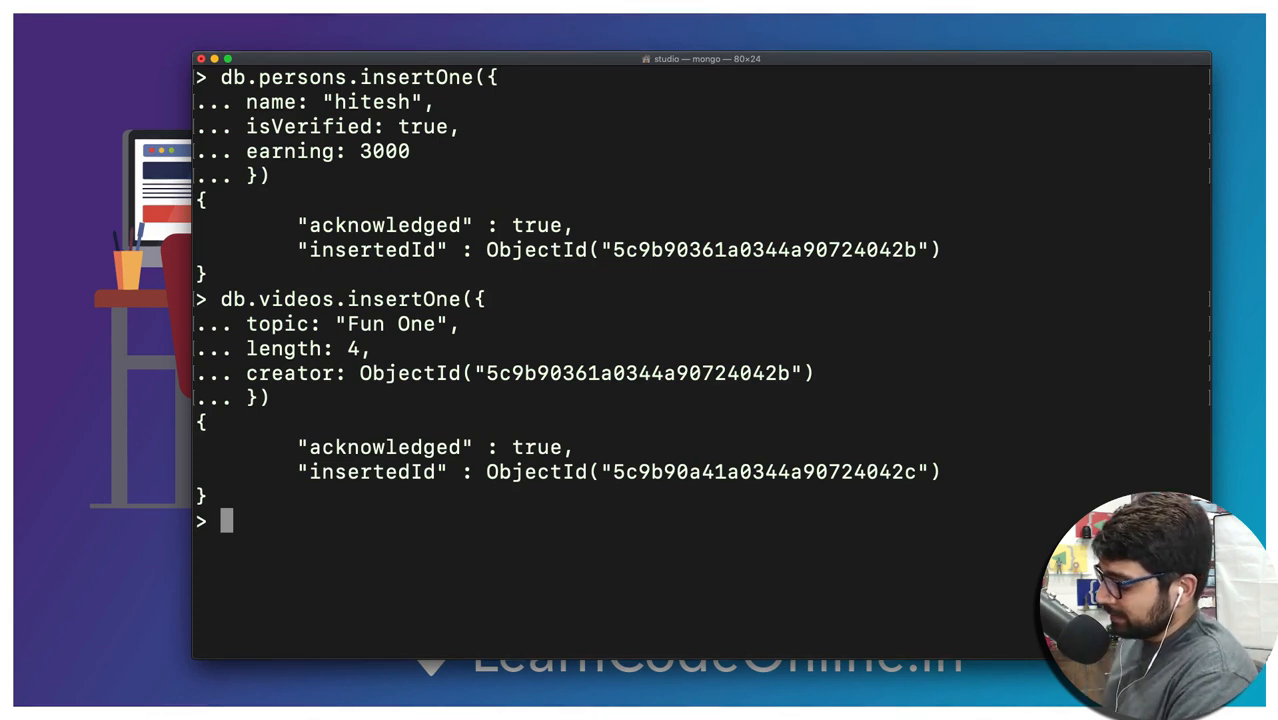
- Run db.videos.findOne() to display the Fun One video and its creator ObjectId
type("d")
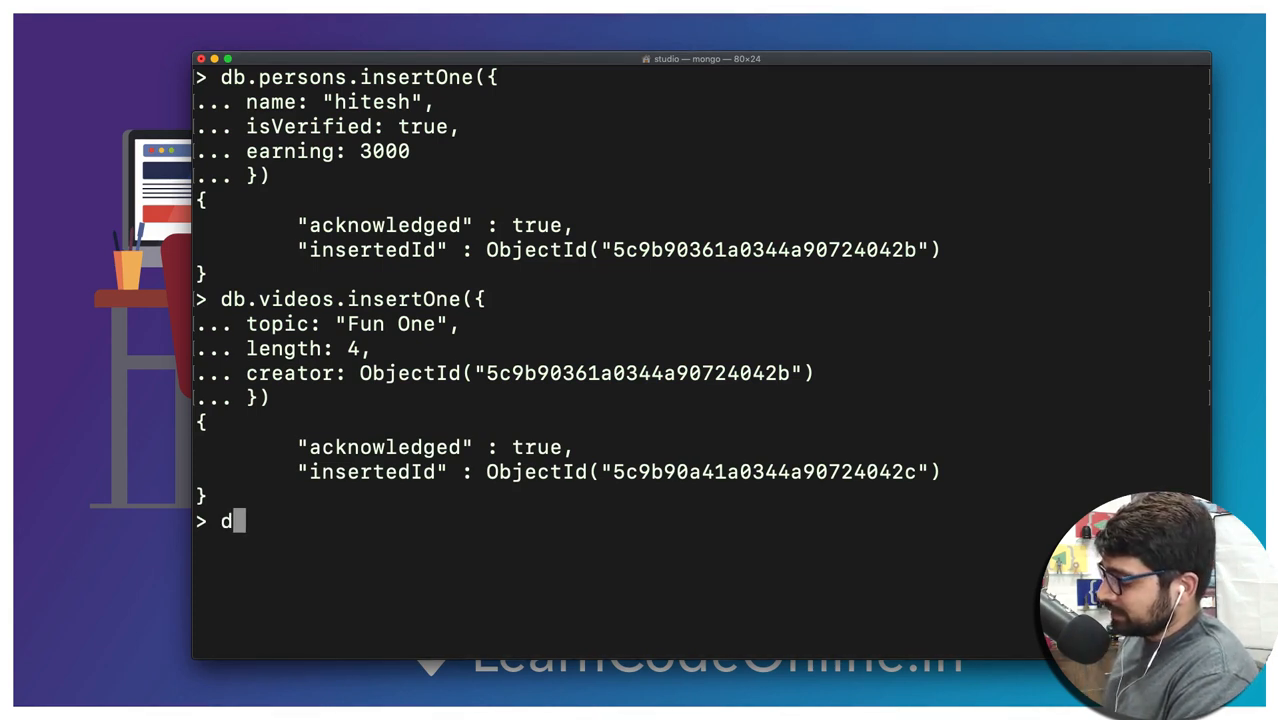
type("b.")
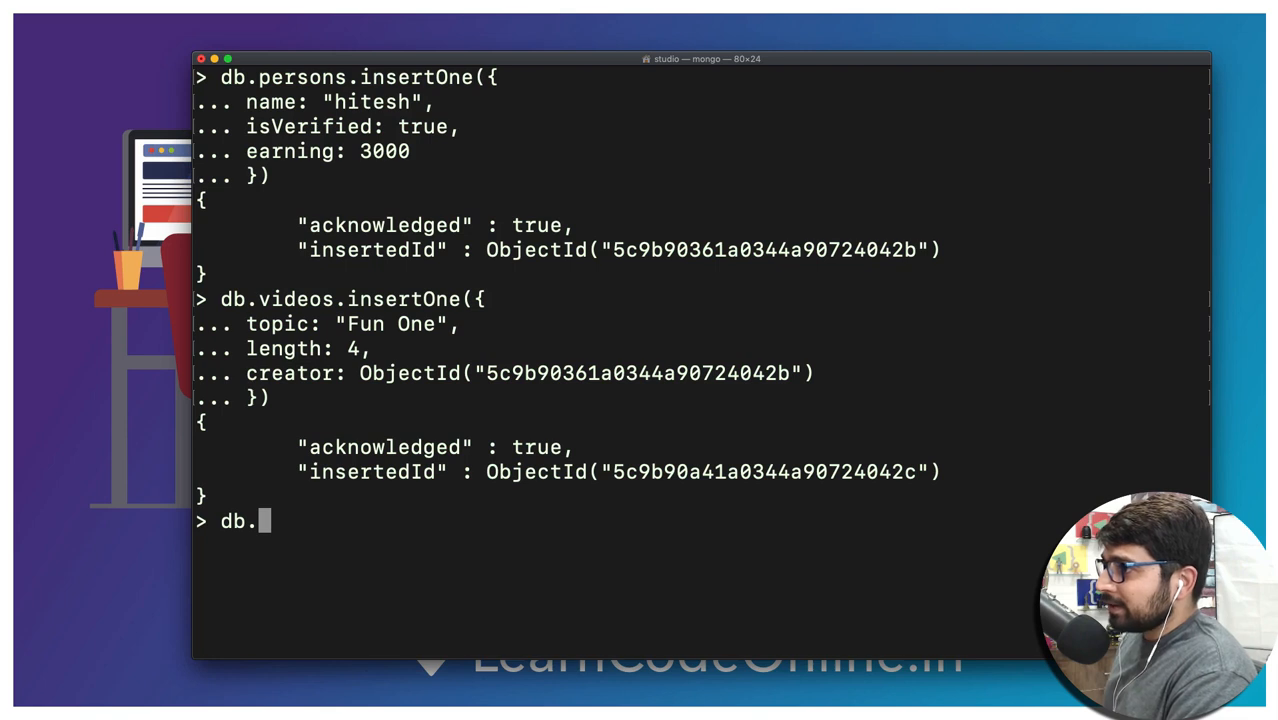
type("vi")
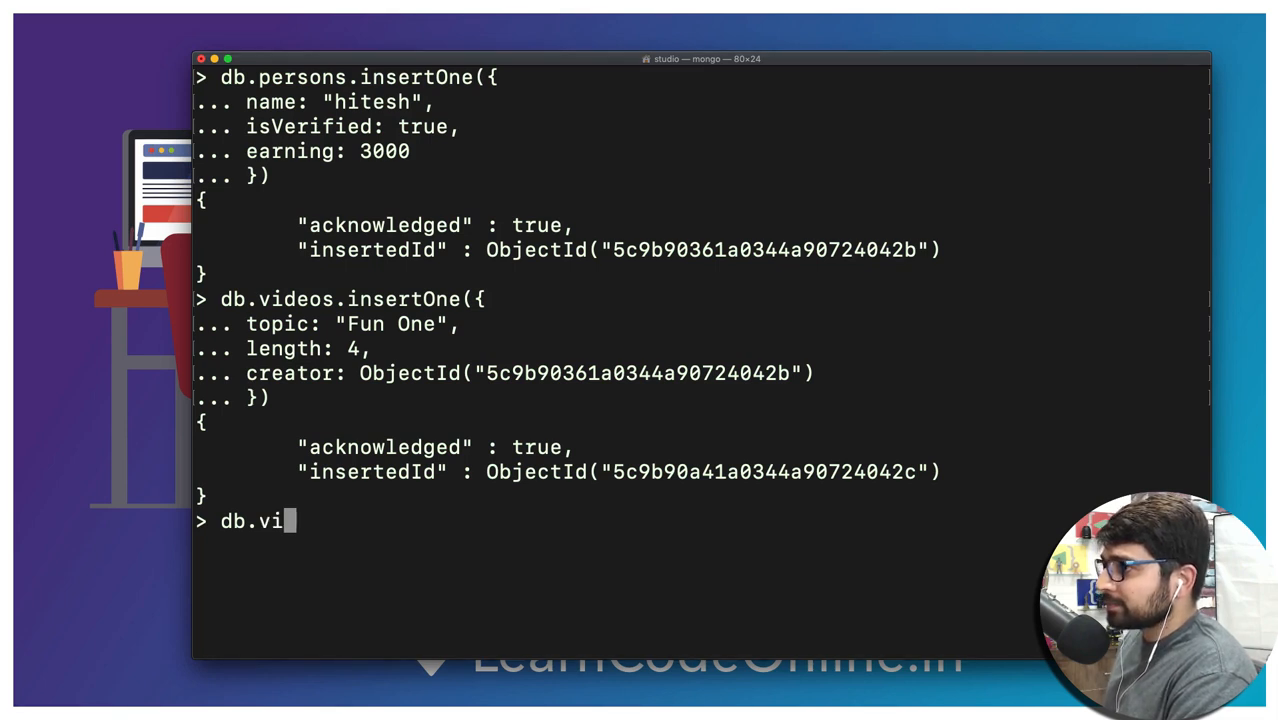
type("deos")
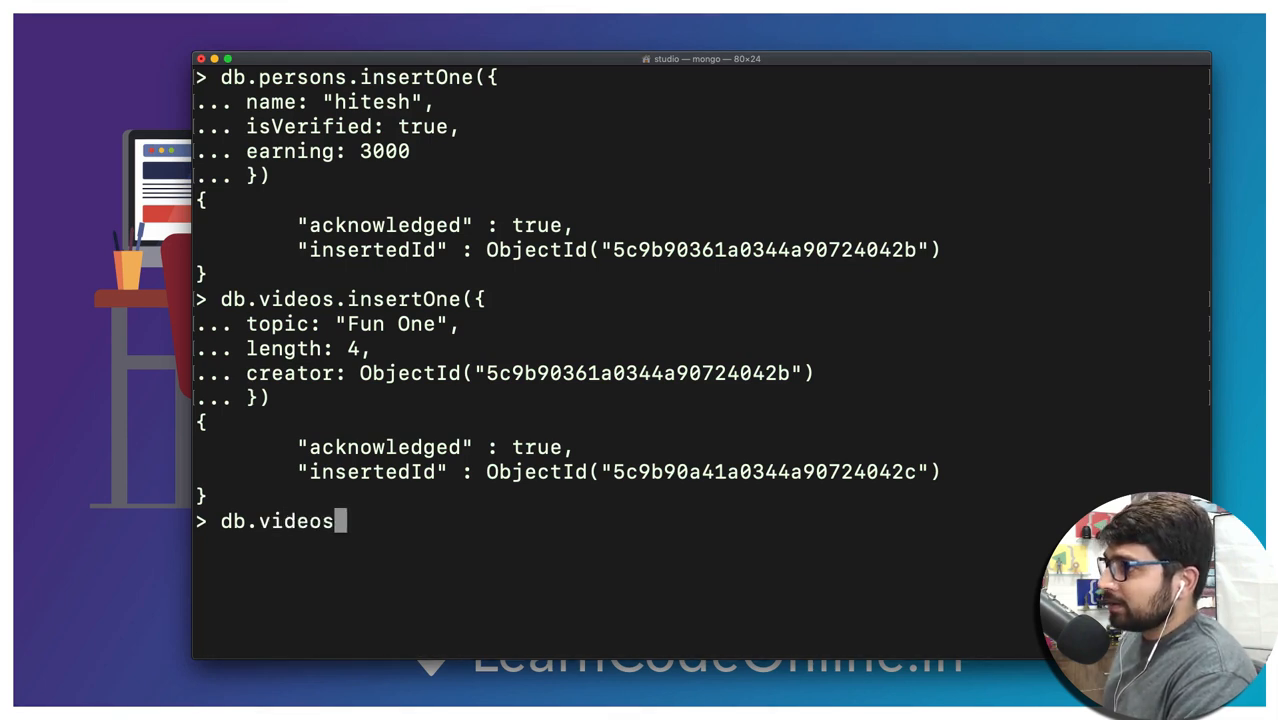
type(".ins")
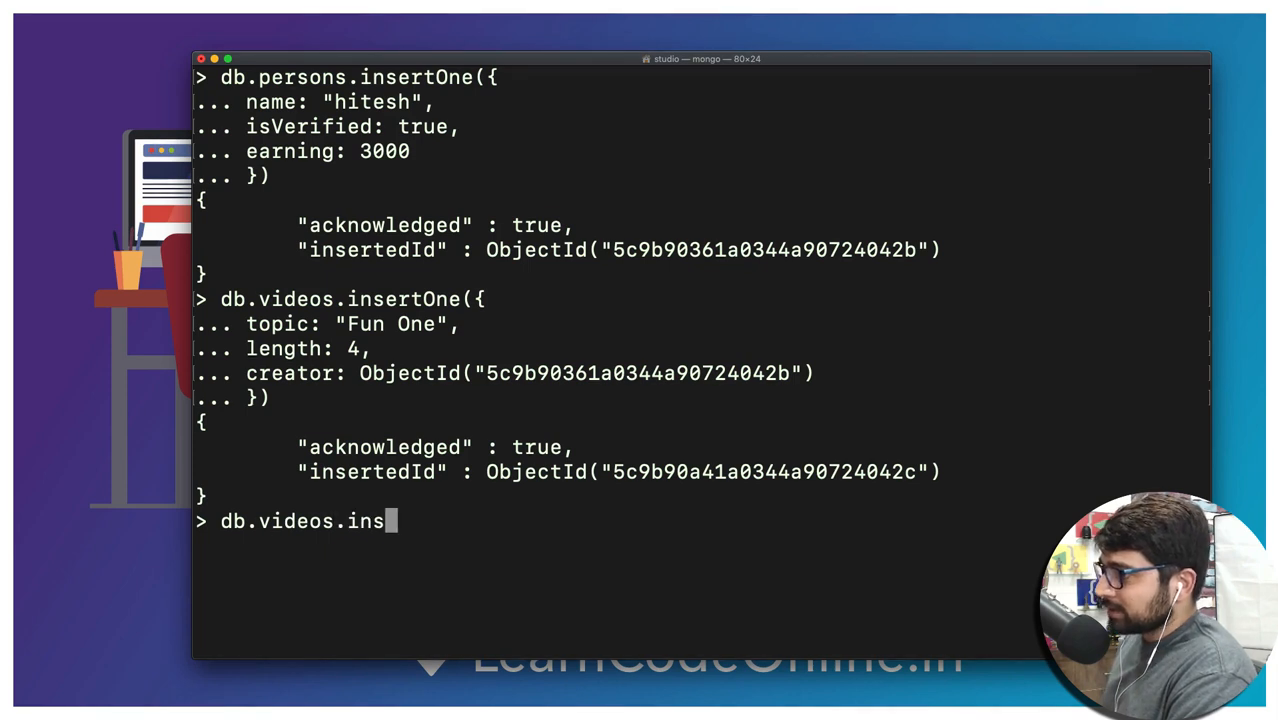
key("Backspace")
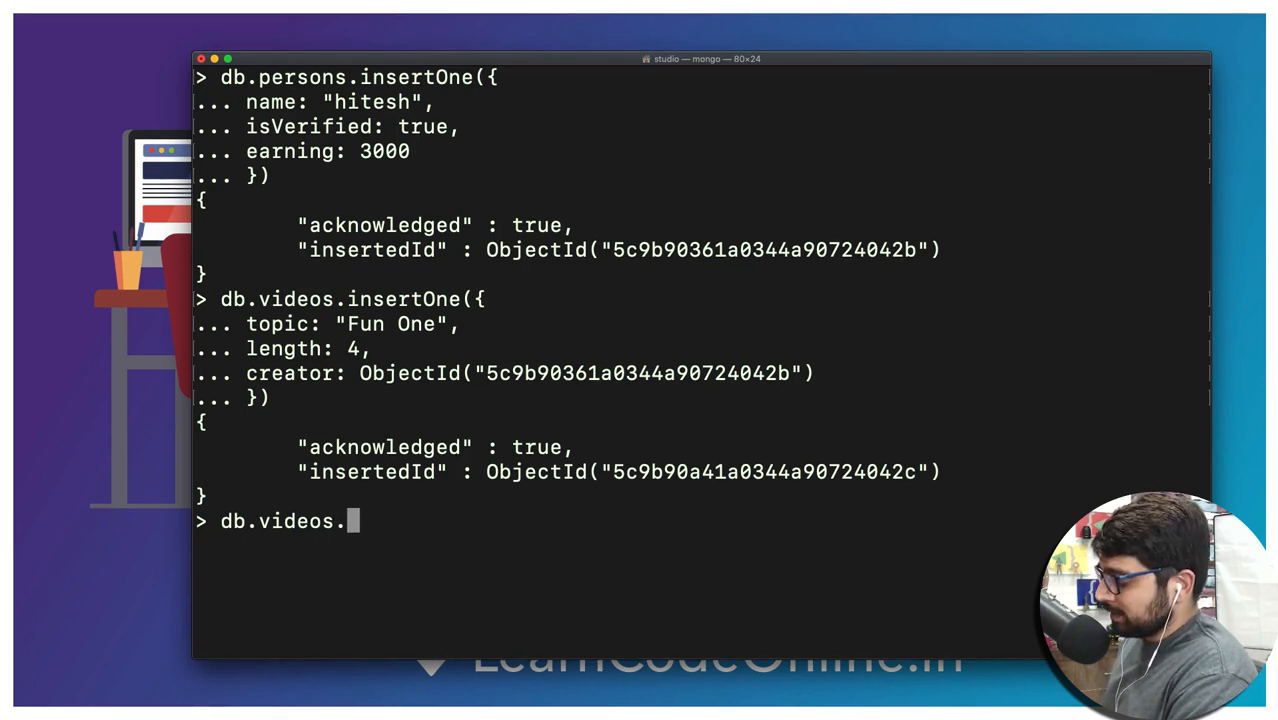
type("f")
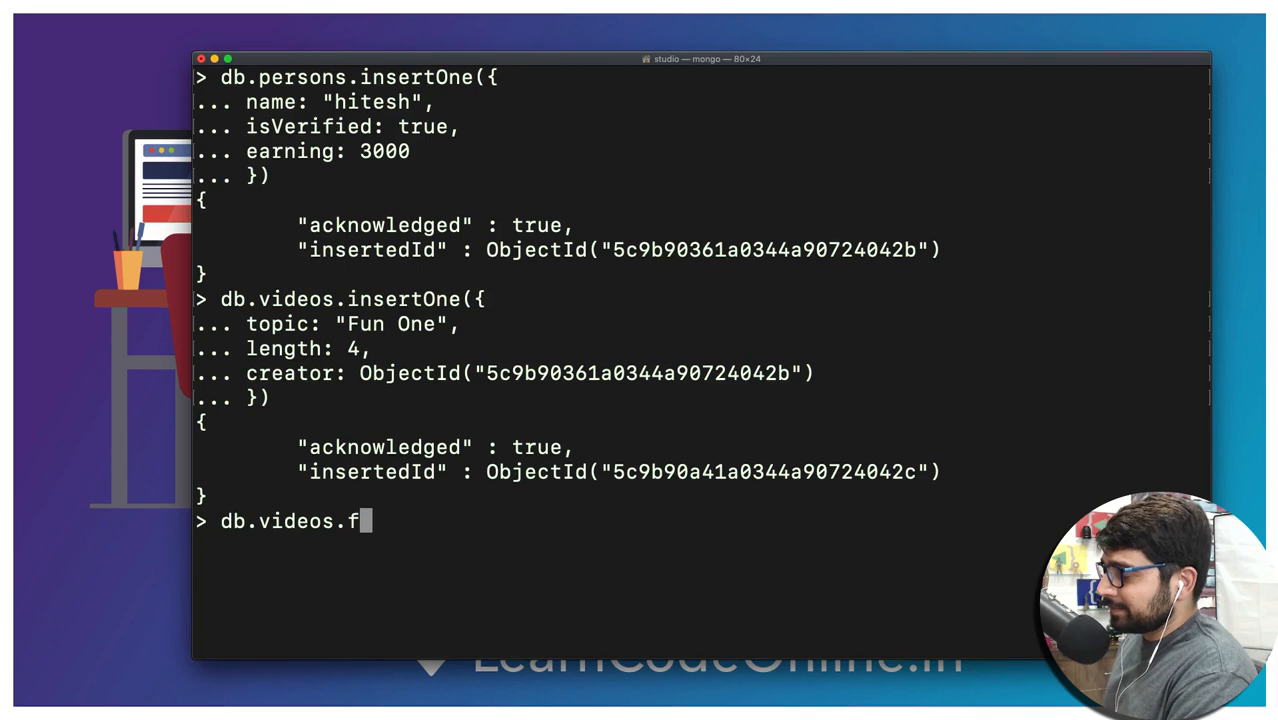
type("indOne")
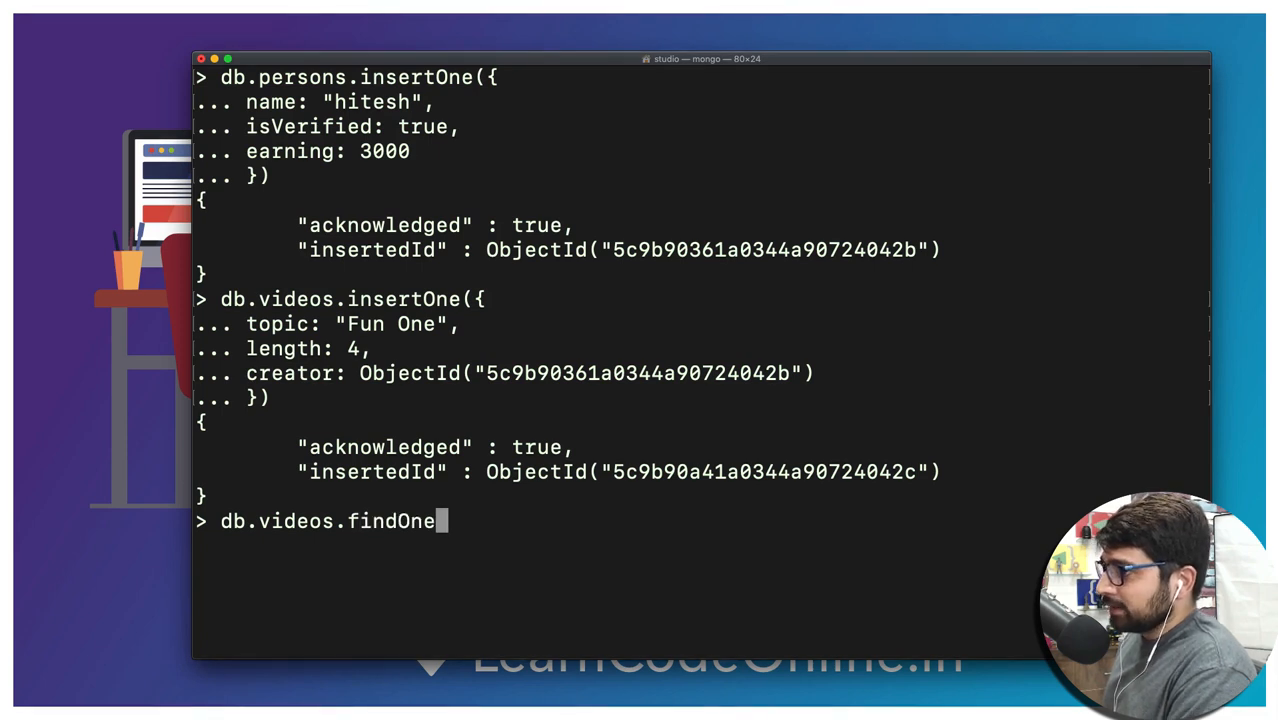
key("Return")
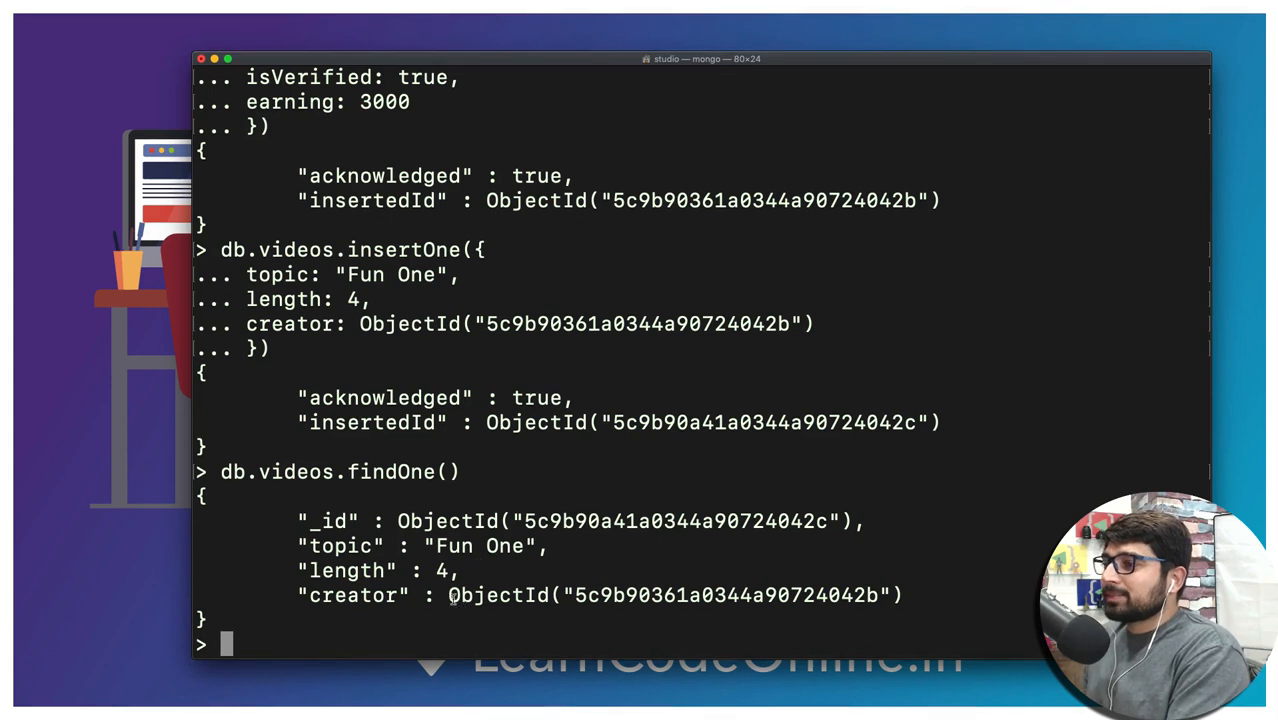
left_click_drag(448, 595, 901, 595)
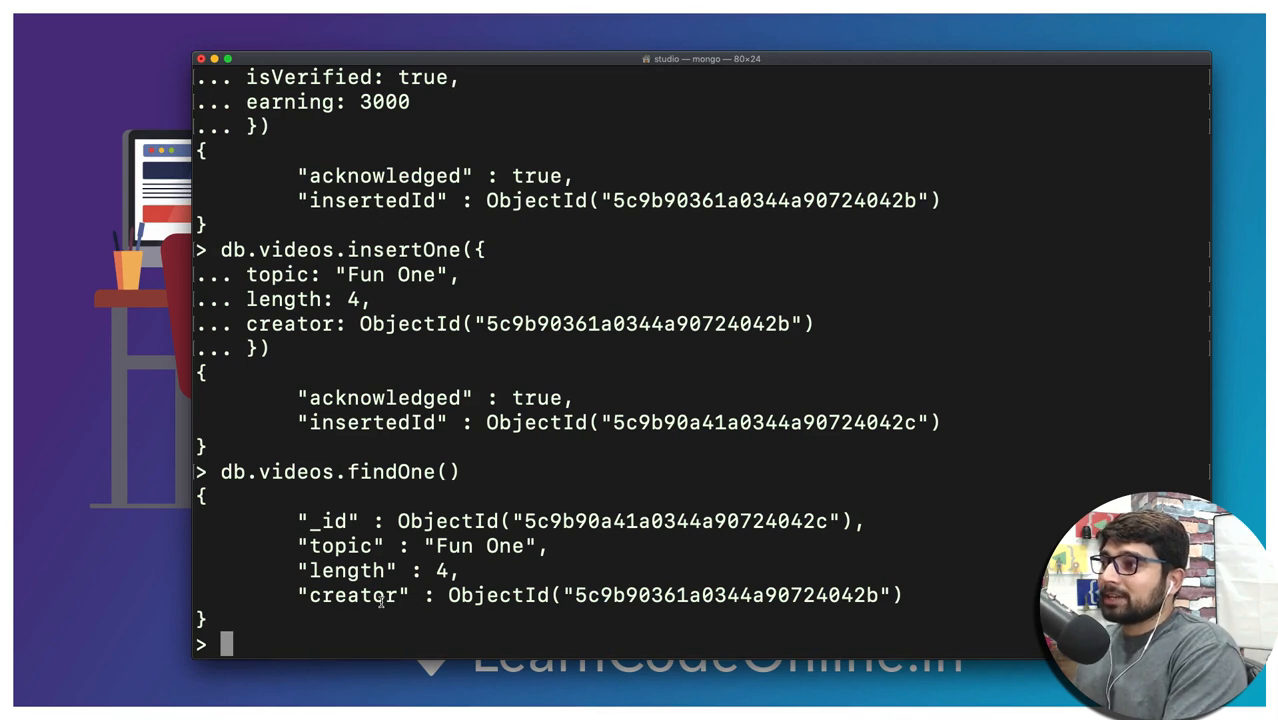
mouse_move(626, 336)
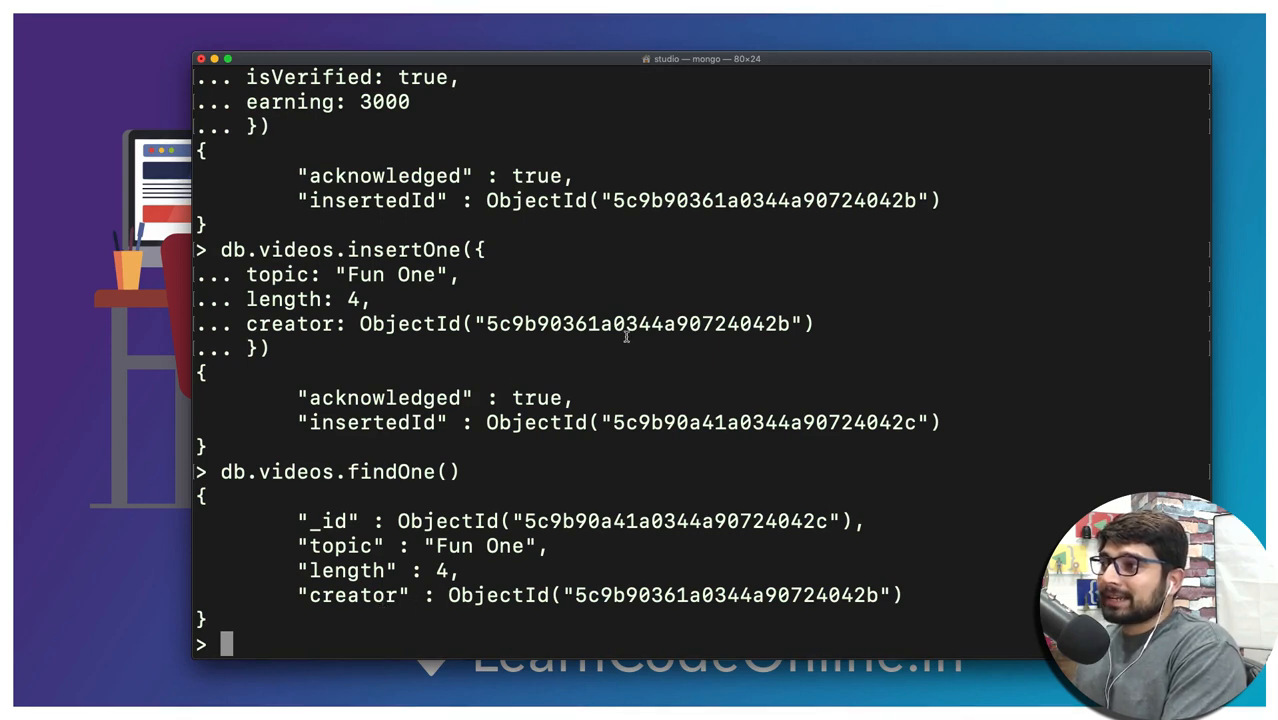
mouse_move(697, 403)
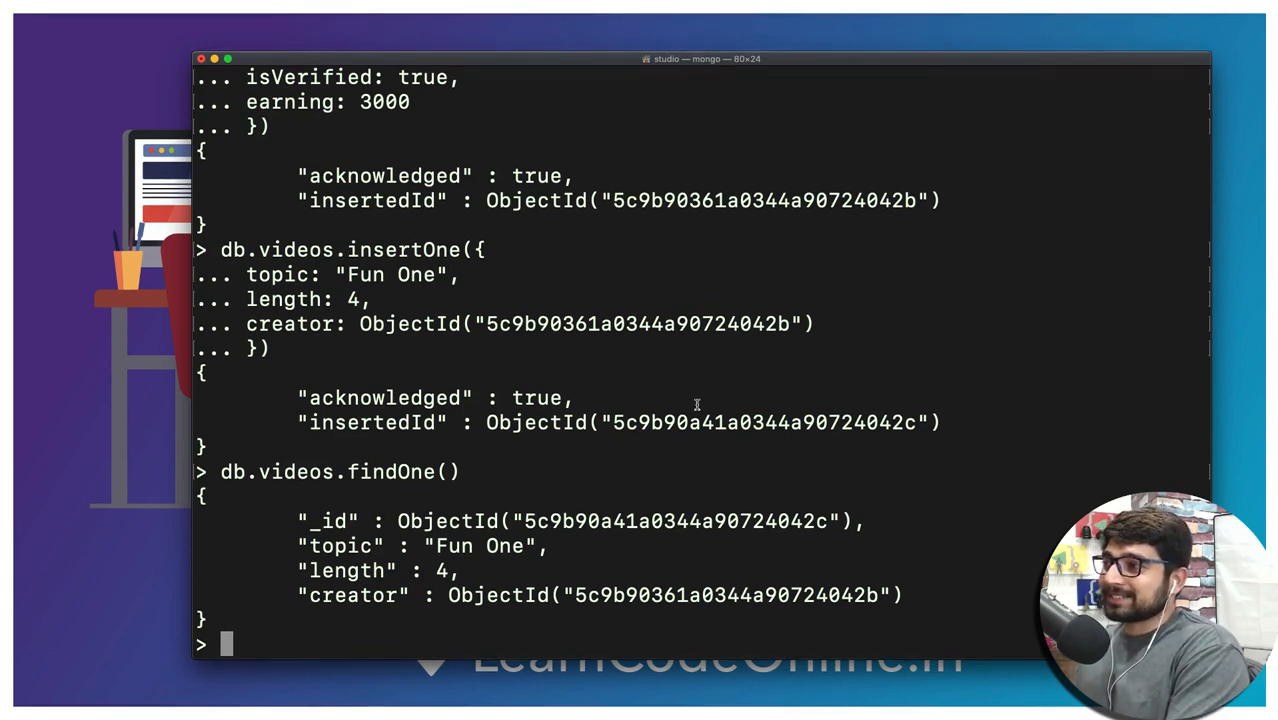
mouse_move(628, 370)
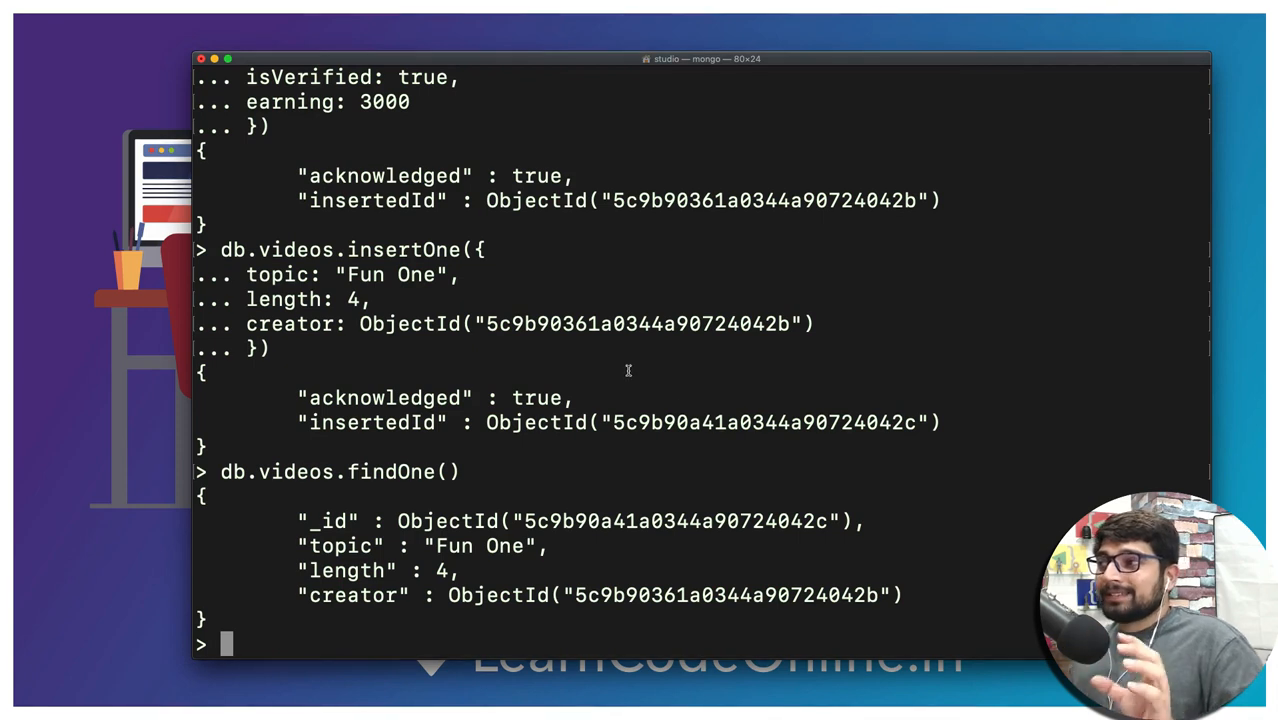